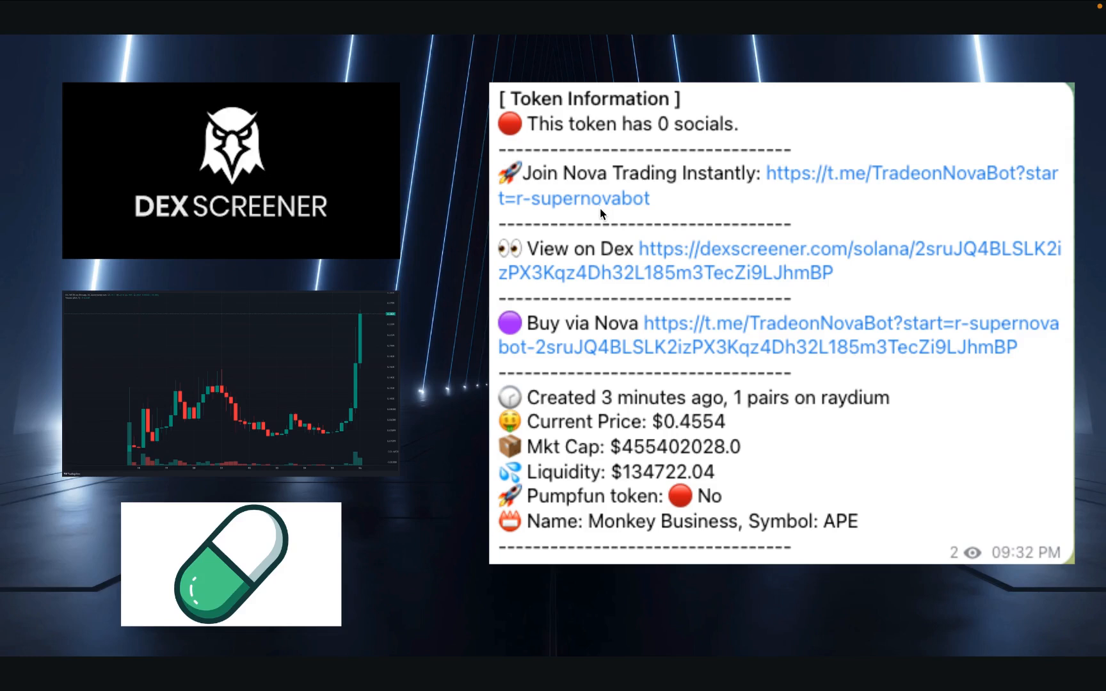
mouse_move(591, 222)
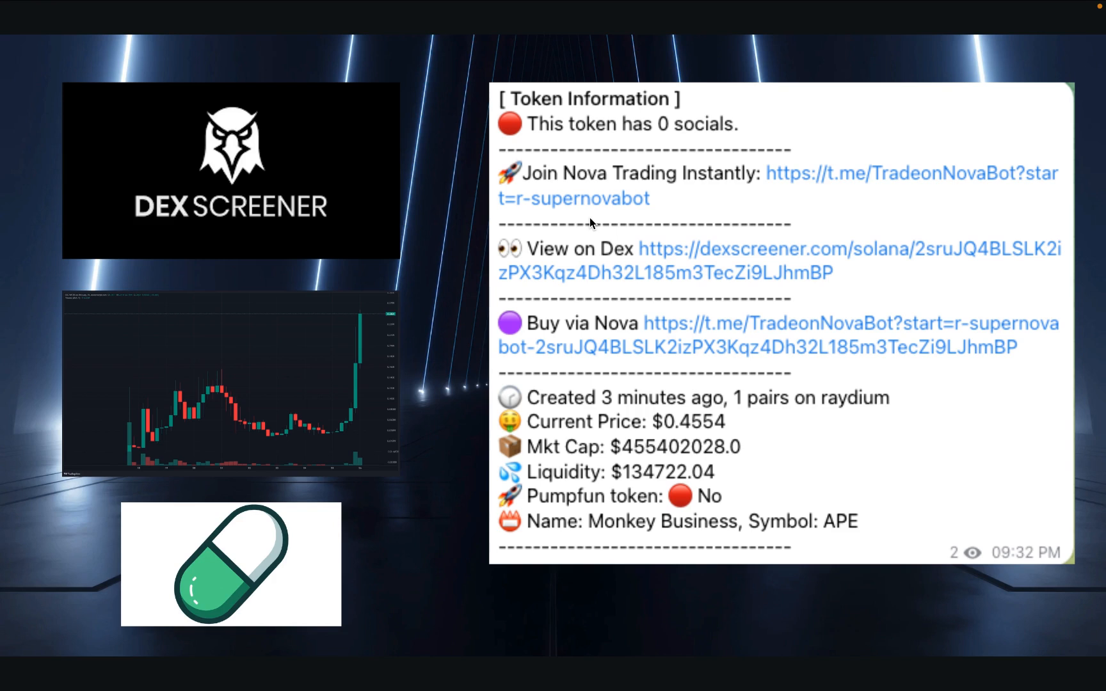
mouse_move(602, 226)
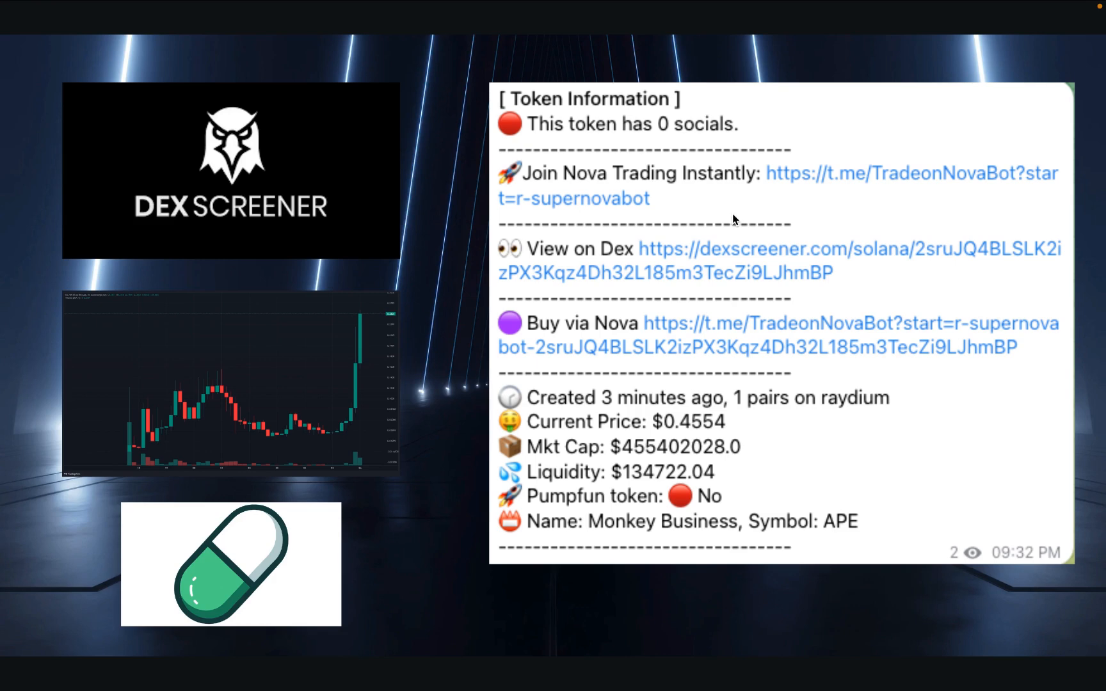
mouse_move(841, 204)
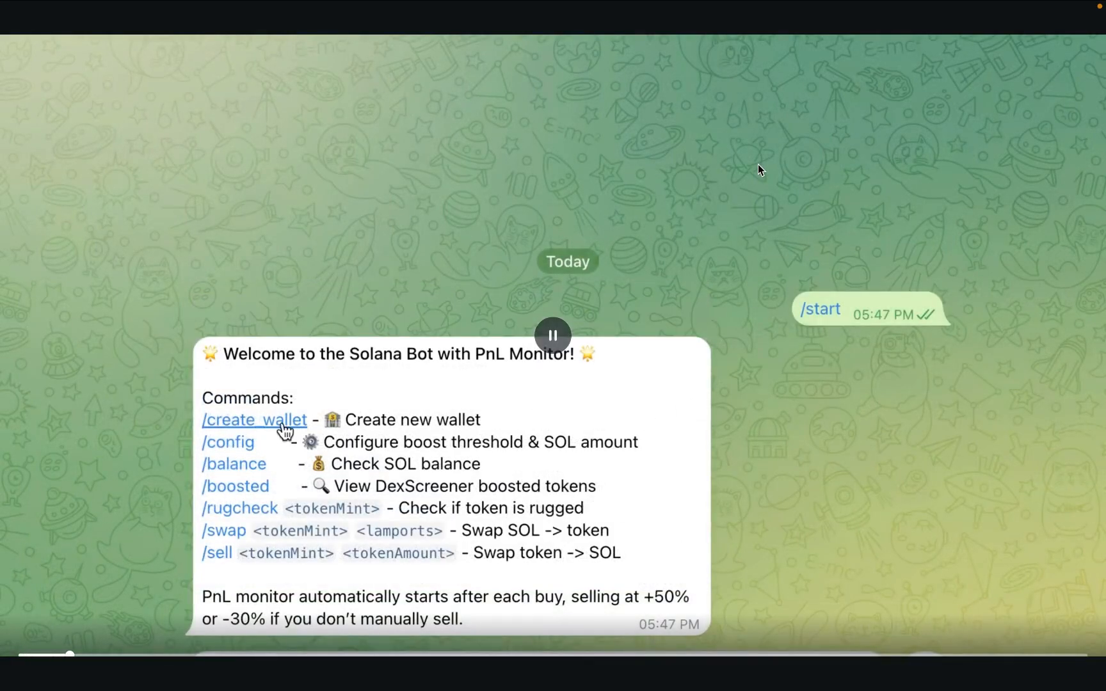
Have the Solana bot generate a new wallet with /create_wallet, then switch browser tabs.
click(253, 419)
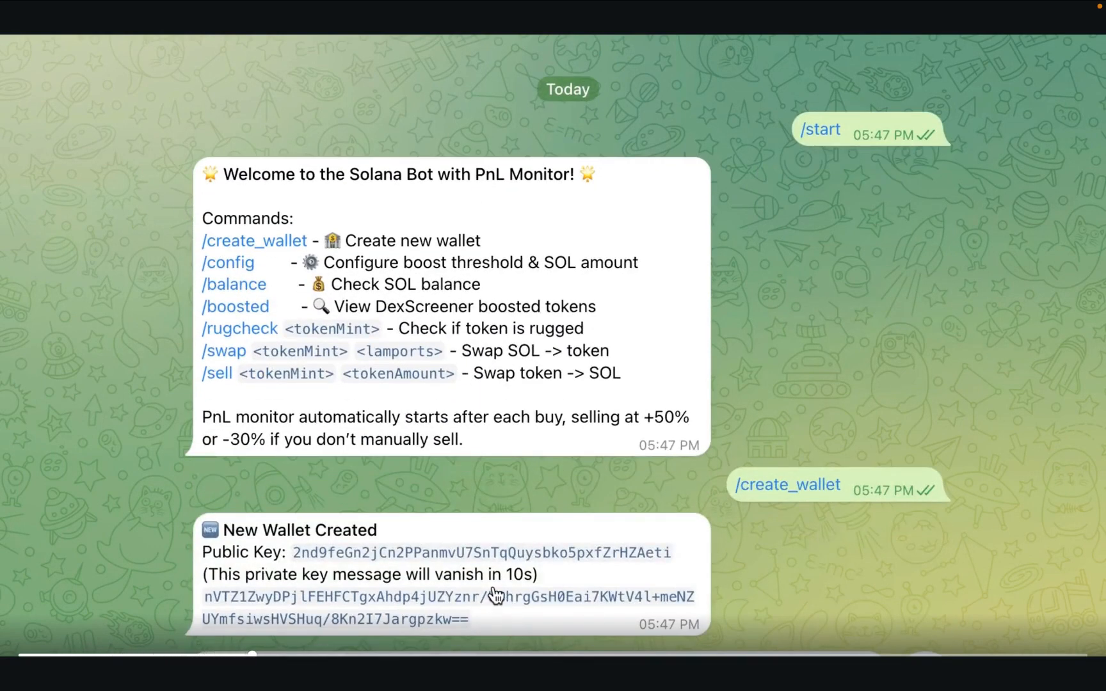
mouse_move(491, 564)
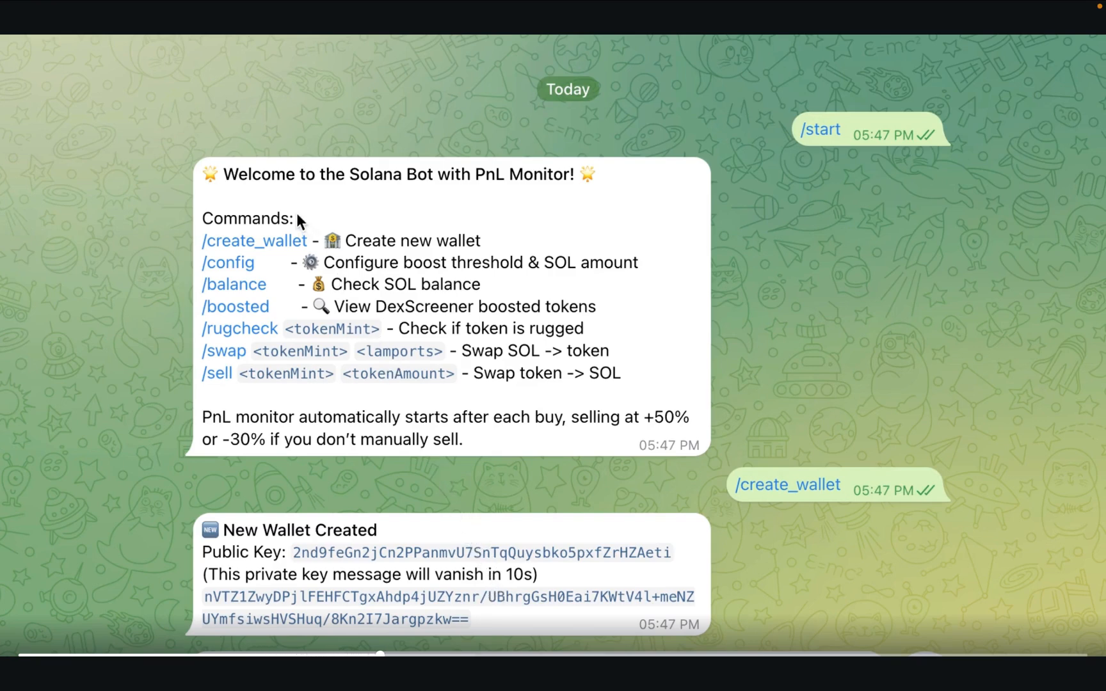
click(325, 15)
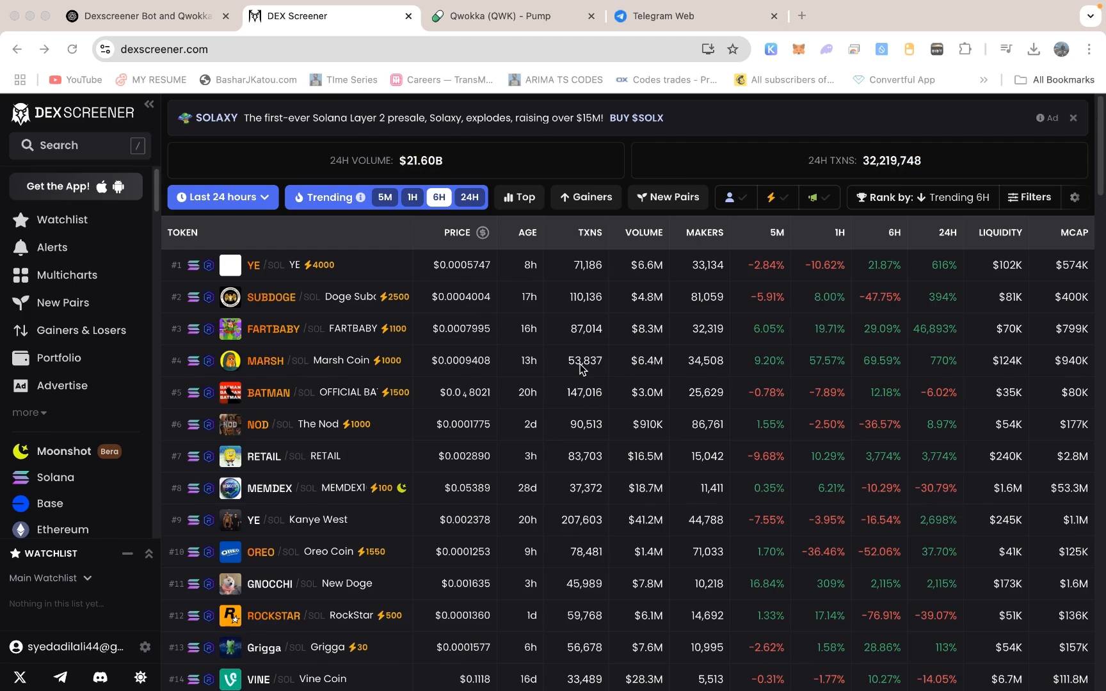
mouse_move(543, 393)
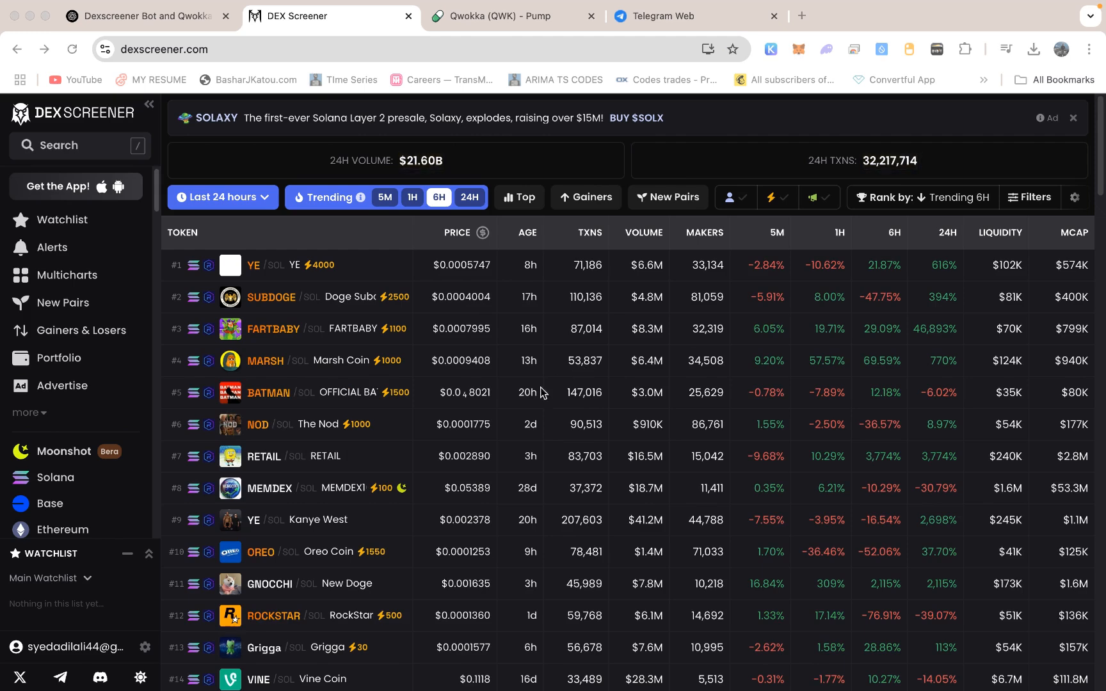
mouse_move(386, 321)
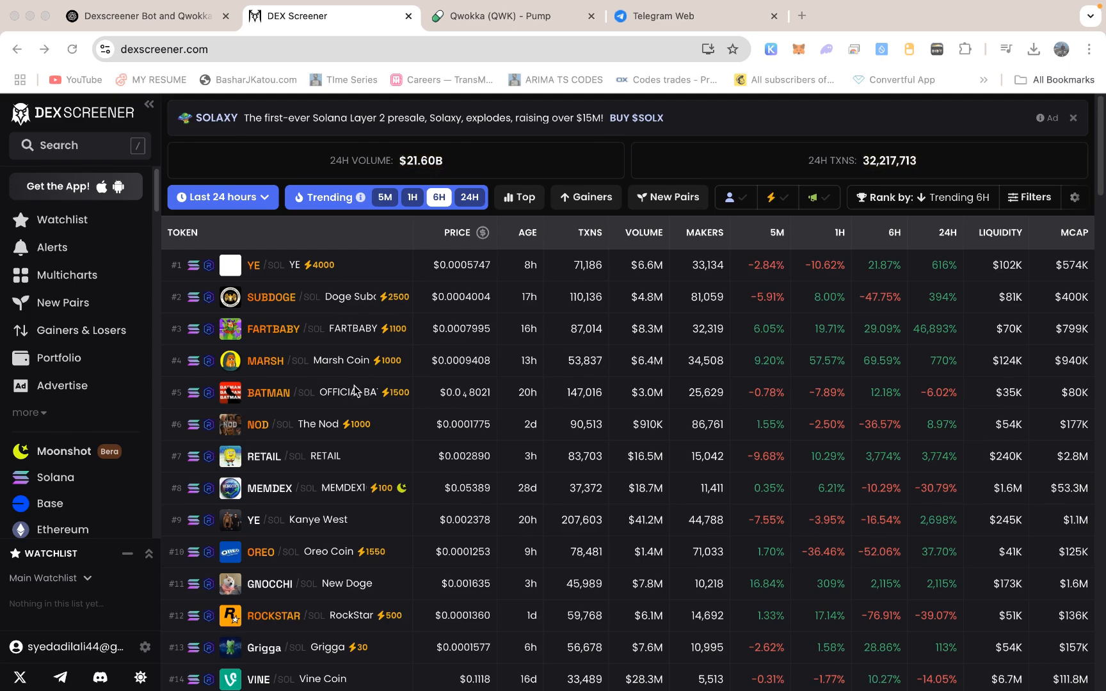
mouse_move(492, 396)
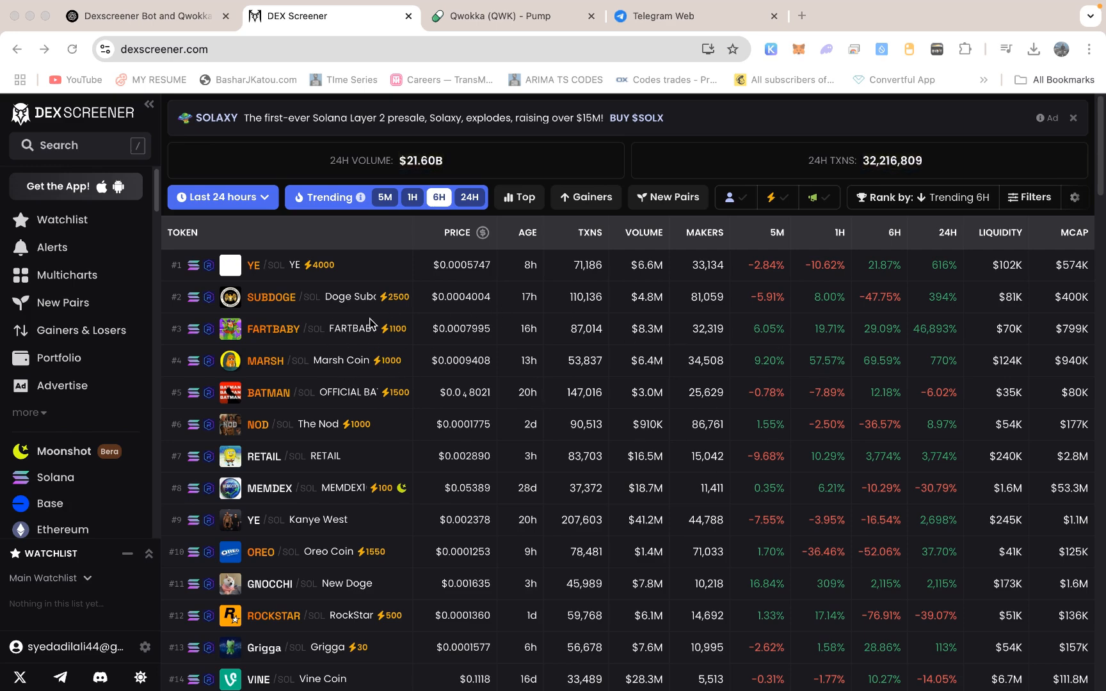
mouse_move(371, 414)
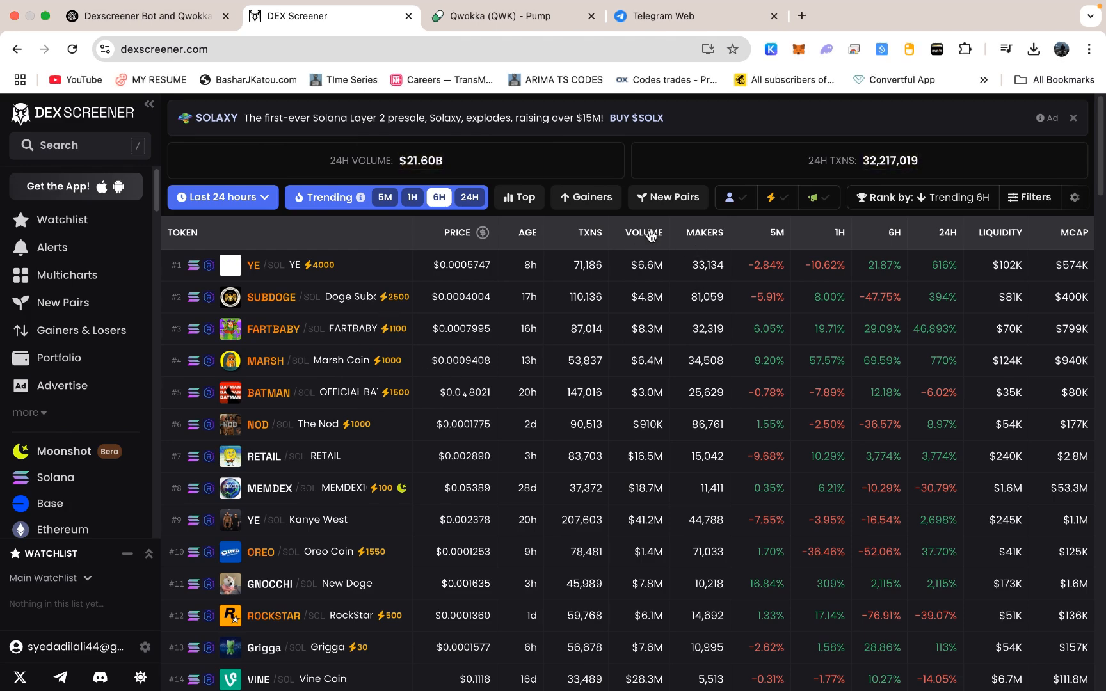
Sort DEX Screener's trending tokens by 24-hour volume and scroll the ranked list.
click(627, 233)
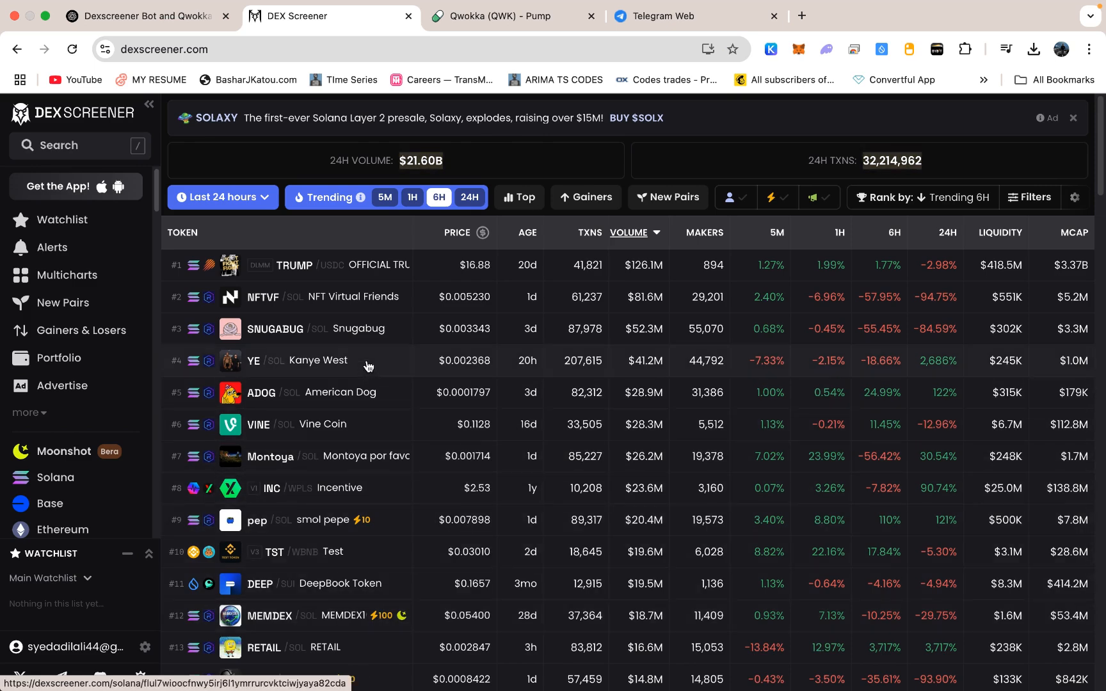
click(1072, 118)
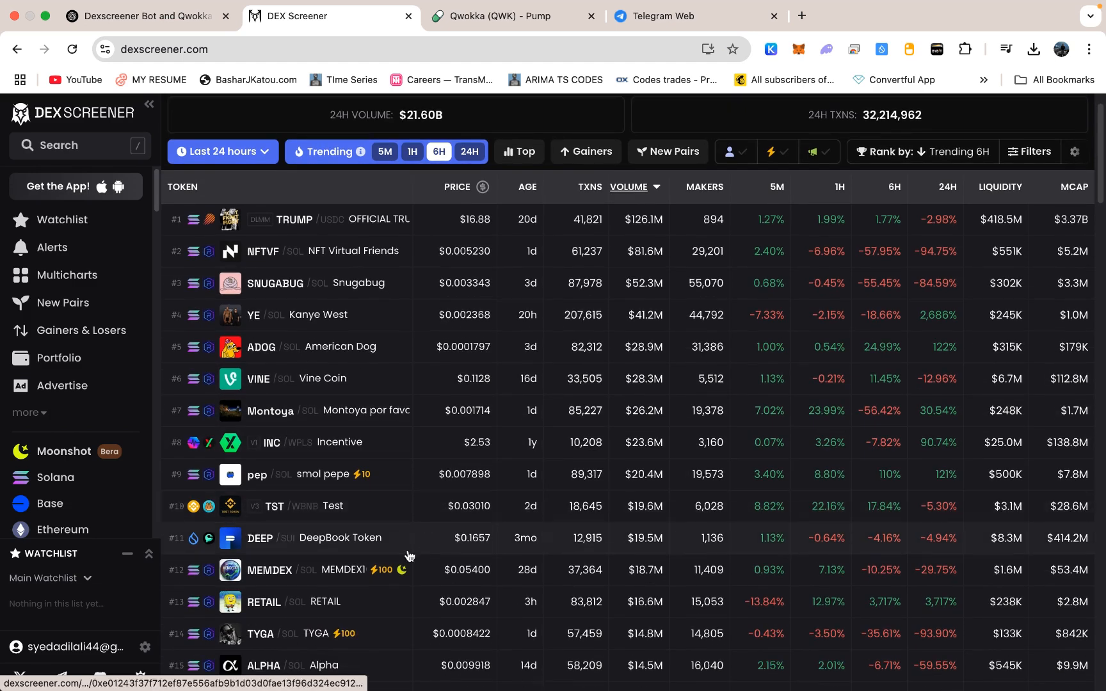
scroll(down, 3)
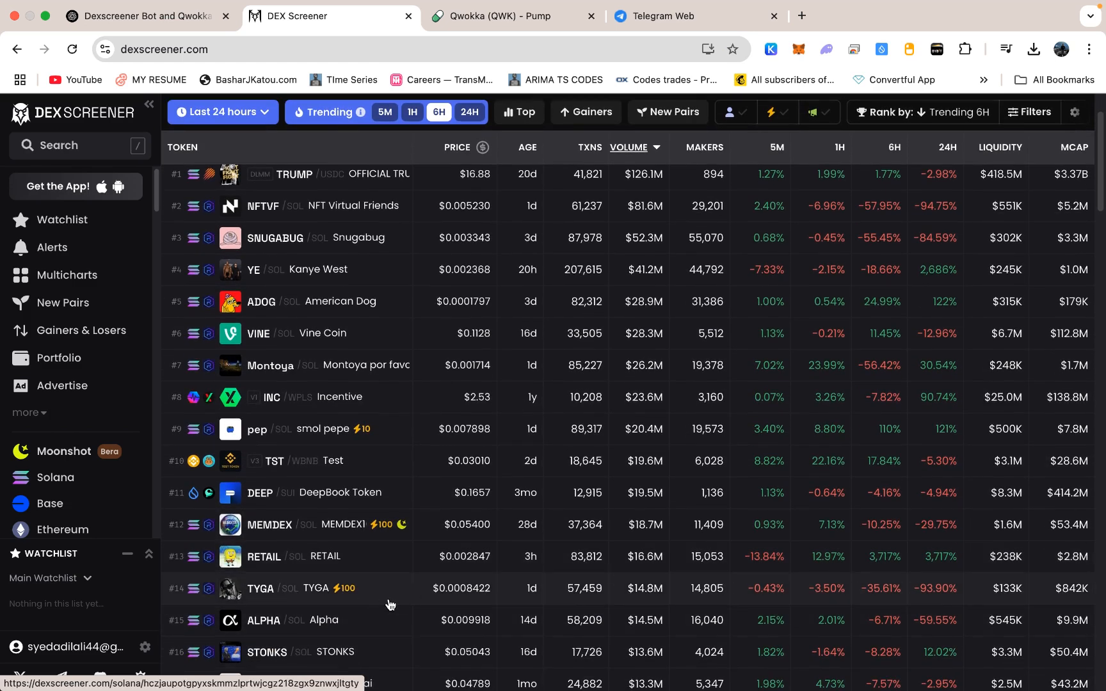
scroll(down, 3)
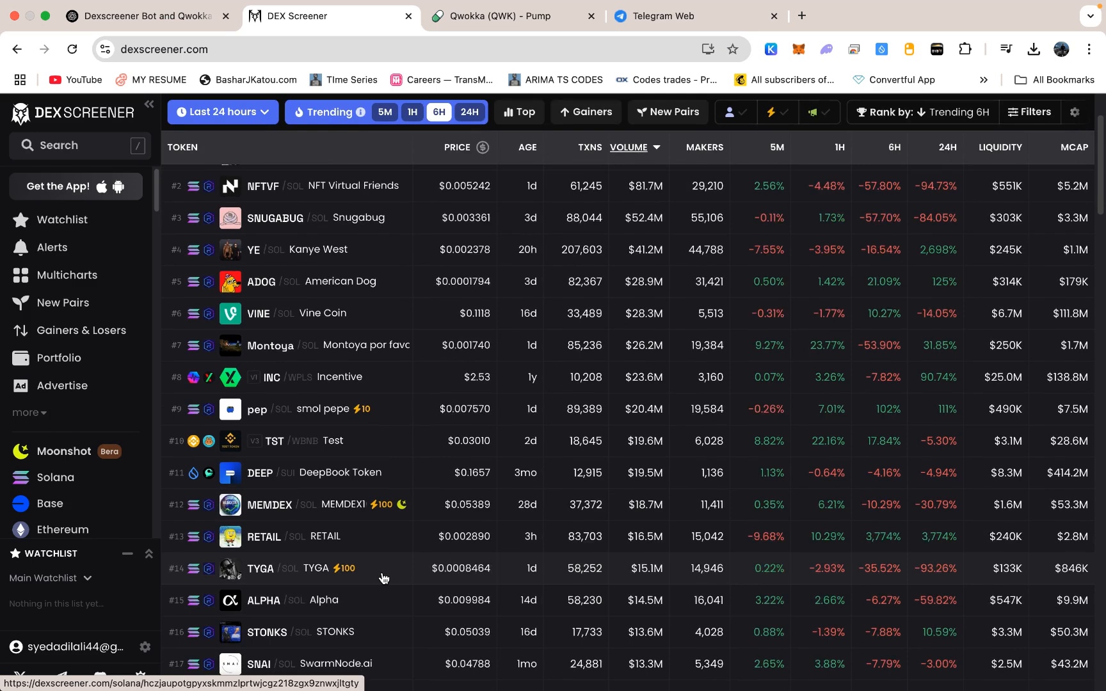
mouse_move(444, 539)
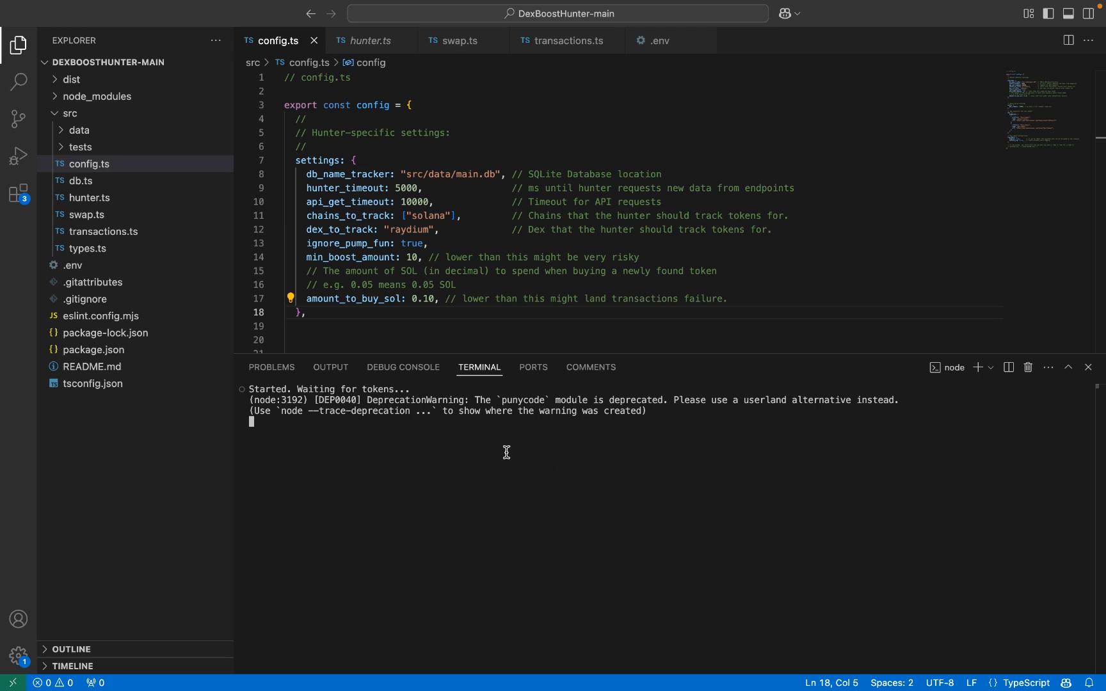
mouse_move(426, 453)
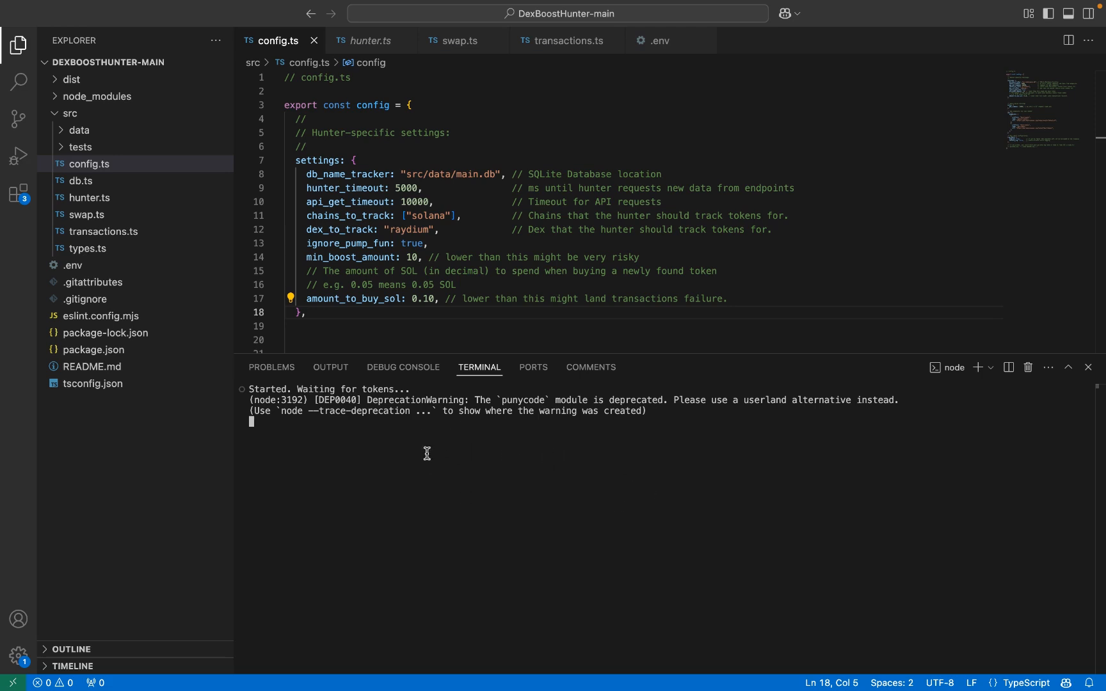
mouse_move(495, 456)
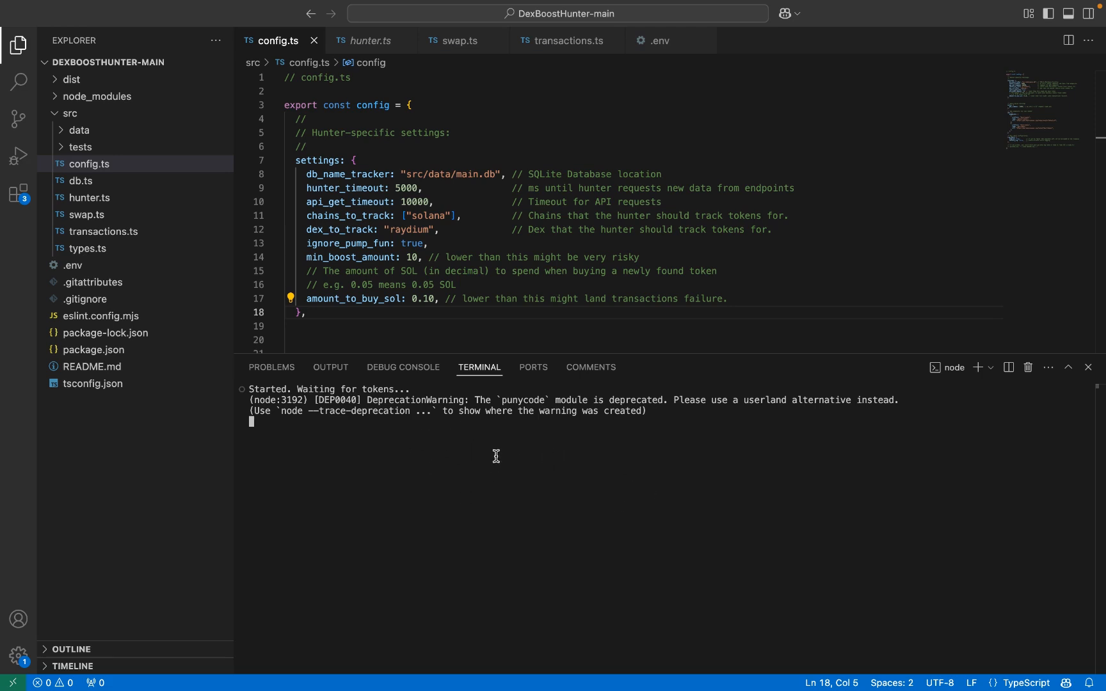
mouse_move(495, 453)
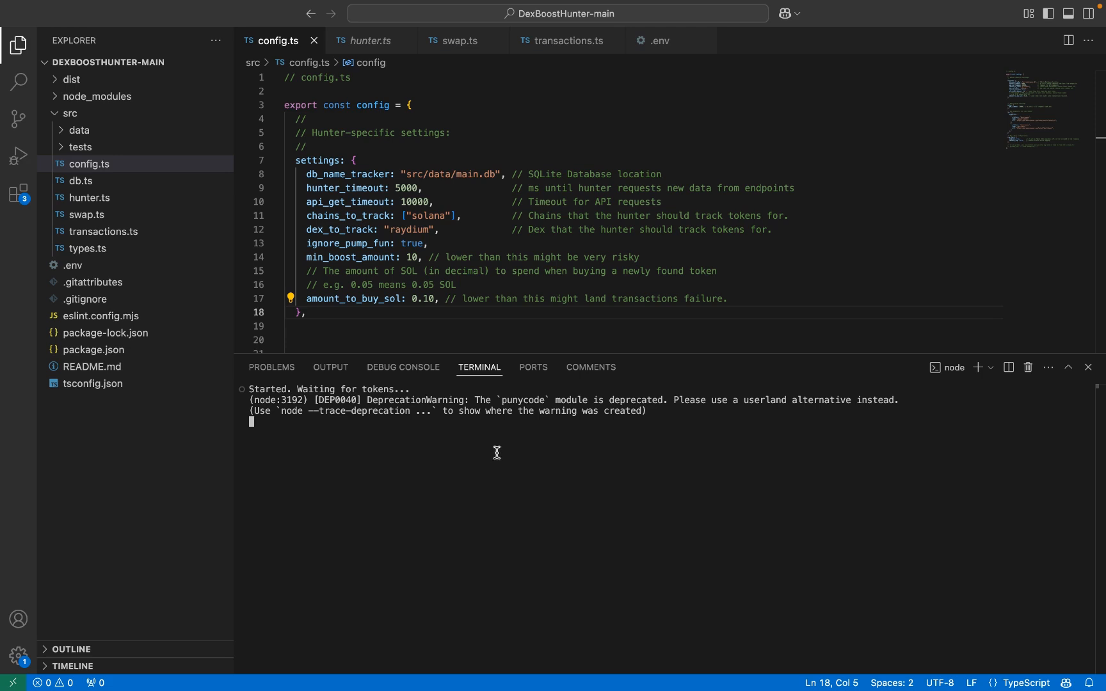
mouse_move(577, 462)
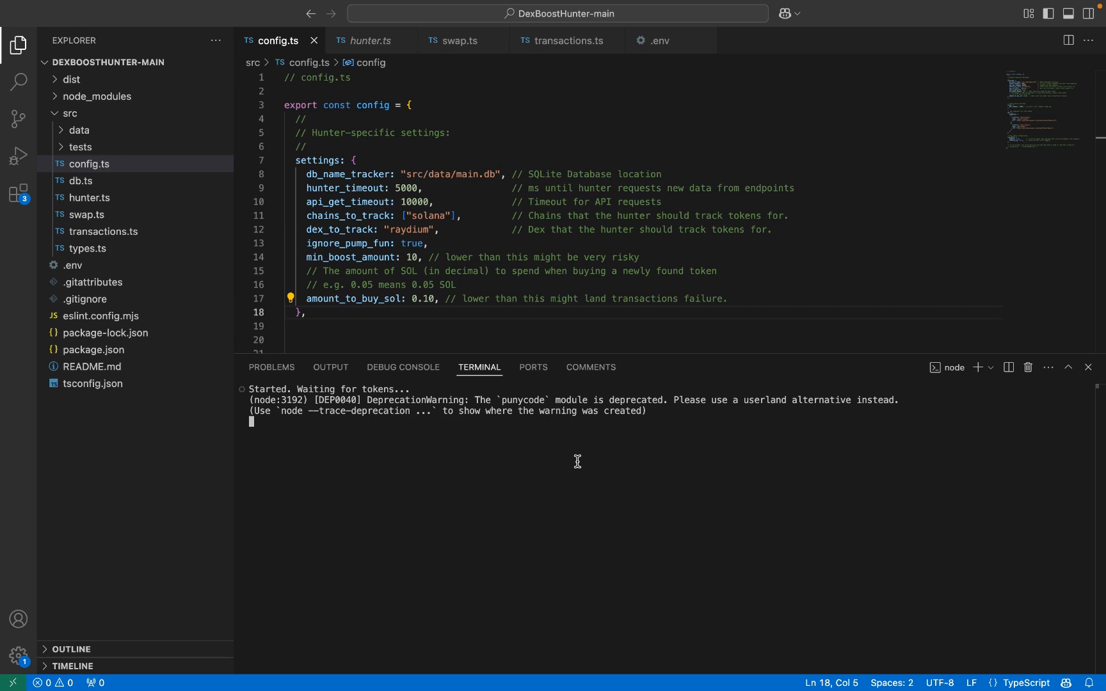
Switch from config.ts to the hunter.ts tab in the DexBoostHunter project.
click(367, 40)
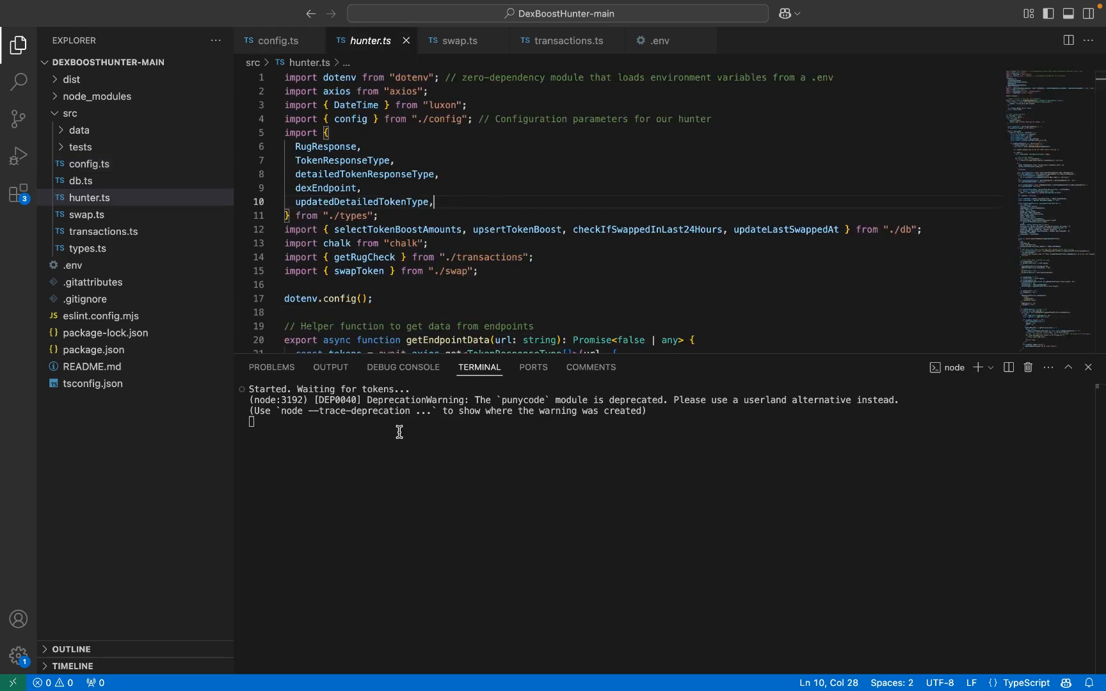
mouse_move(456, 345)
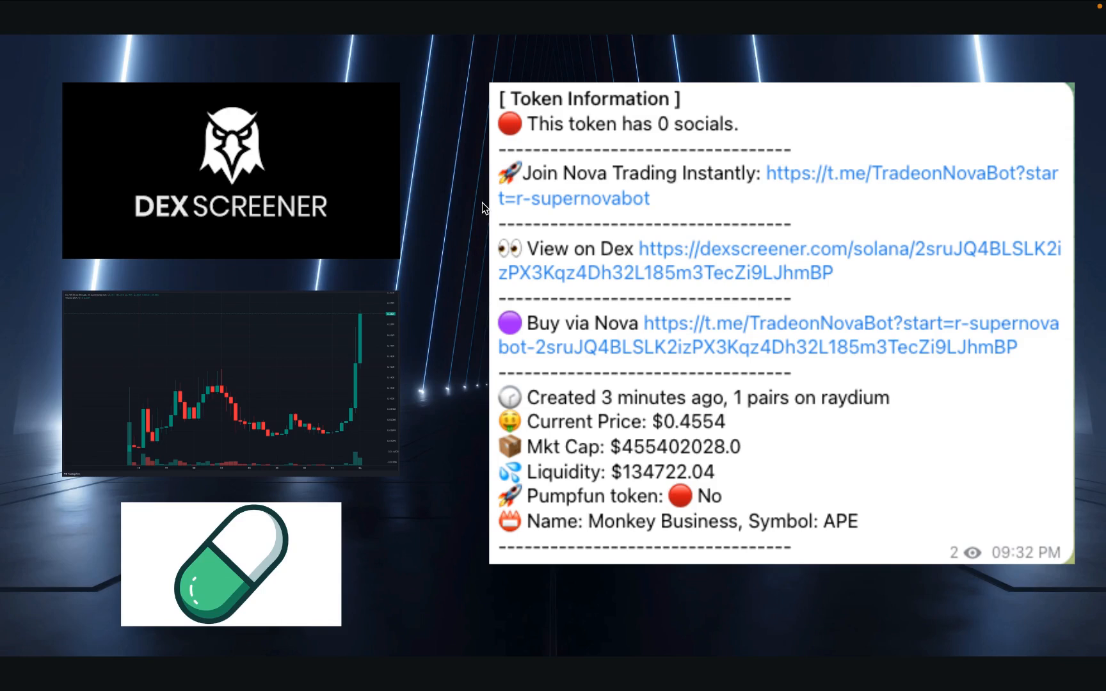
mouse_move(476, 186)
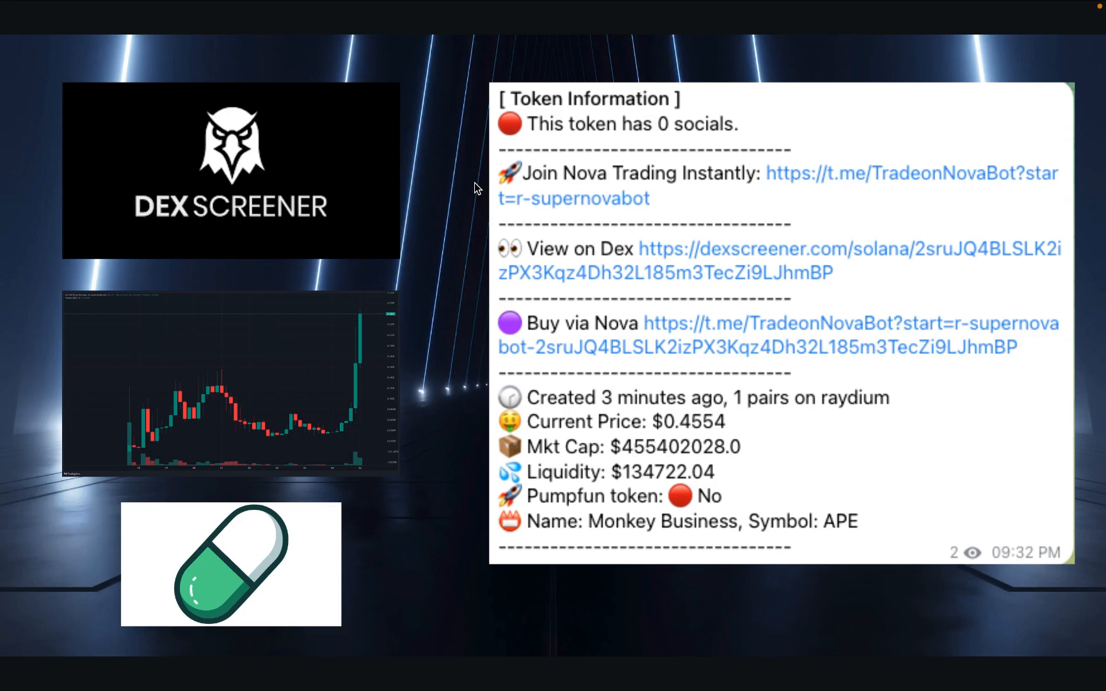
mouse_move(484, 213)
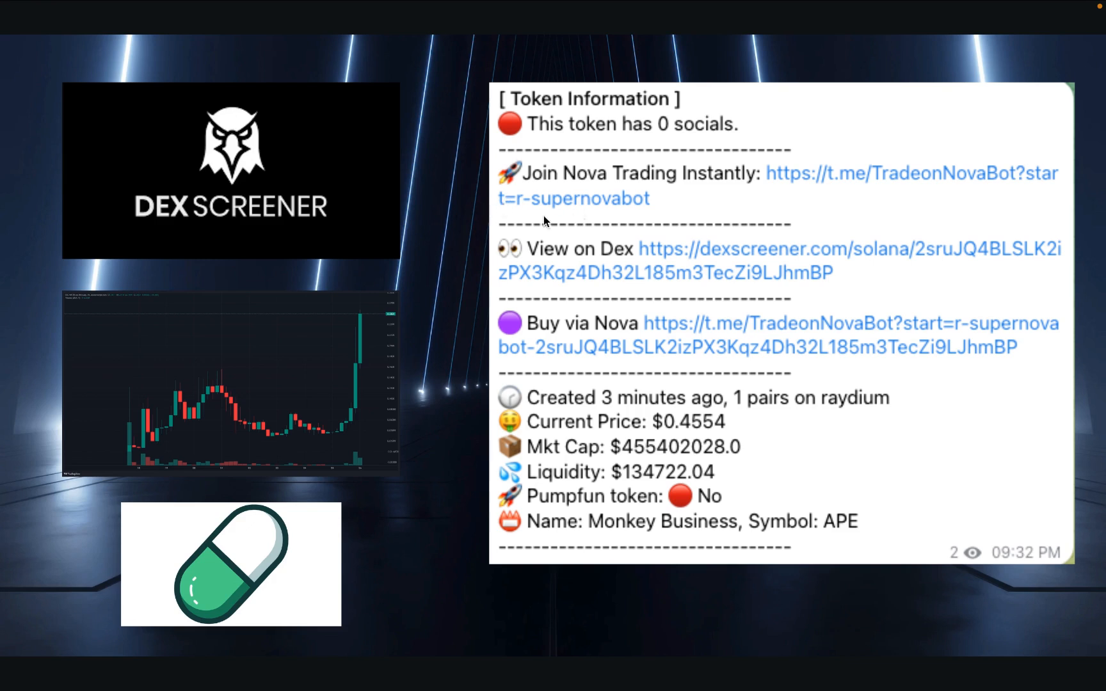
mouse_move(485, 182)
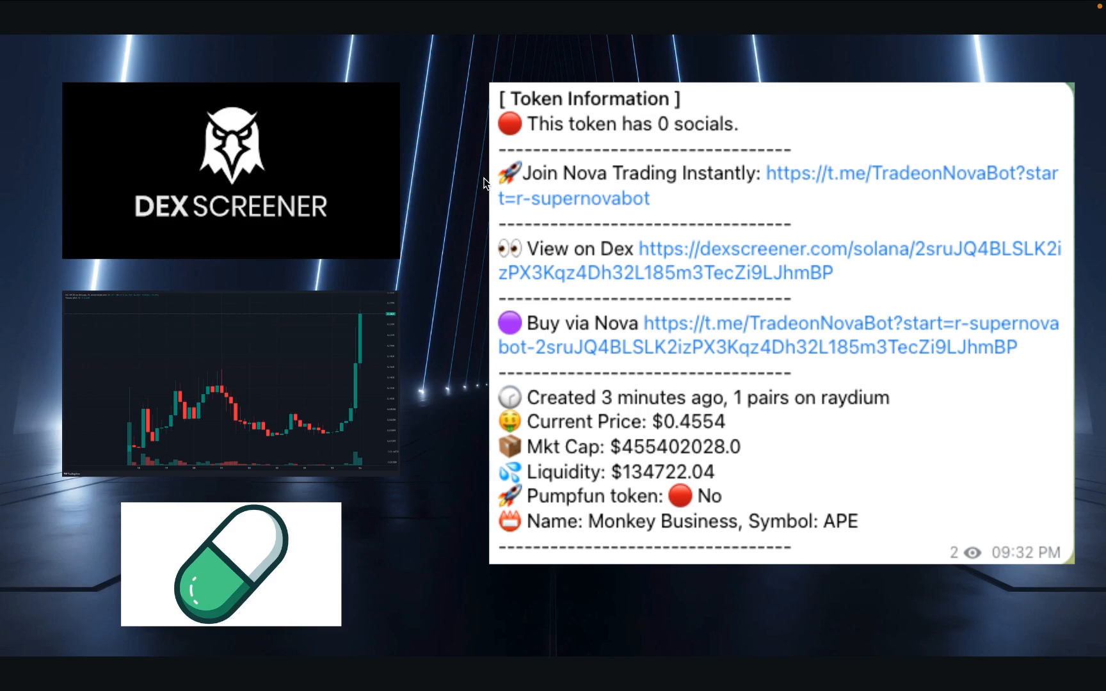
mouse_move(502, 219)
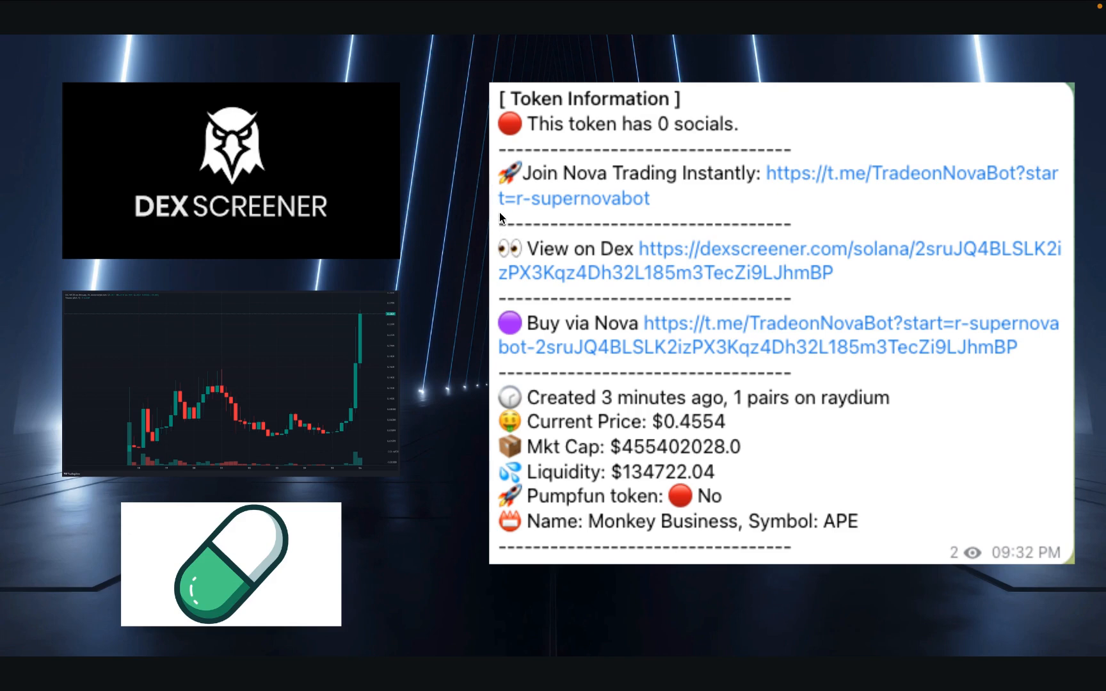
mouse_move(684, 260)
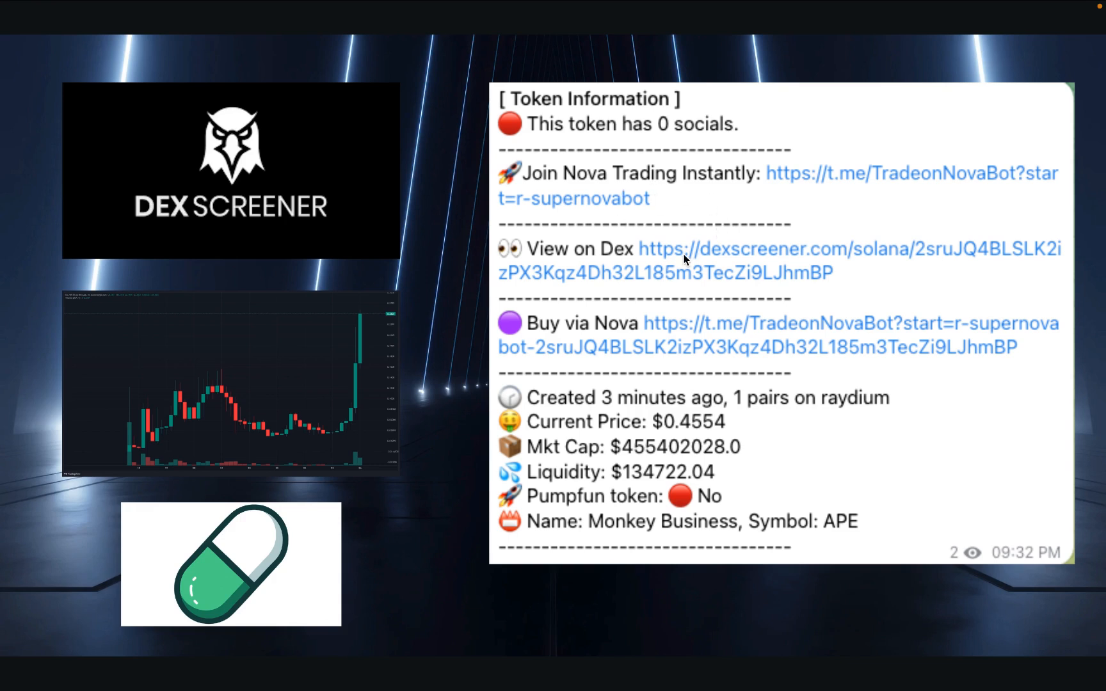
mouse_move(666, 261)
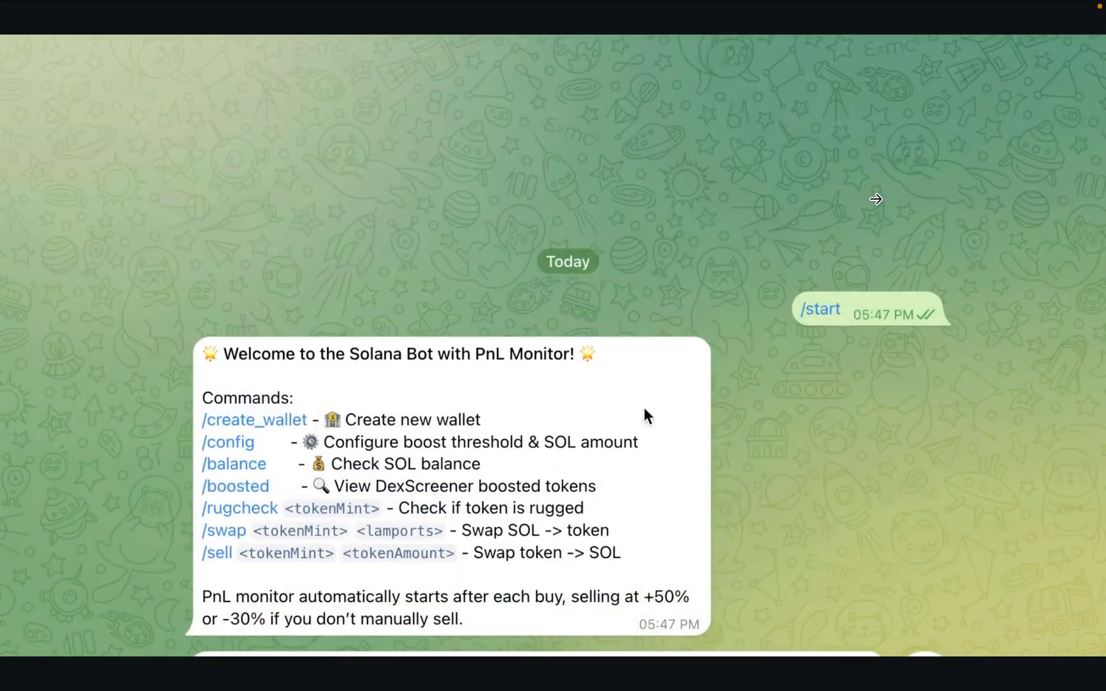
mouse_move(255, 420)
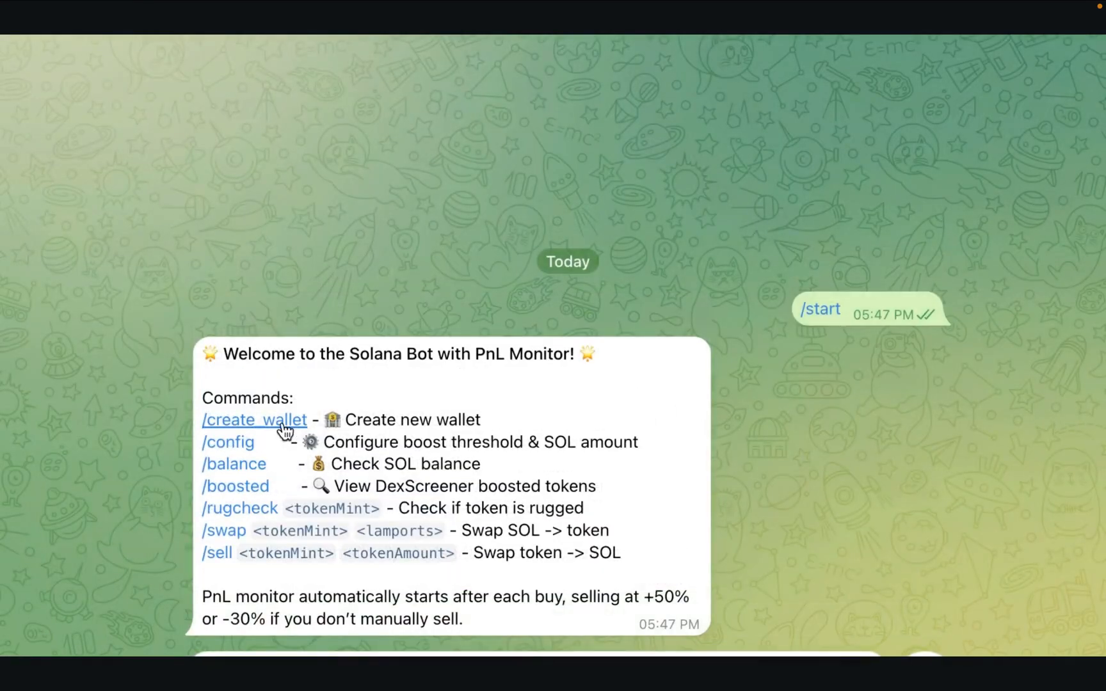
Run /create_wallet, then /config with boost threshold 50 and 0.50 SOL to invest.
click(254, 419)
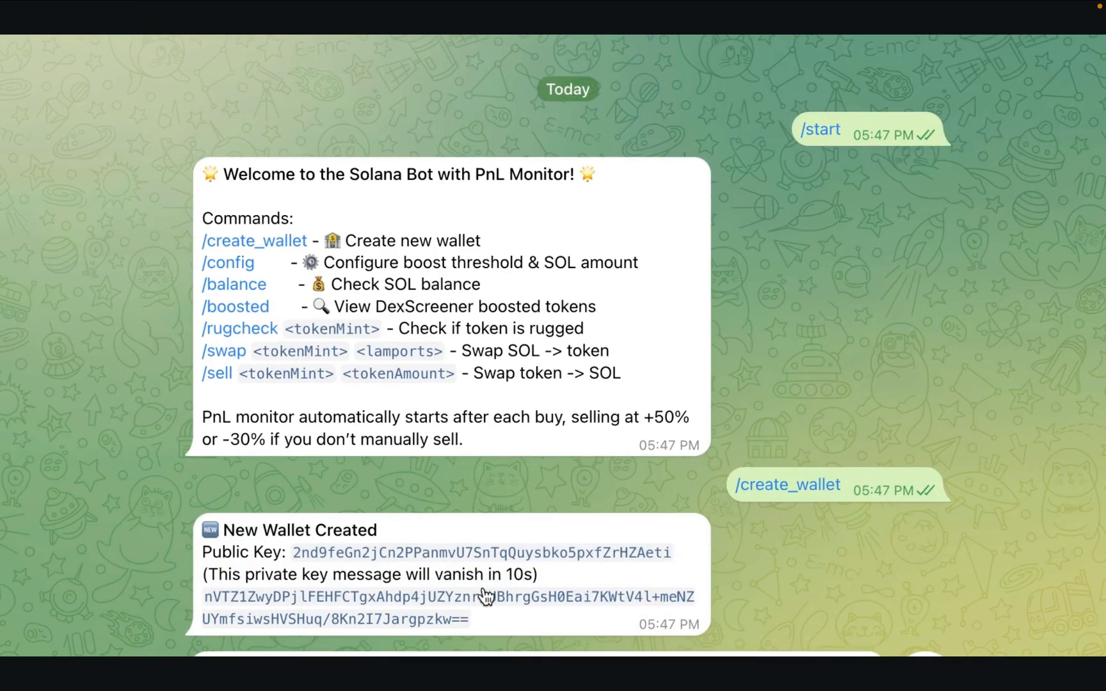
mouse_move(493, 595)
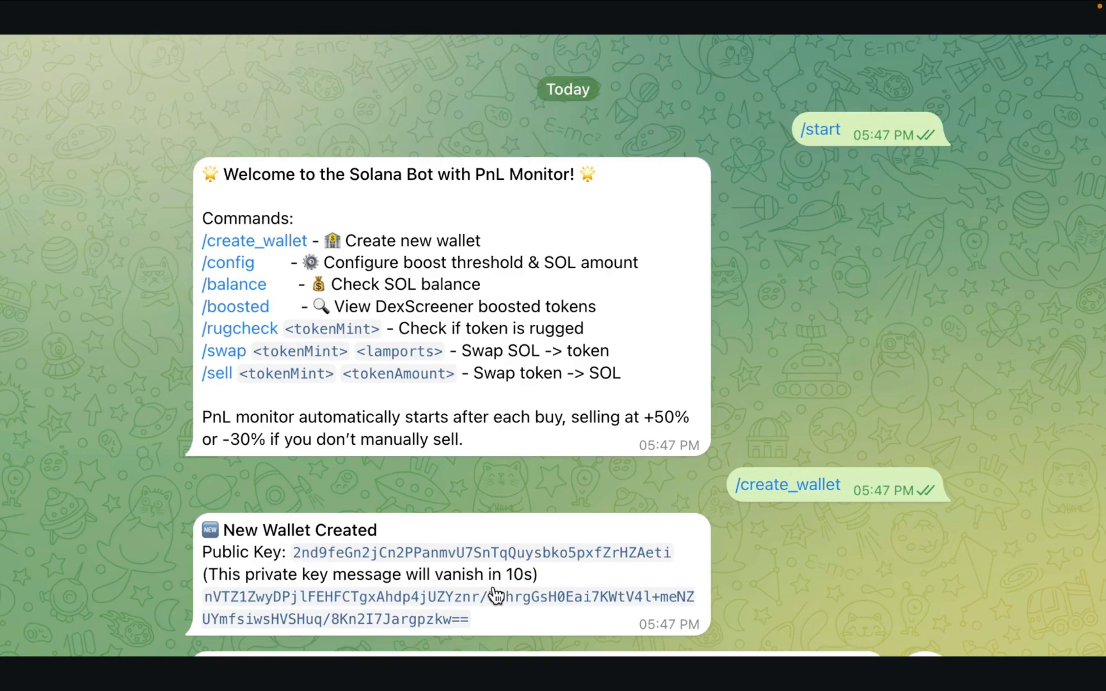
mouse_move(427, 451)
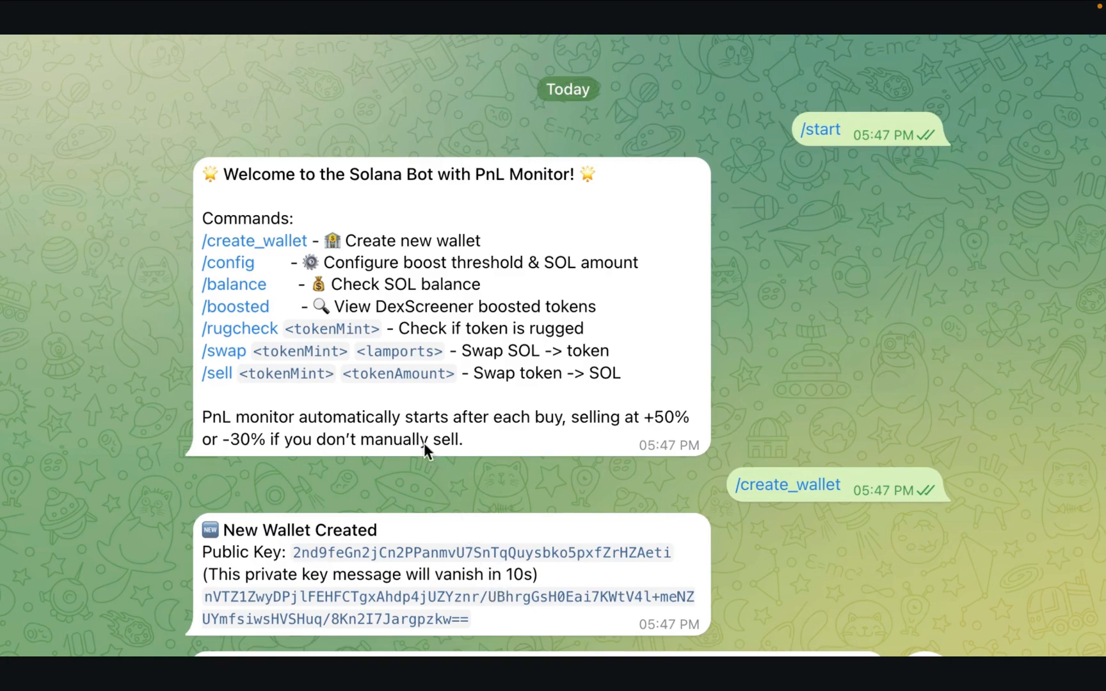
mouse_move(247, 373)
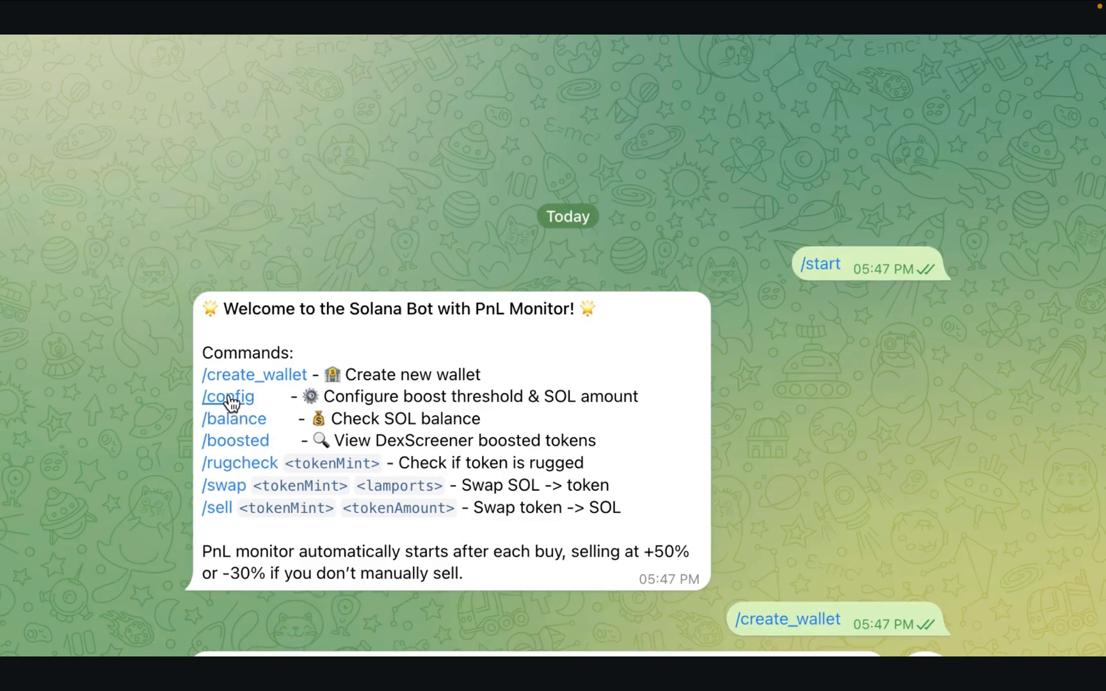
click(228, 395)
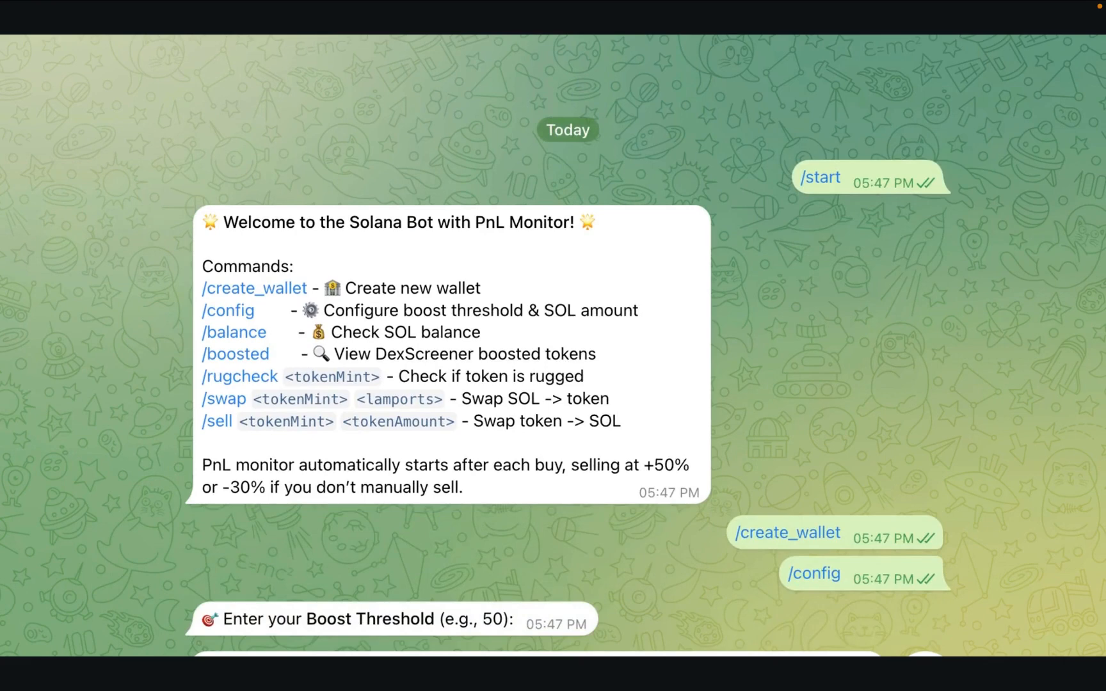
text(50)
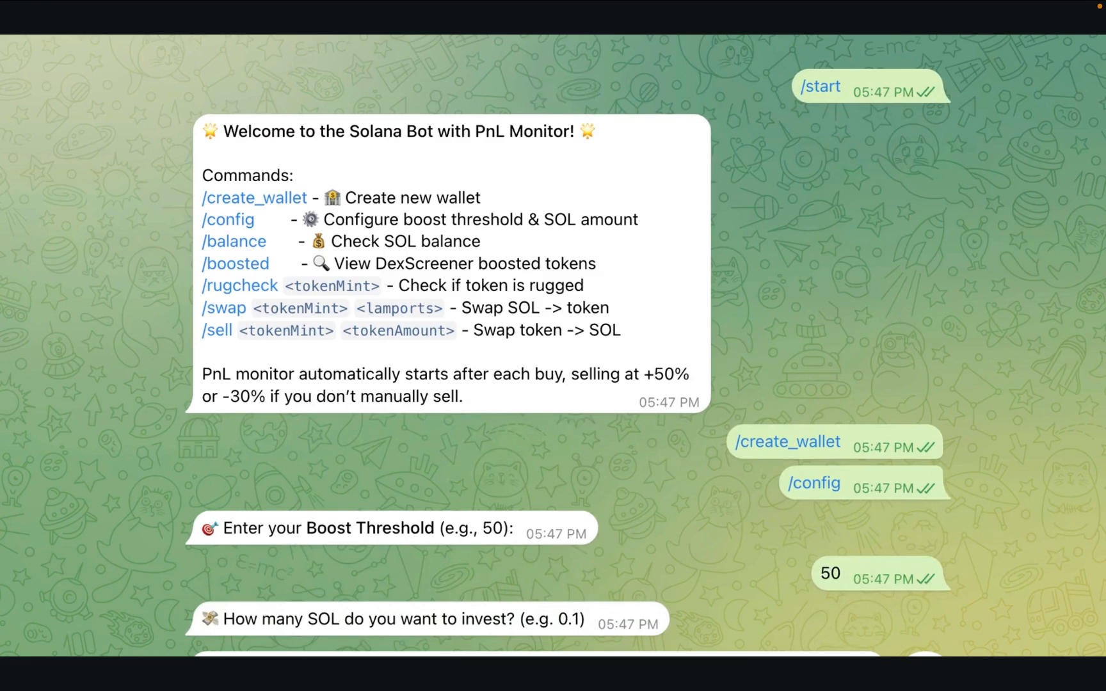
text(0.50)
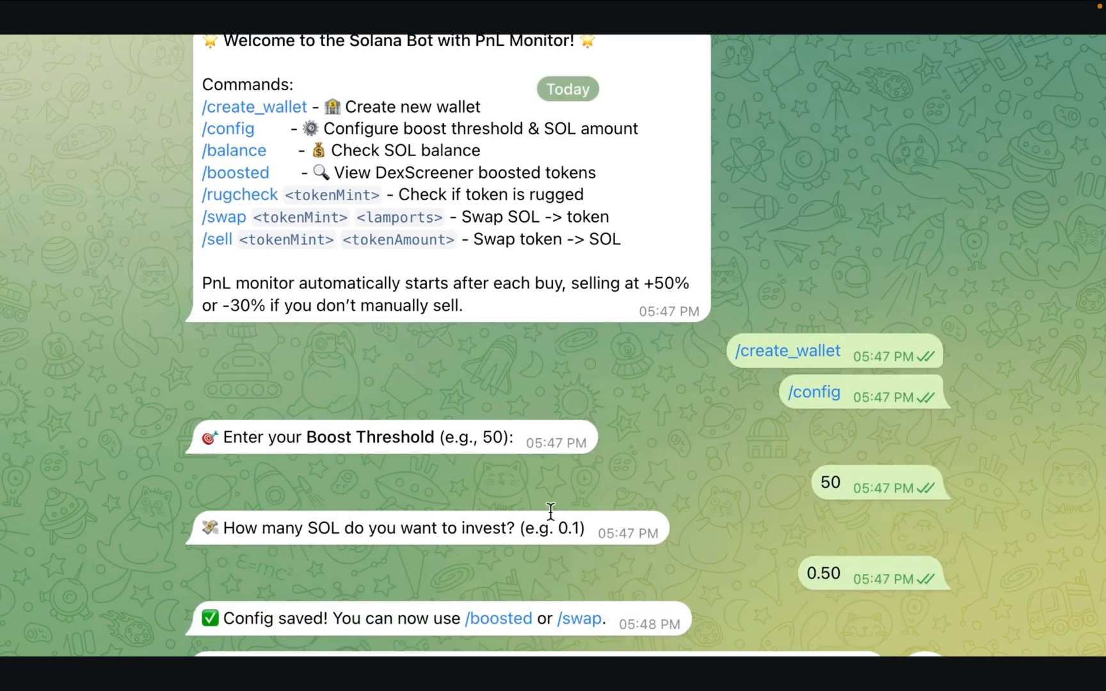
mouse_move(655, 317)
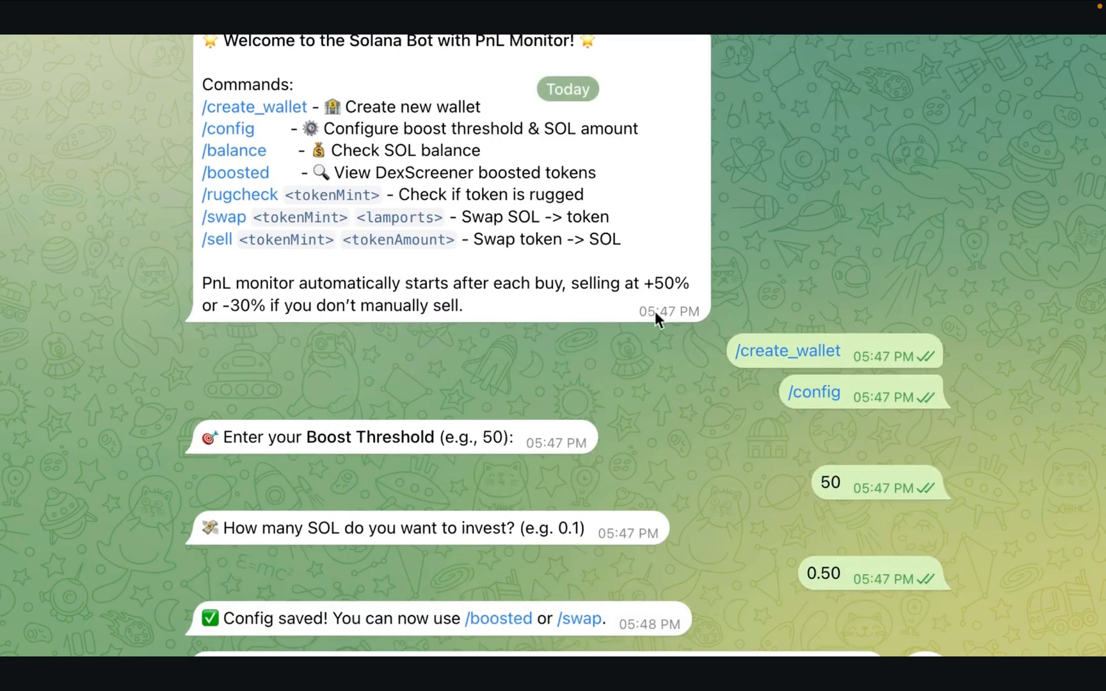
mouse_move(602, 273)
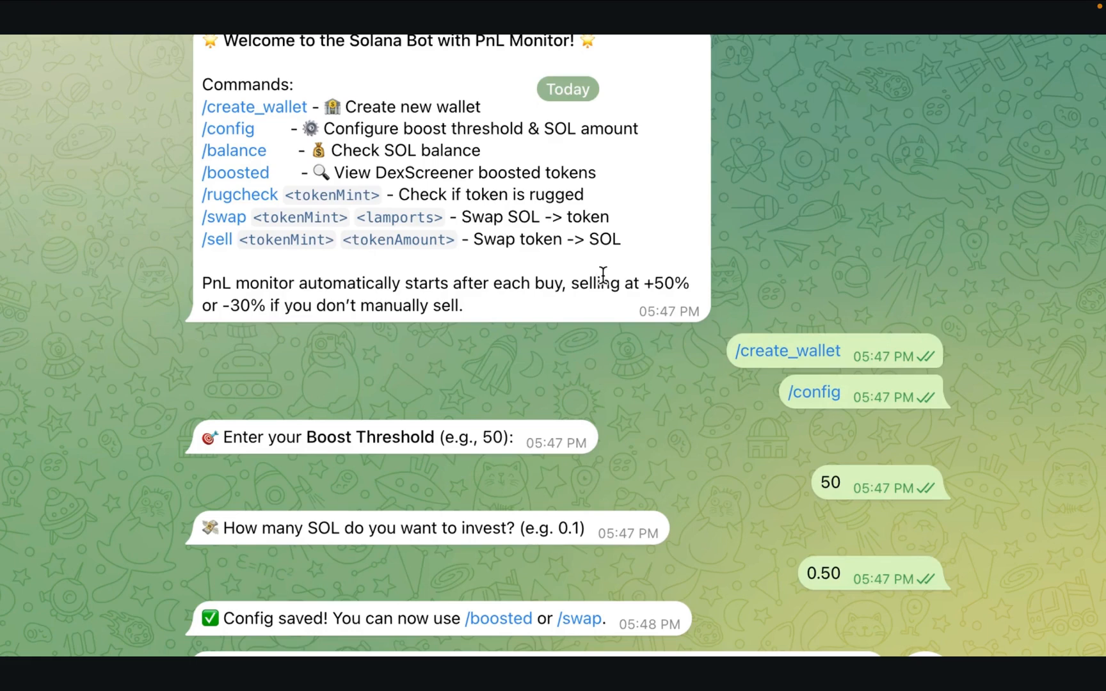
mouse_move(601, 270)
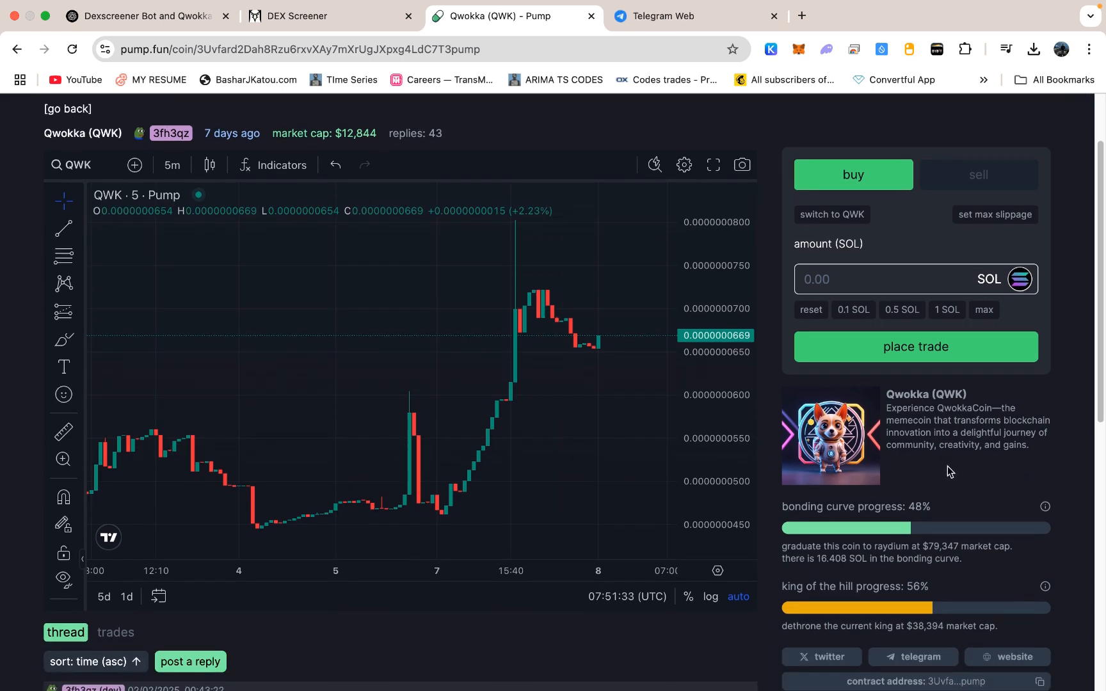
mouse_move(636, 430)
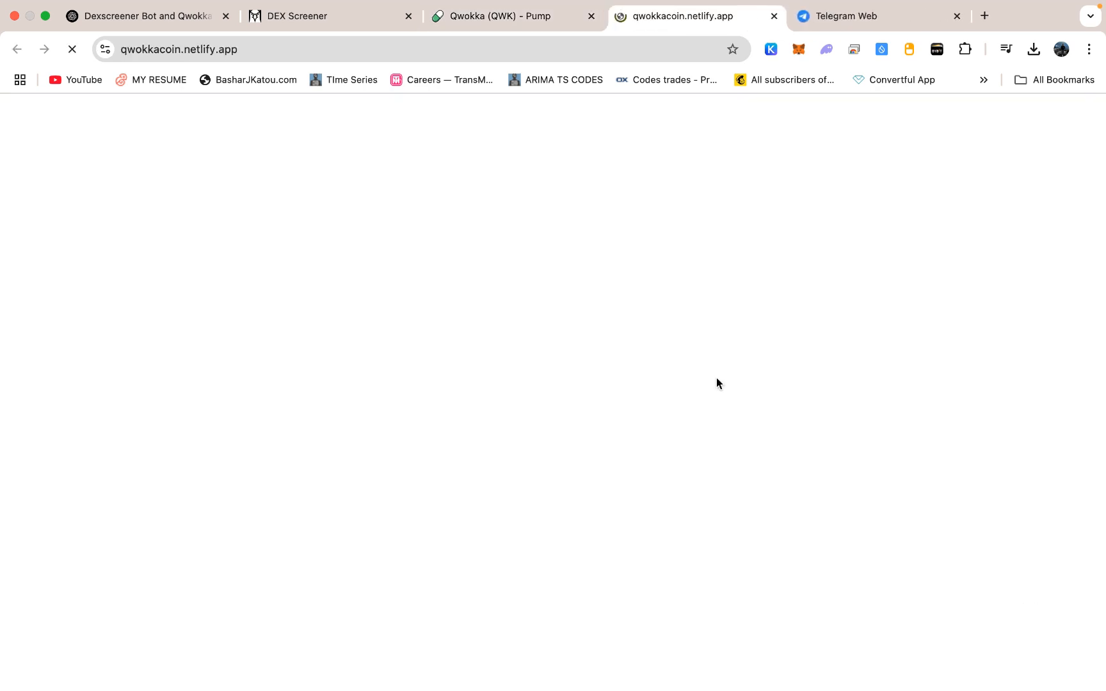
View the Qwokka Coin site's Content, Research and Marketing agents, then return to pump.fun.
click(497, 15)
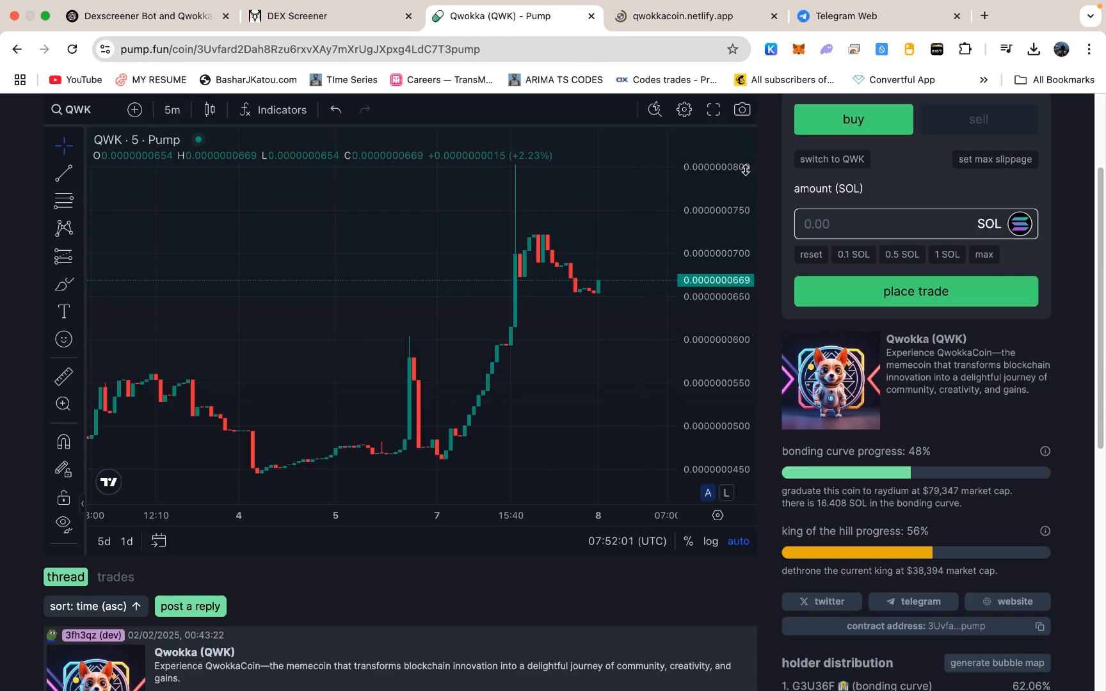
click(691, 15)
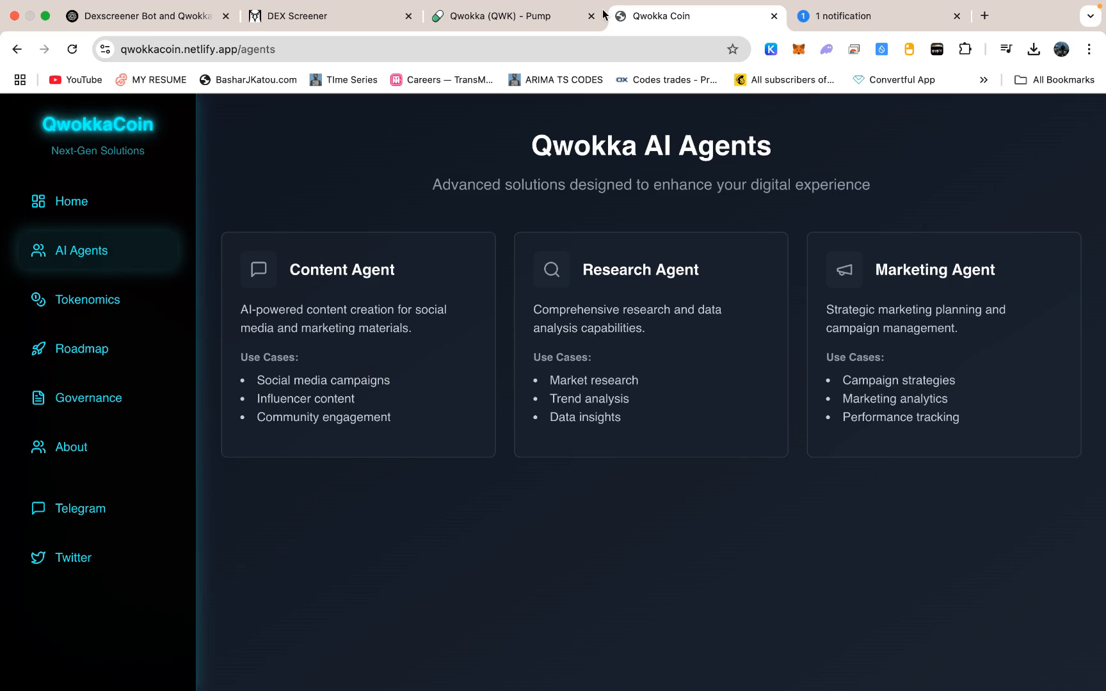
click(325, 16)
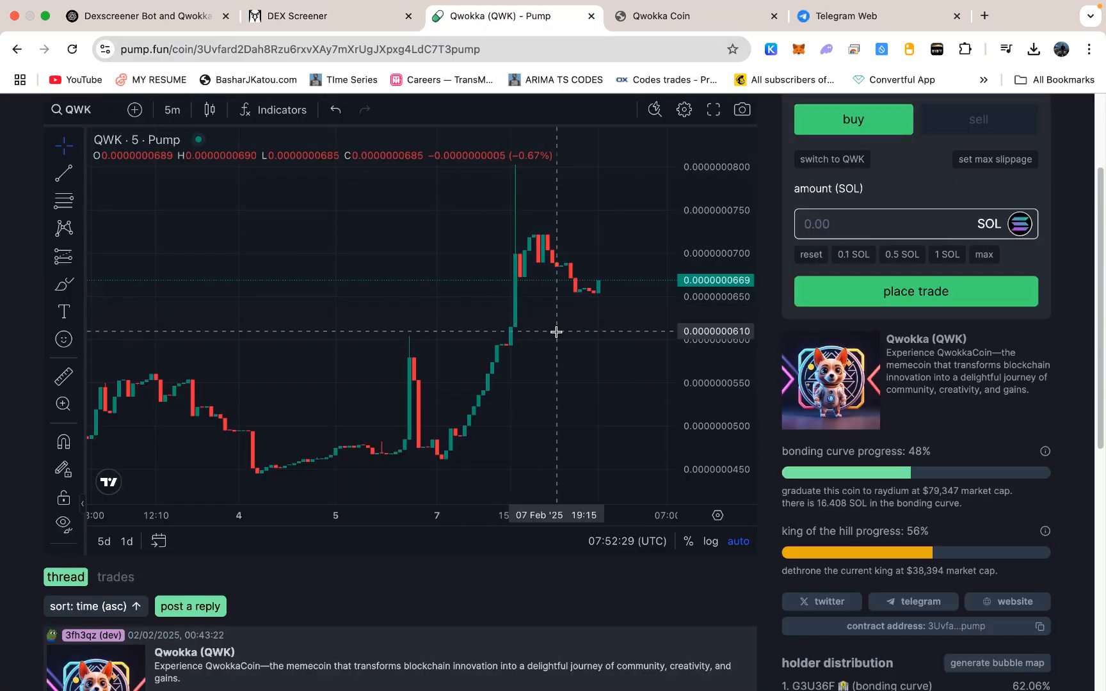
mouse_move(557, 326)
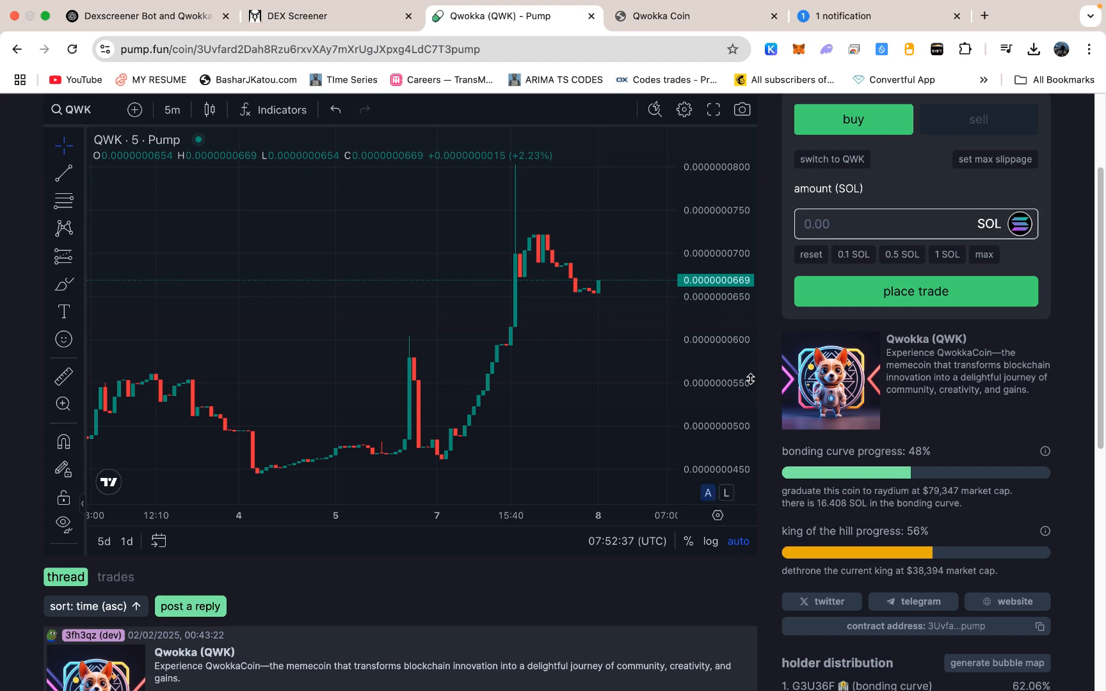
Scroll the Qwokka pump.fun page past the chart to thread replies and holder distribution.
click(874, 16)
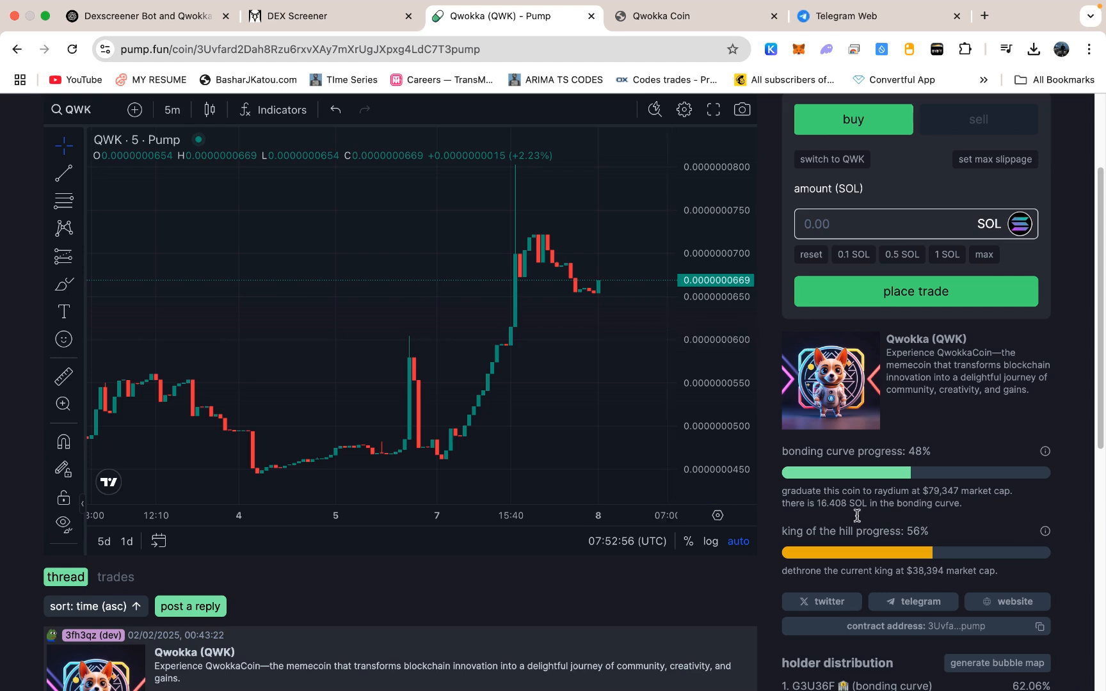
scroll(down, 3)
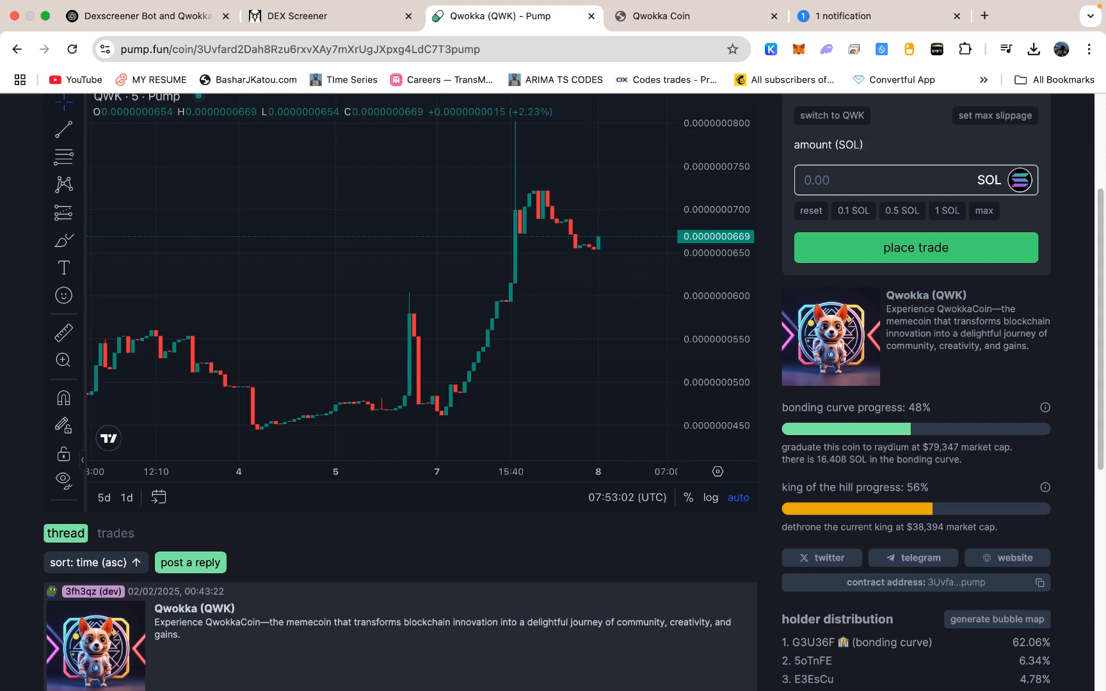
mouse_move(861, 463)
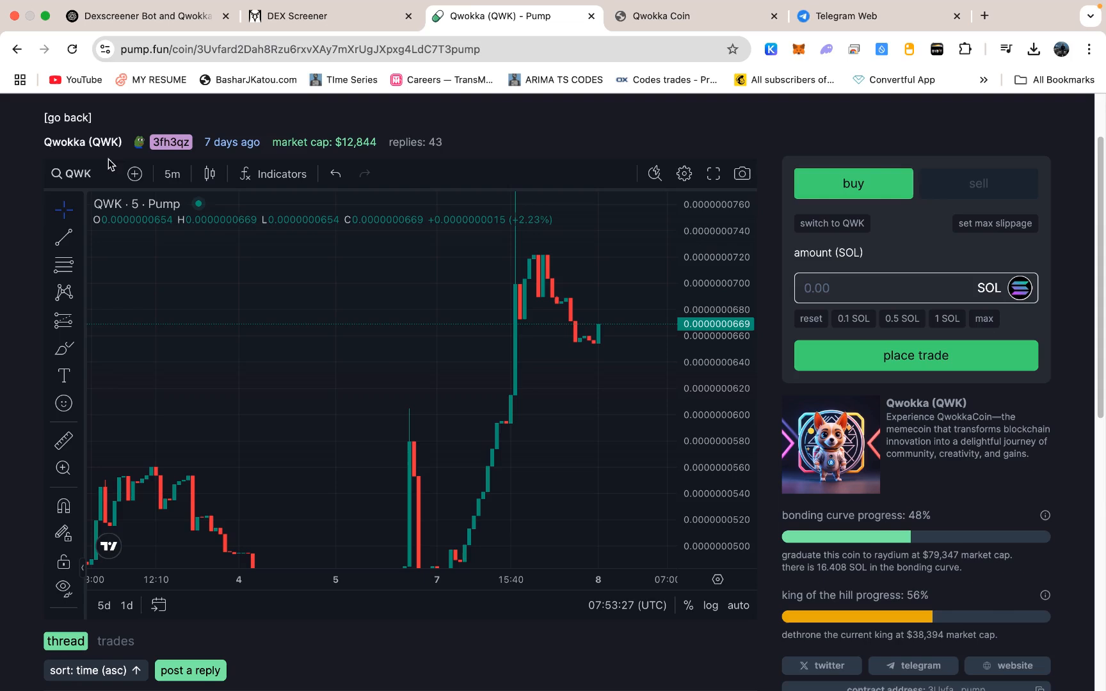
mouse_move(40, 242)
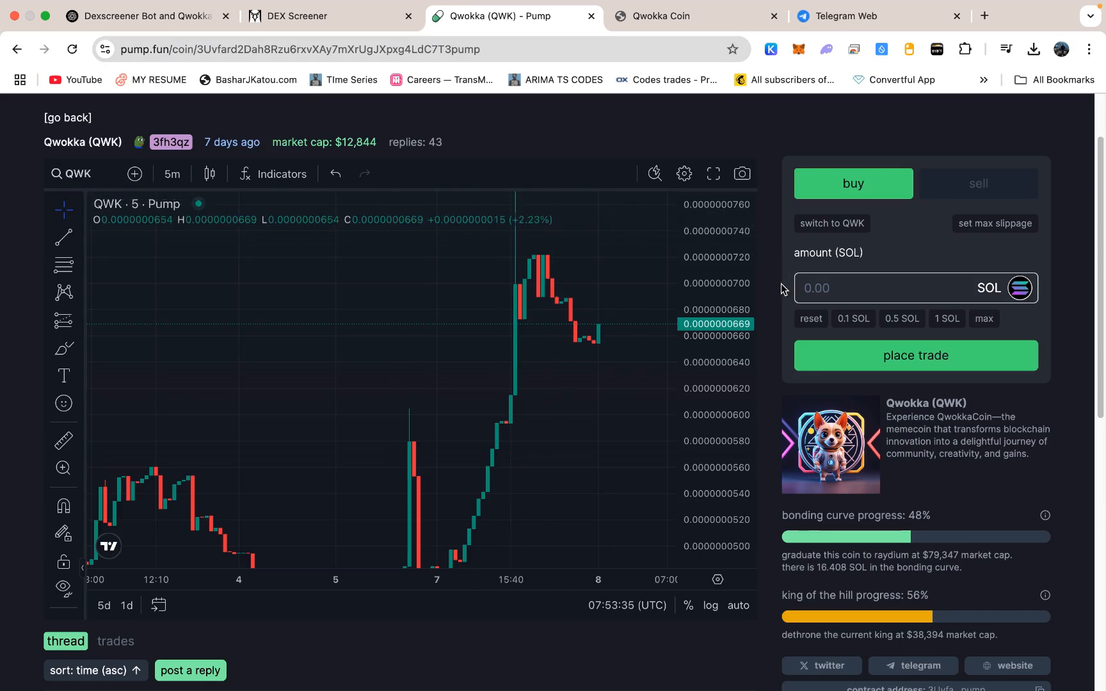
scroll(down, 3)
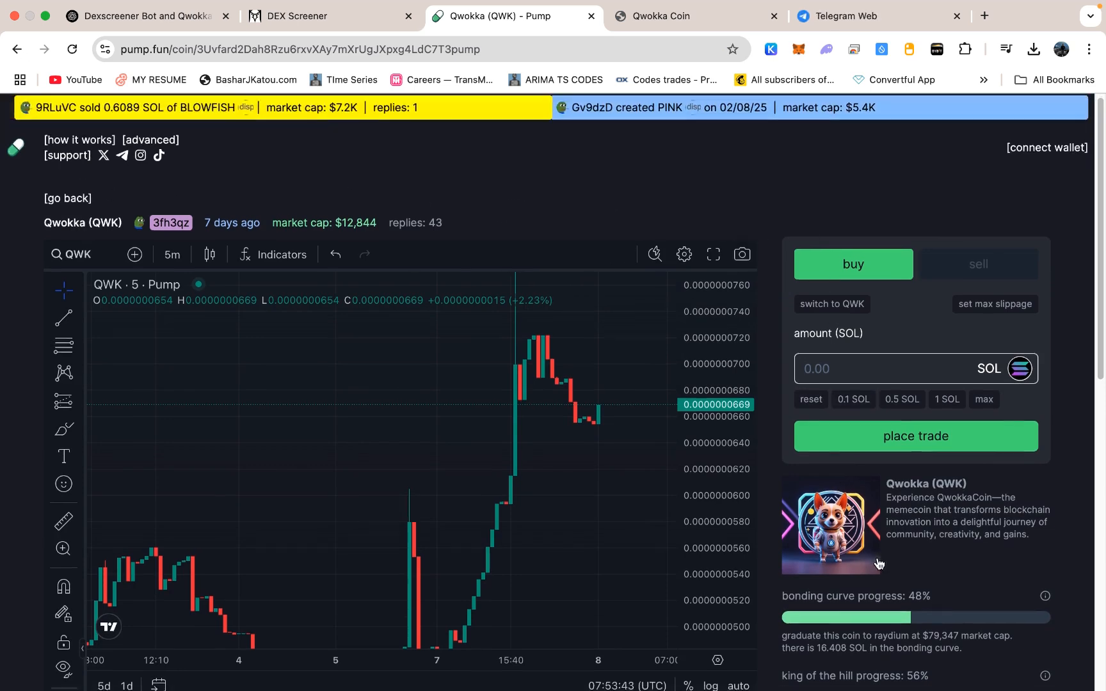
scroll(down, 3)
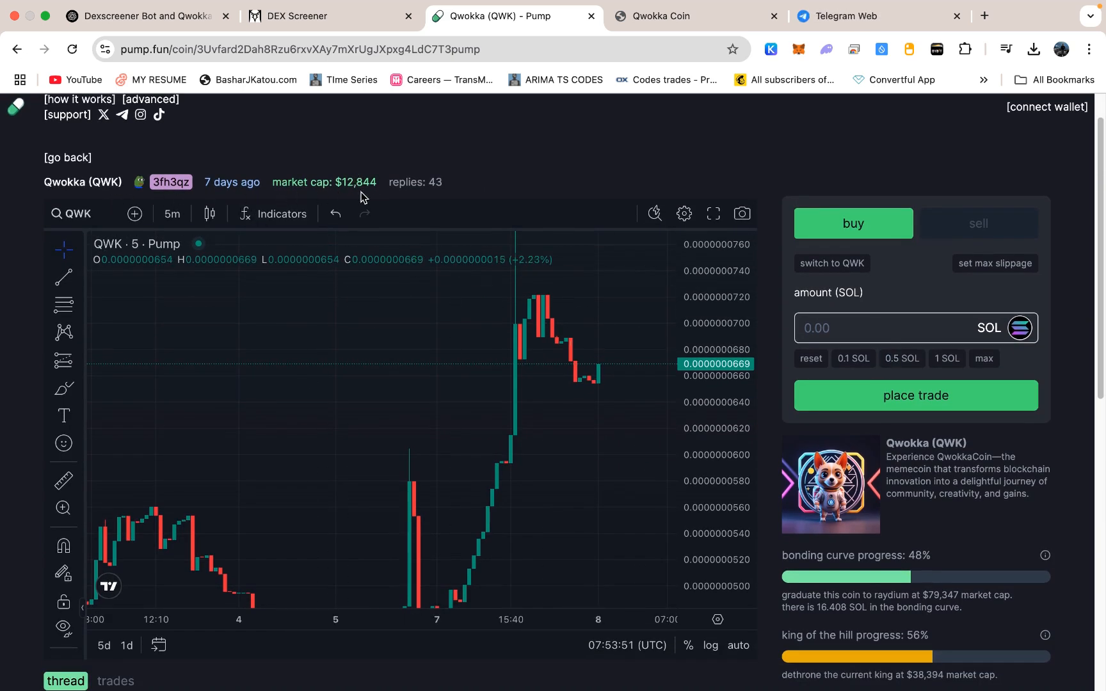
scroll(down, 3)
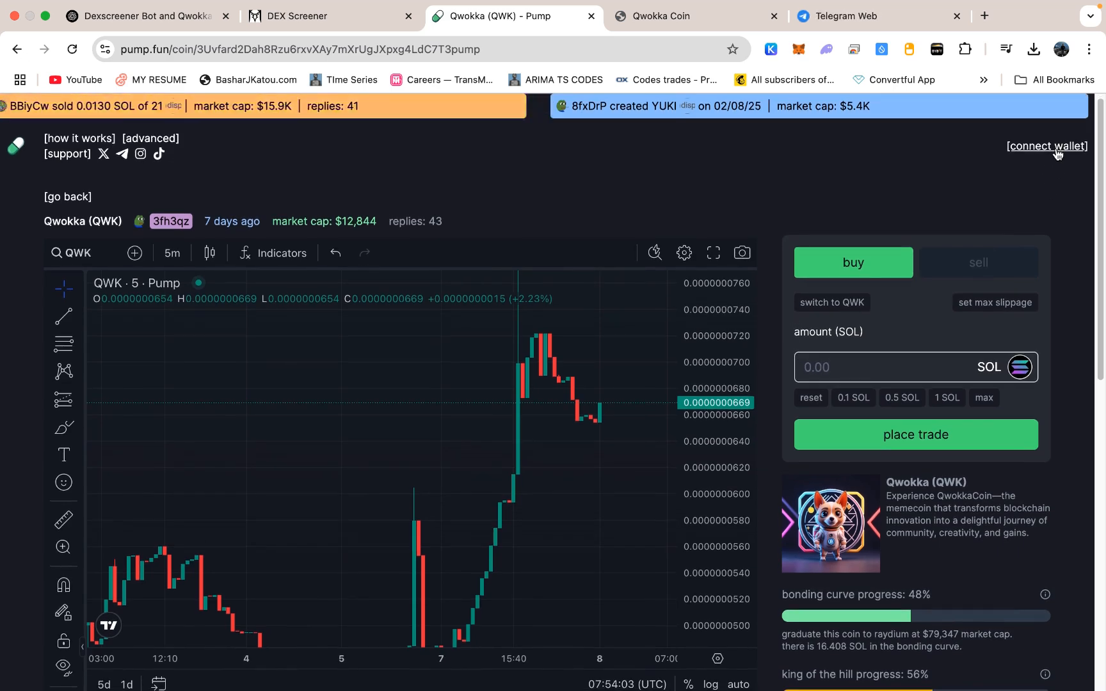
click(1046, 146)
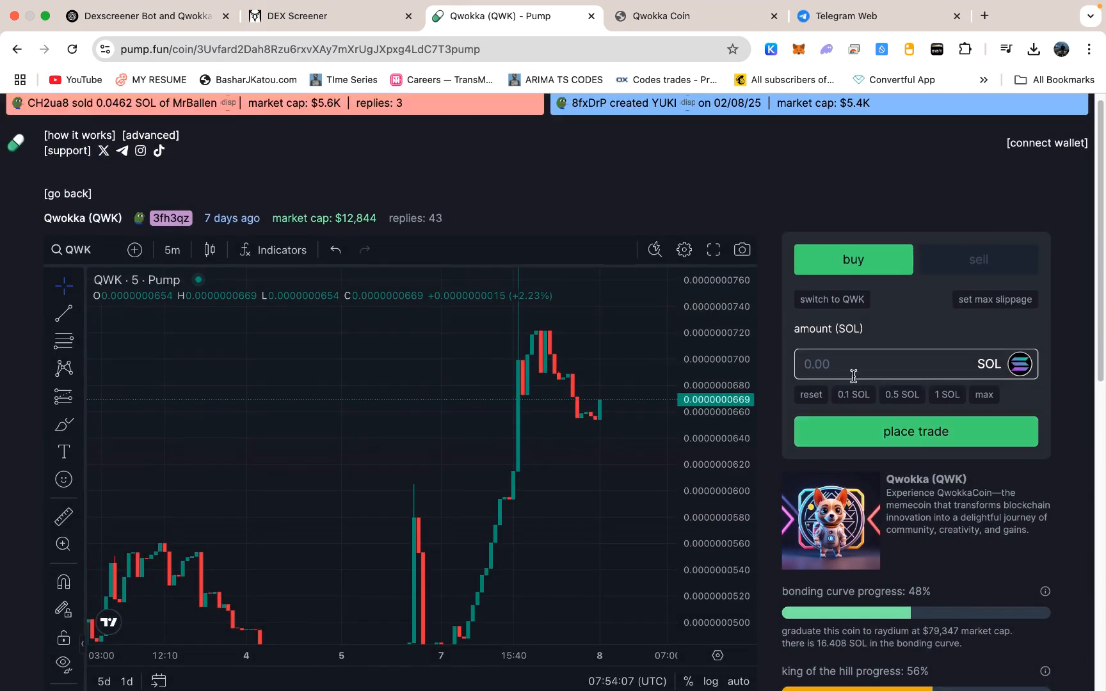
scroll(down, 3)
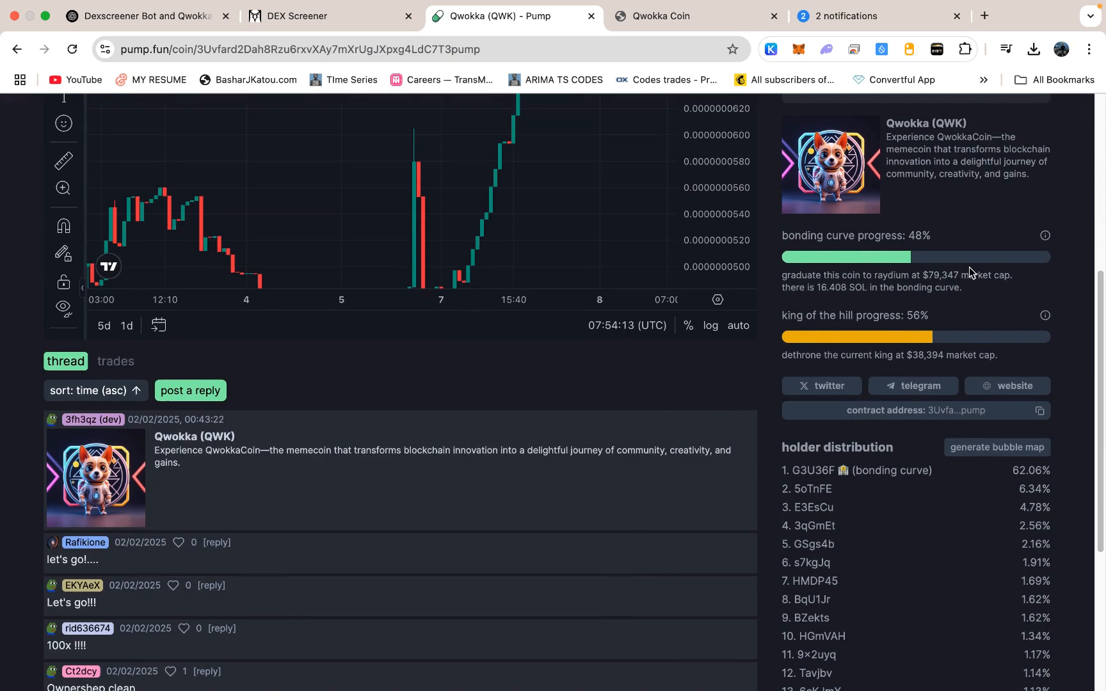
scroll(up, 3)
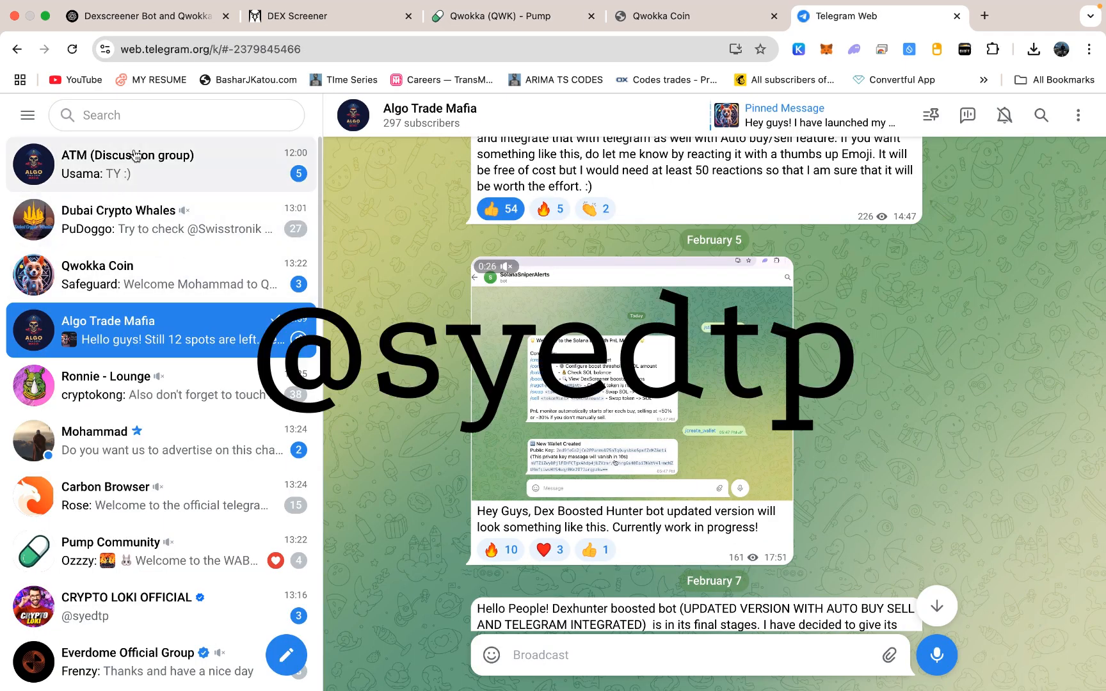
mouse_move(345, 234)
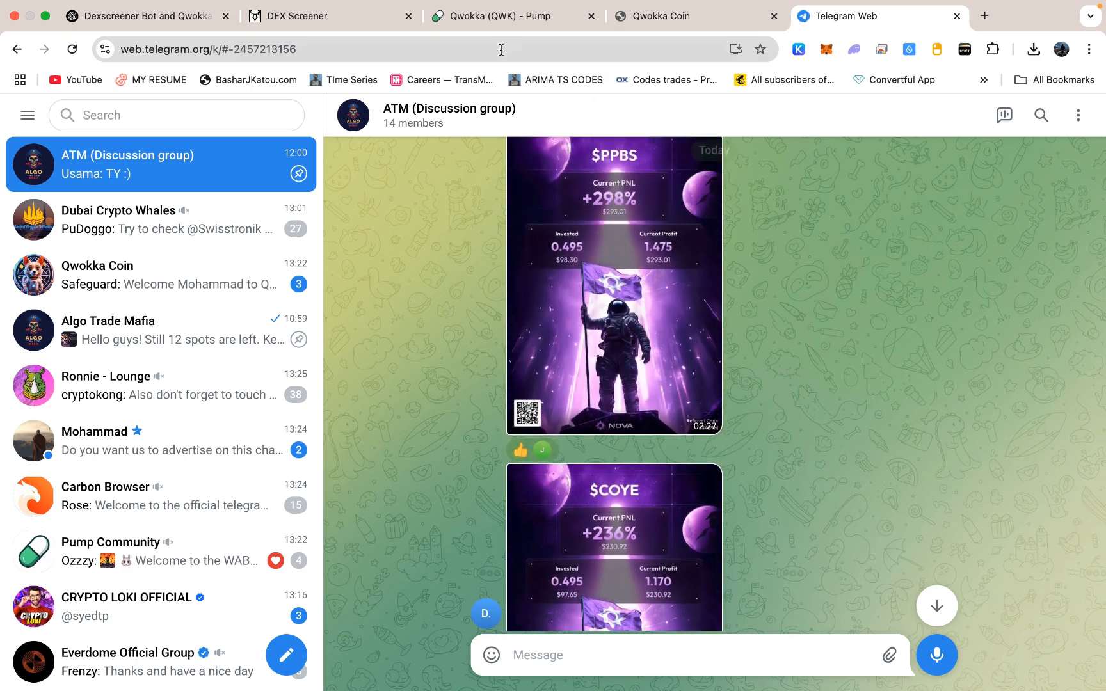
Leave the ATM discussion group and open the coin's X link in a new tab.
click(499, 15)
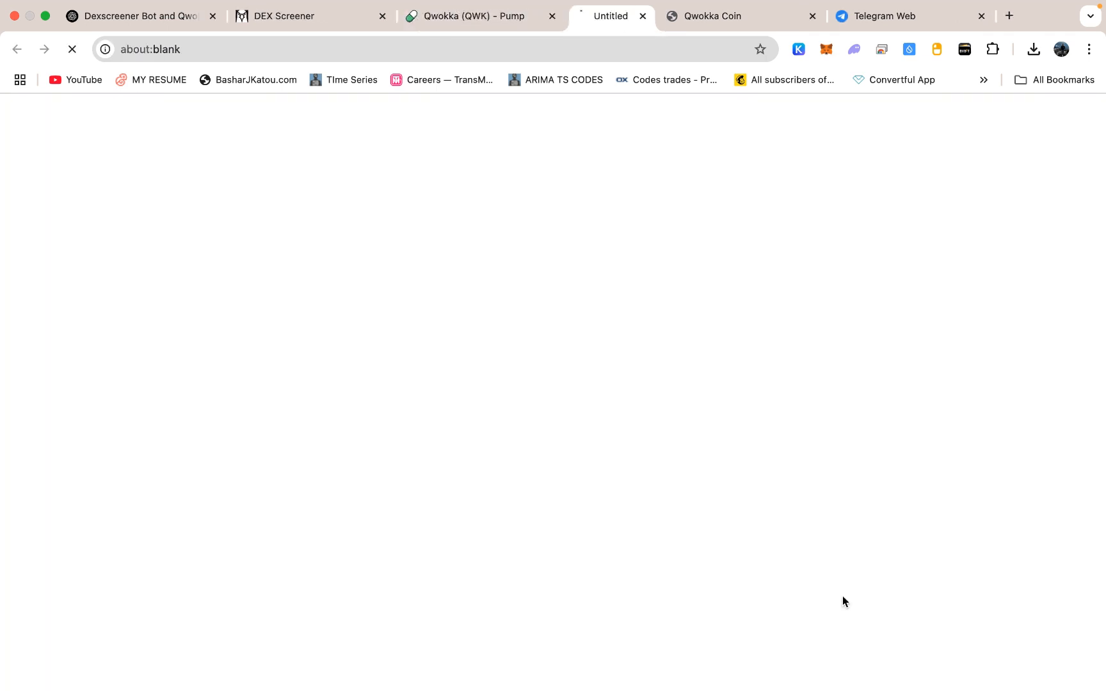
Pass through the pump.fun tab, then view the Qwokka Coin Official X profile.
click(465, 16)
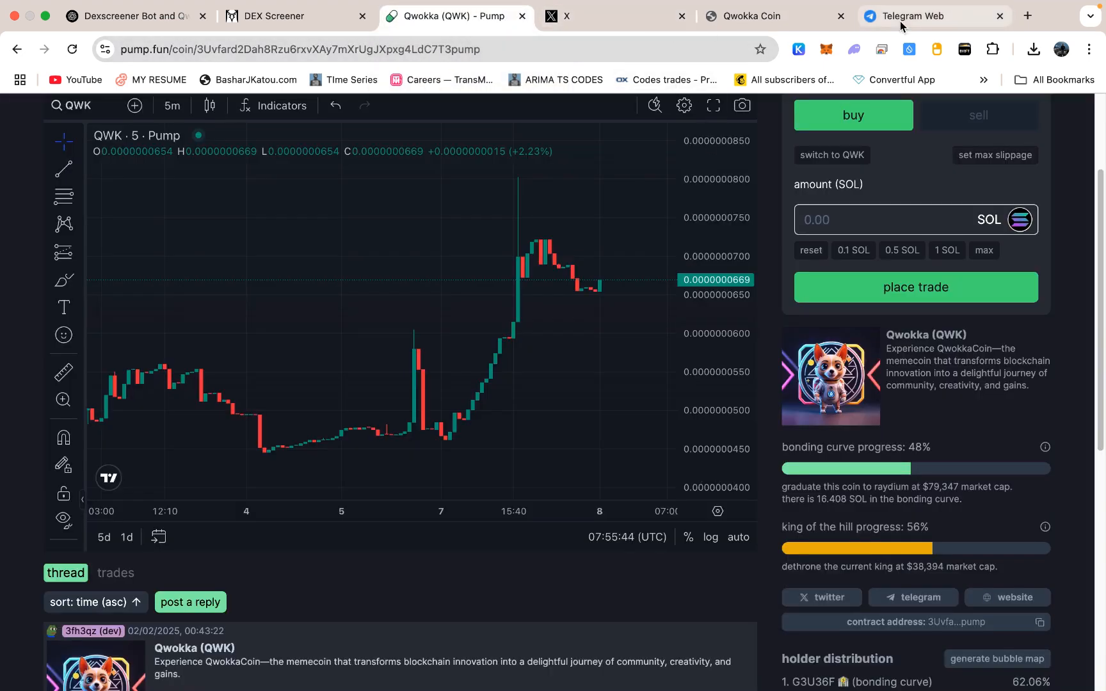
click(917, 15)
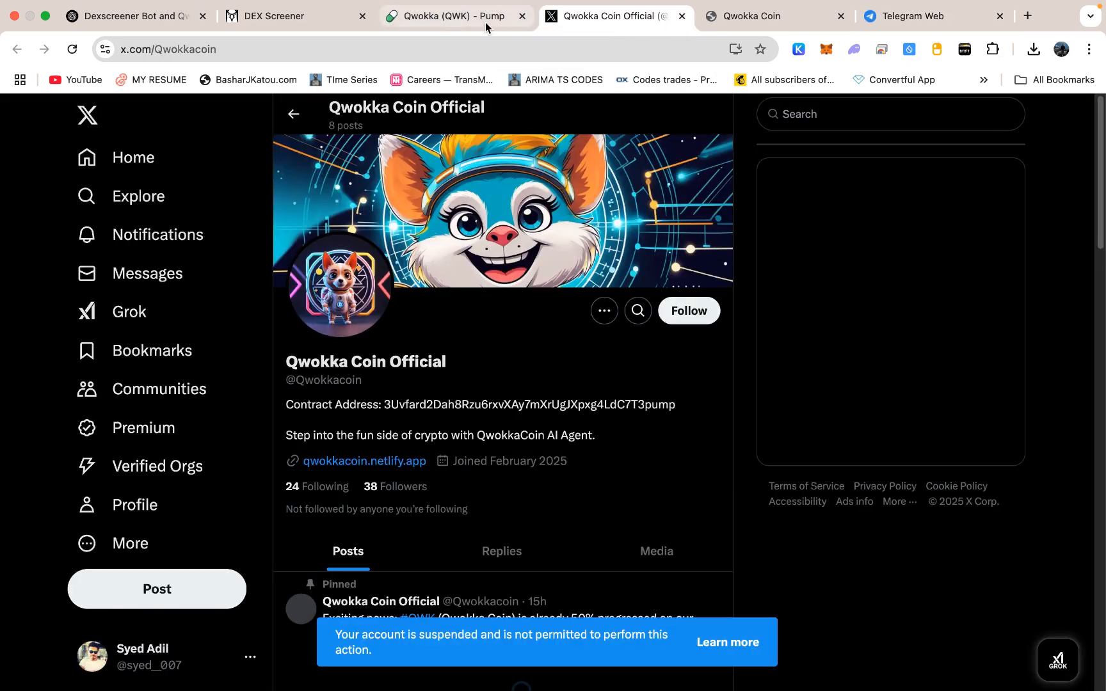
Browse the Qwokka Coin home page's Innovation, Community and Security cards, then open AI Agents.
click(772, 16)
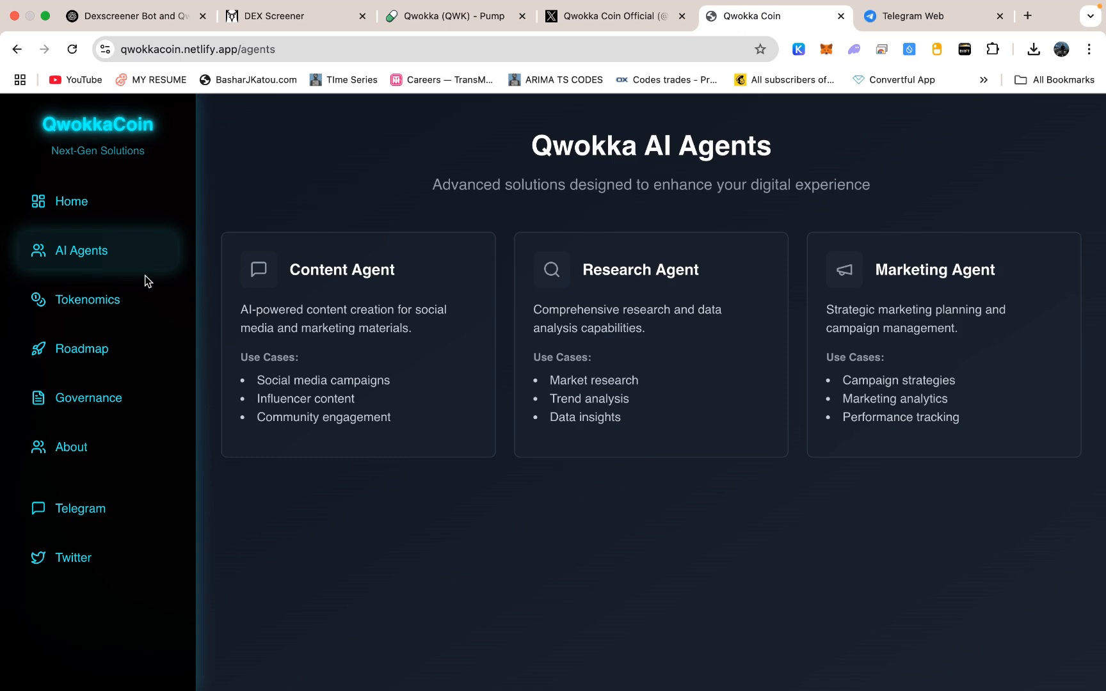
click(69, 201)
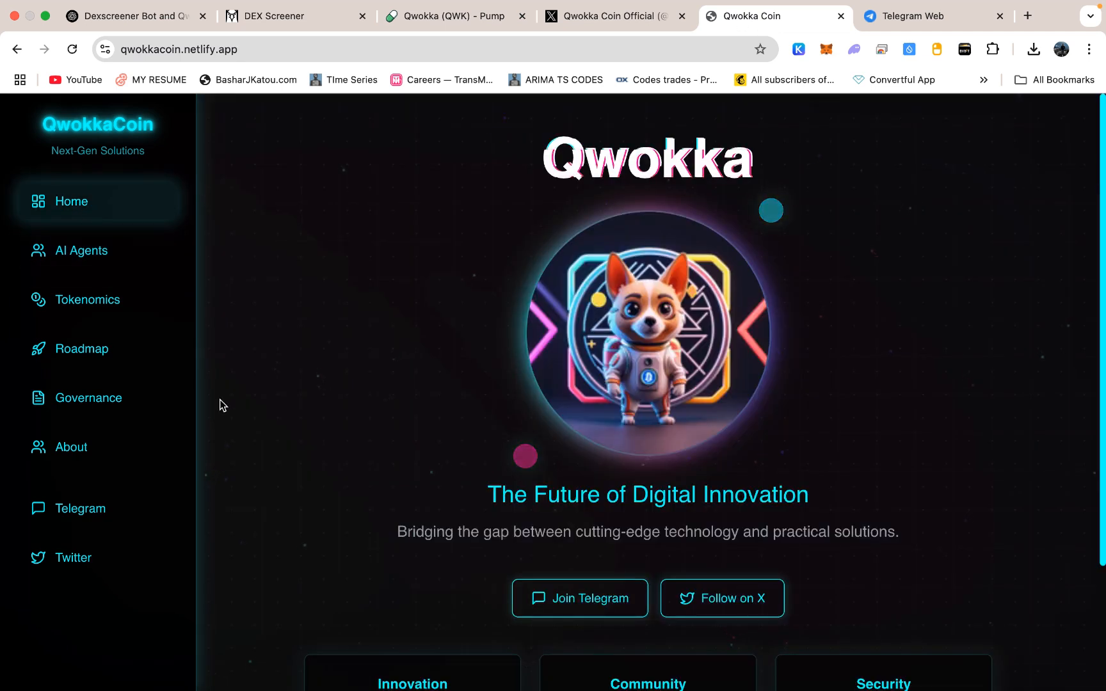
scroll(down, 3)
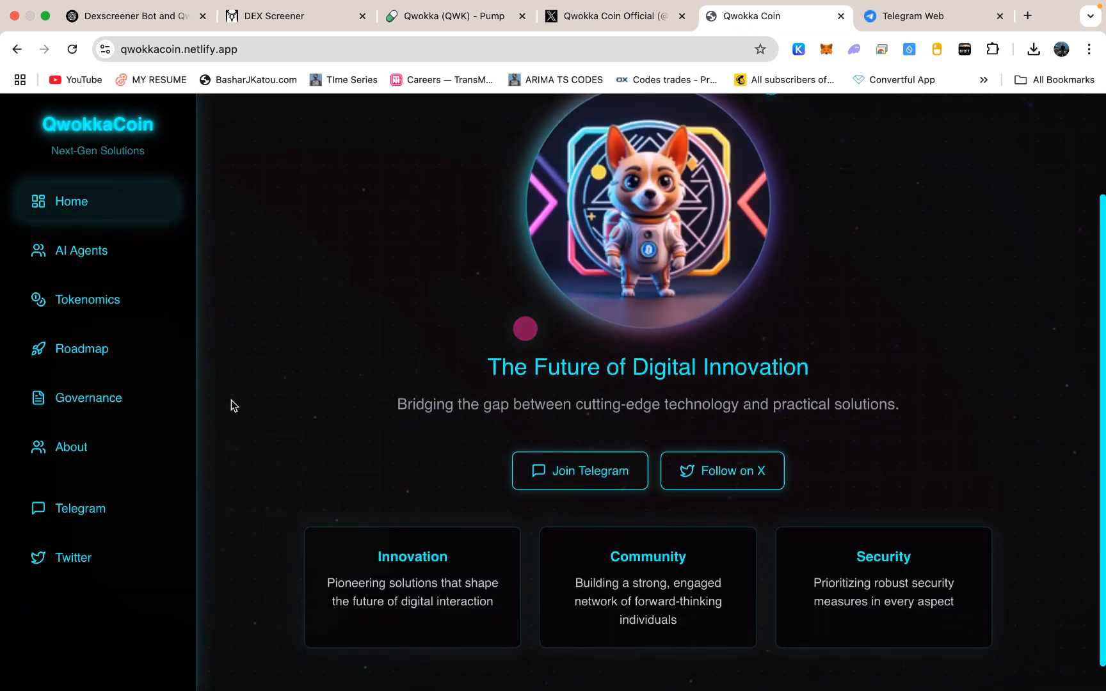
scroll(down, 3)
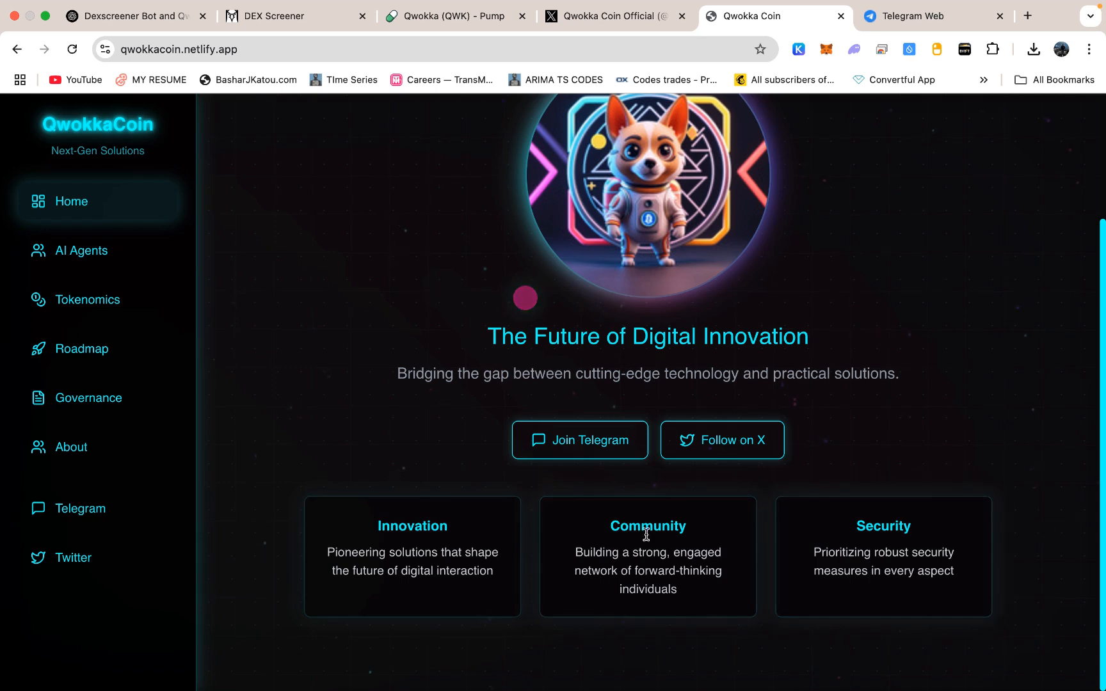
mouse_move(482, 362)
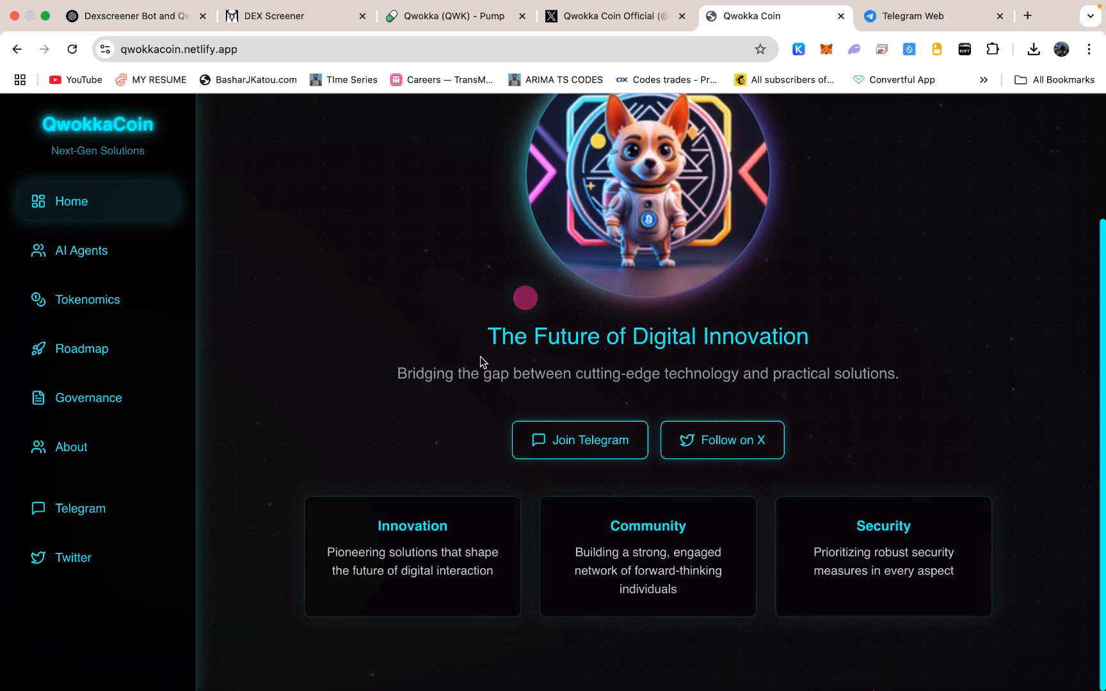
mouse_move(762, 558)
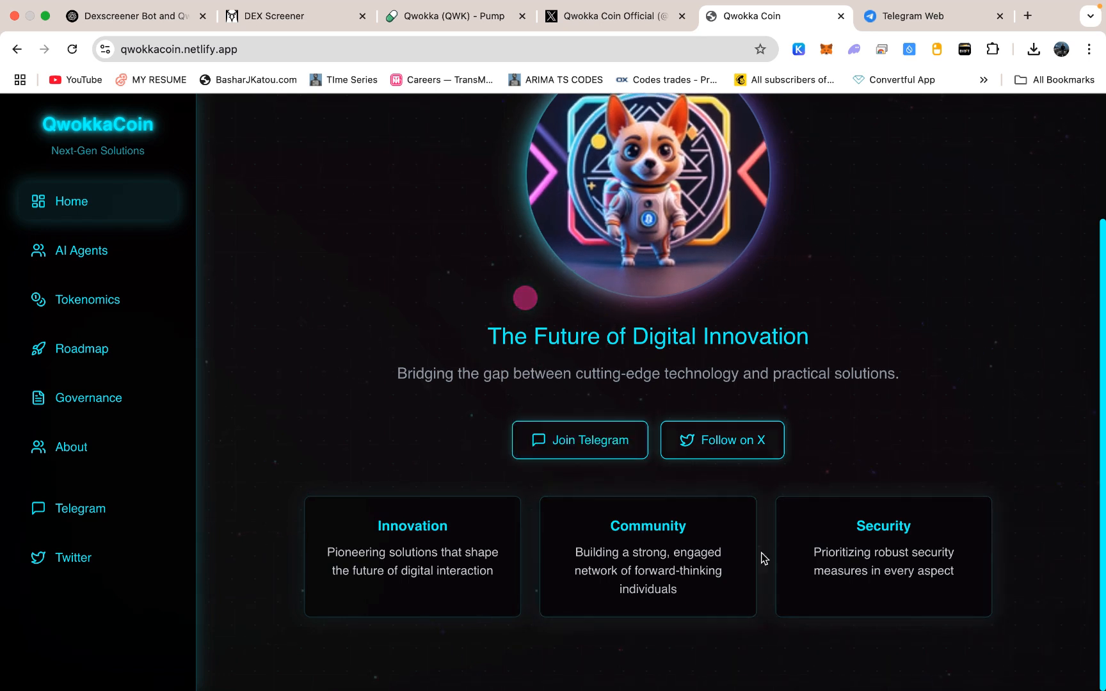
mouse_move(84, 258)
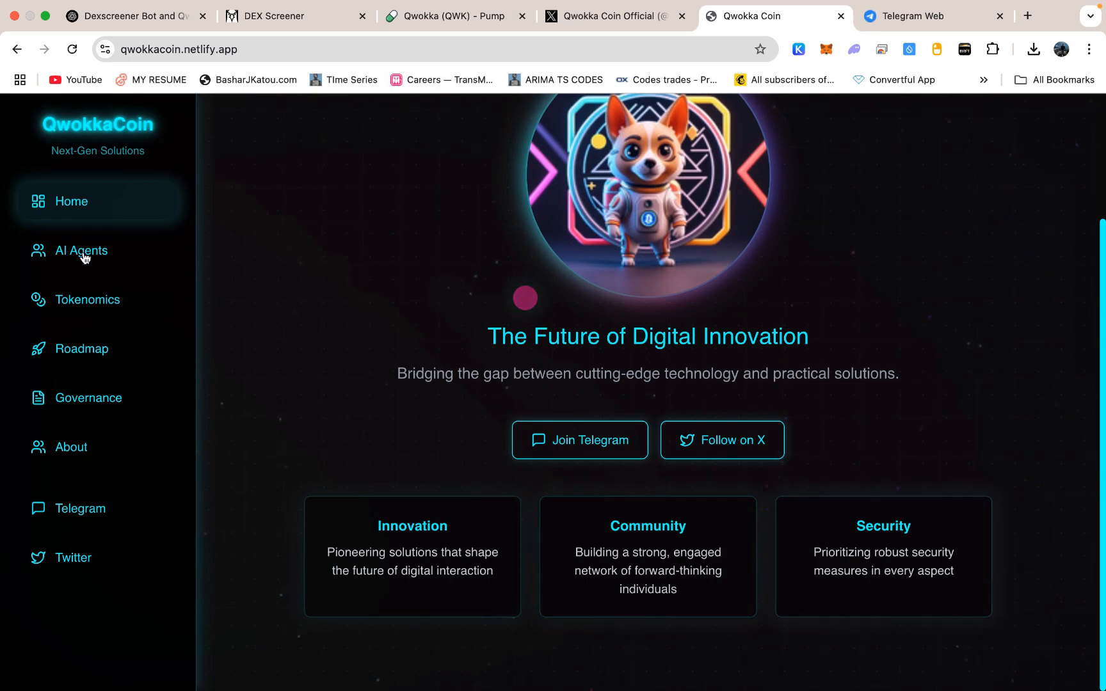
click(80, 251)
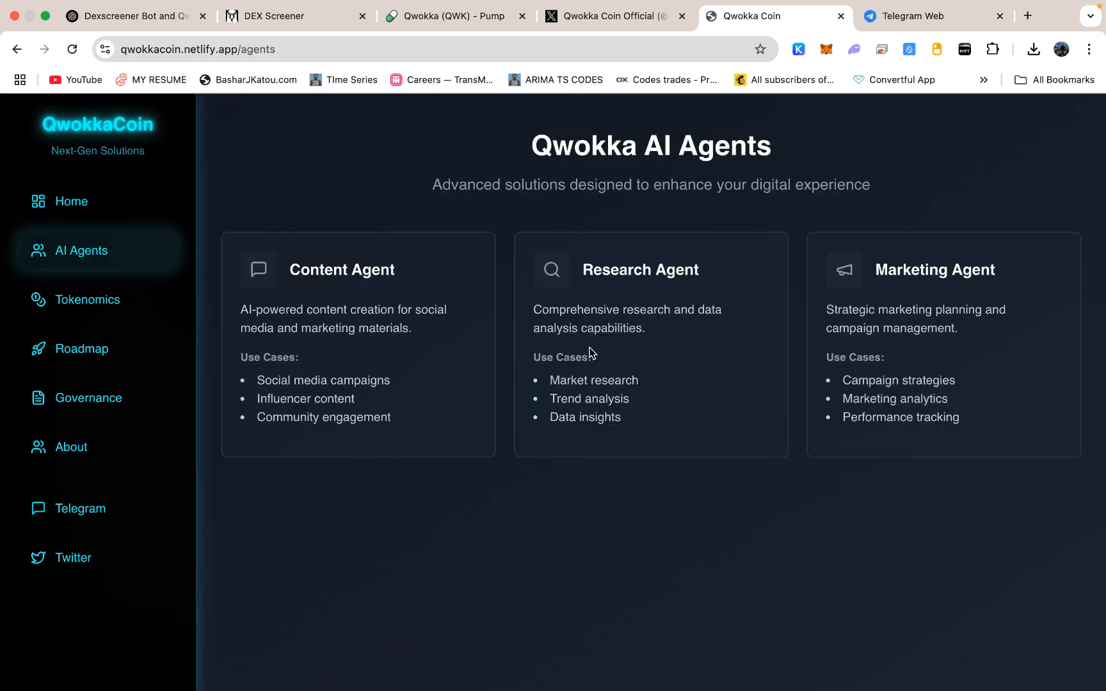
mouse_move(945, 396)
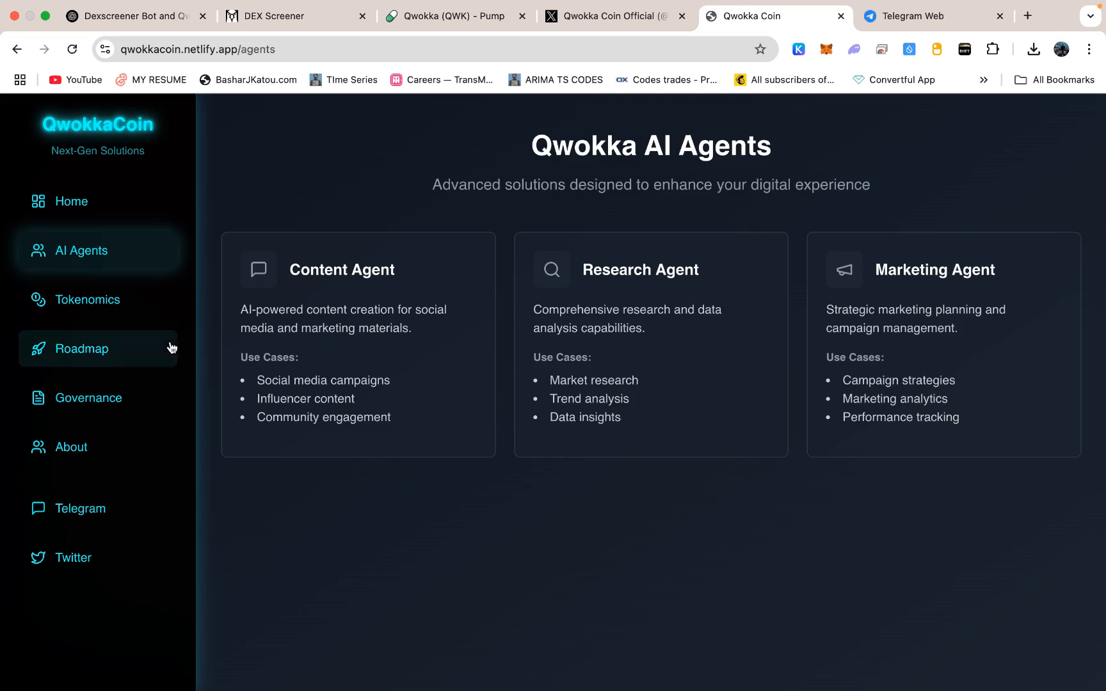
mouse_move(304, 332)
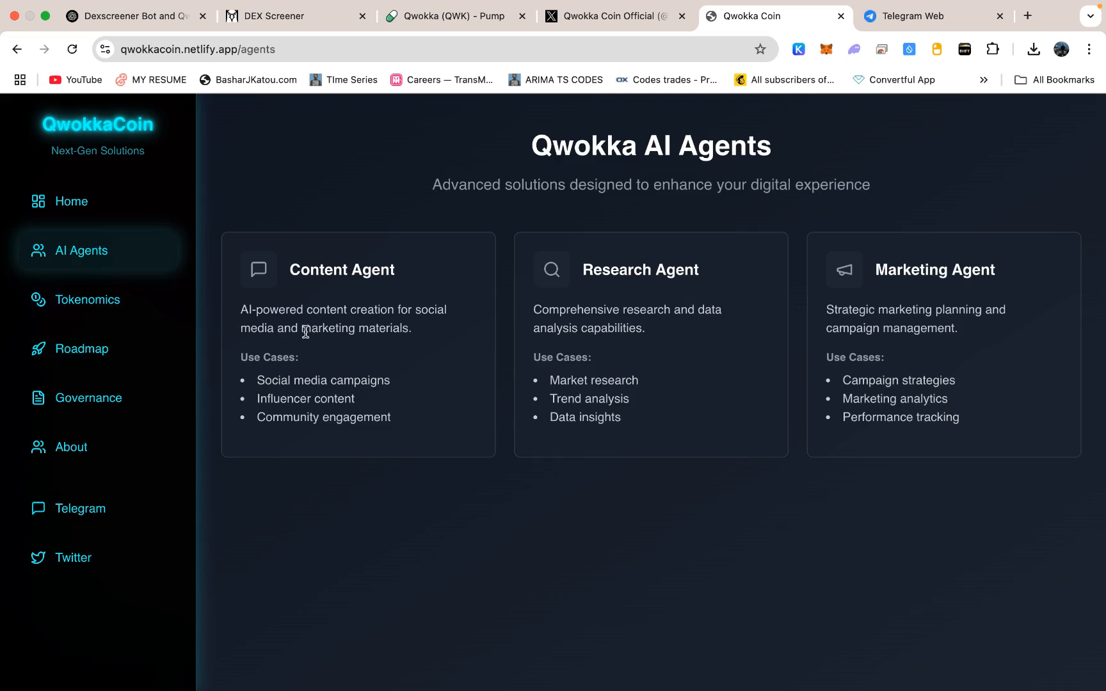
mouse_move(367, 358)
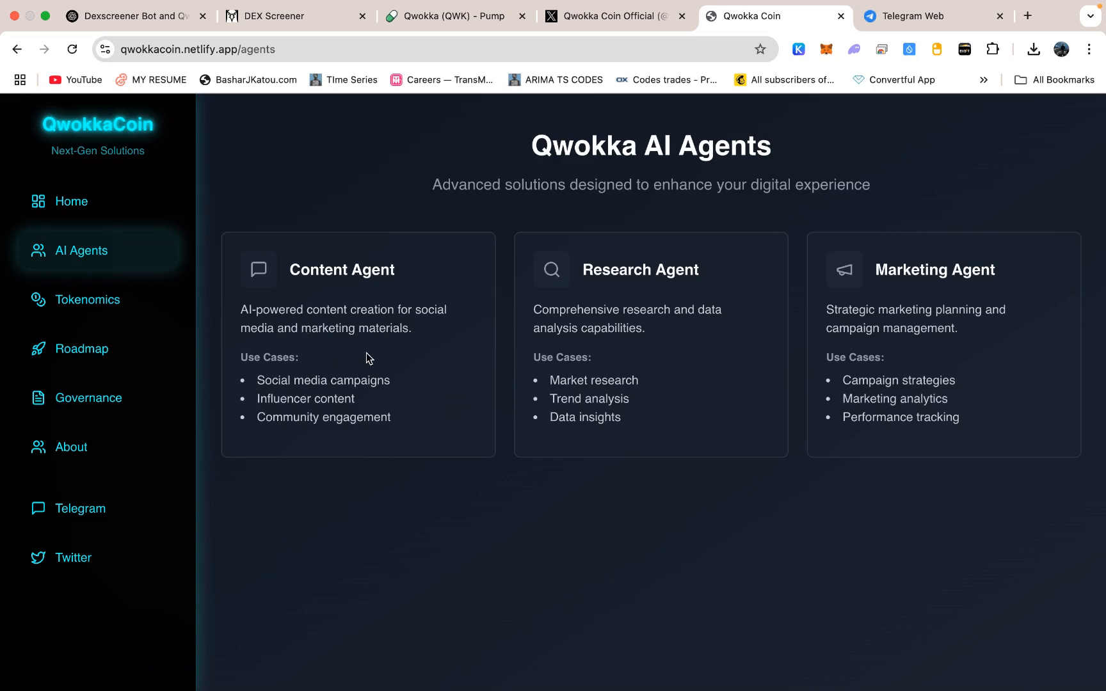
mouse_move(175, 304)
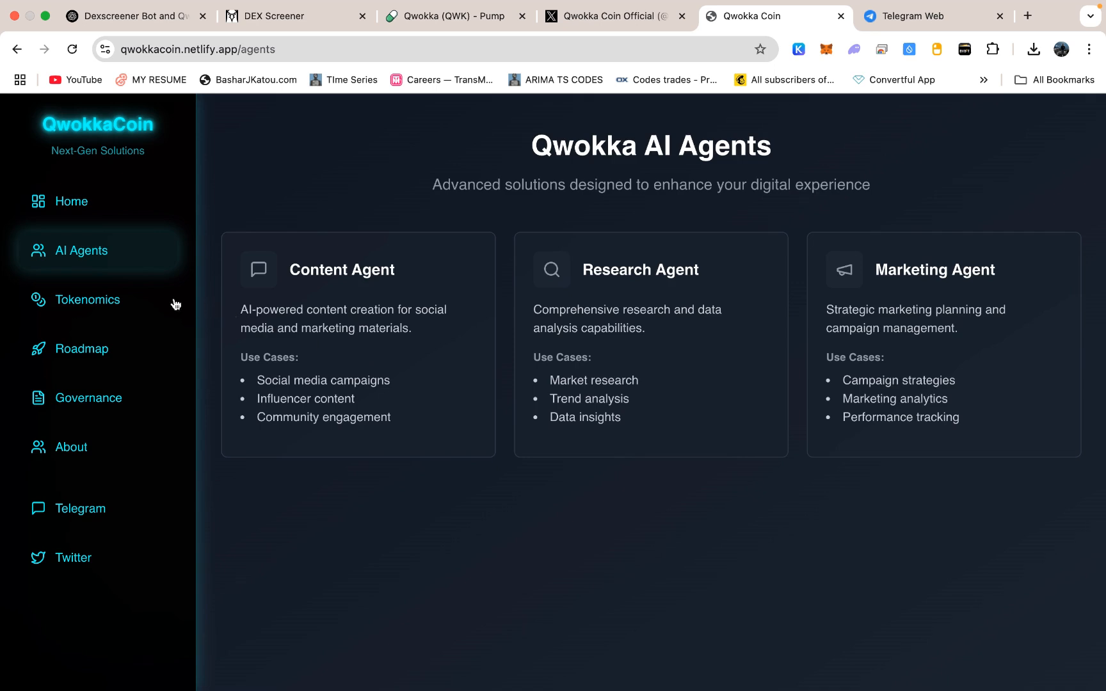
mouse_move(438, 376)
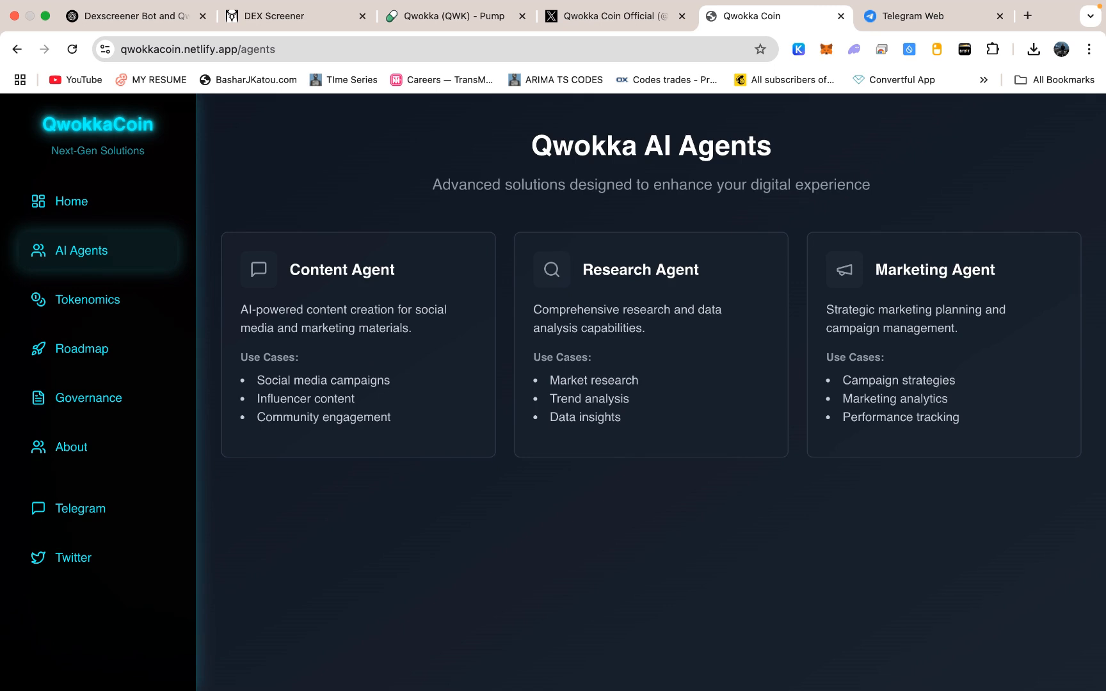
mouse_move(505, 340)
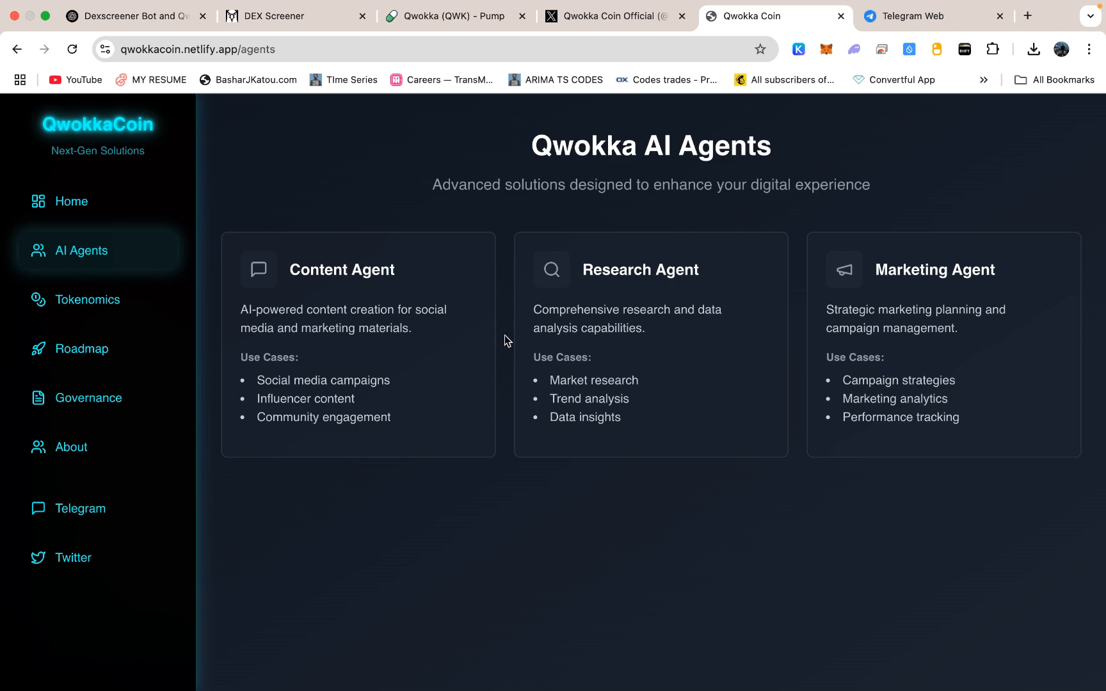
mouse_move(588, 428)
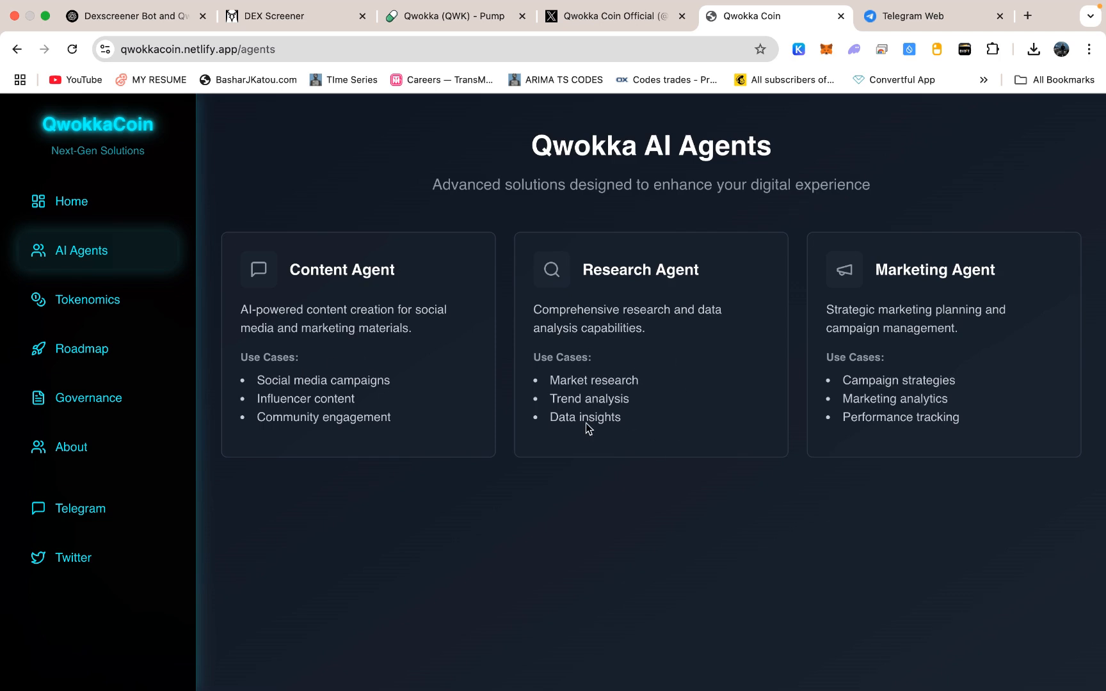
mouse_move(129, 312)
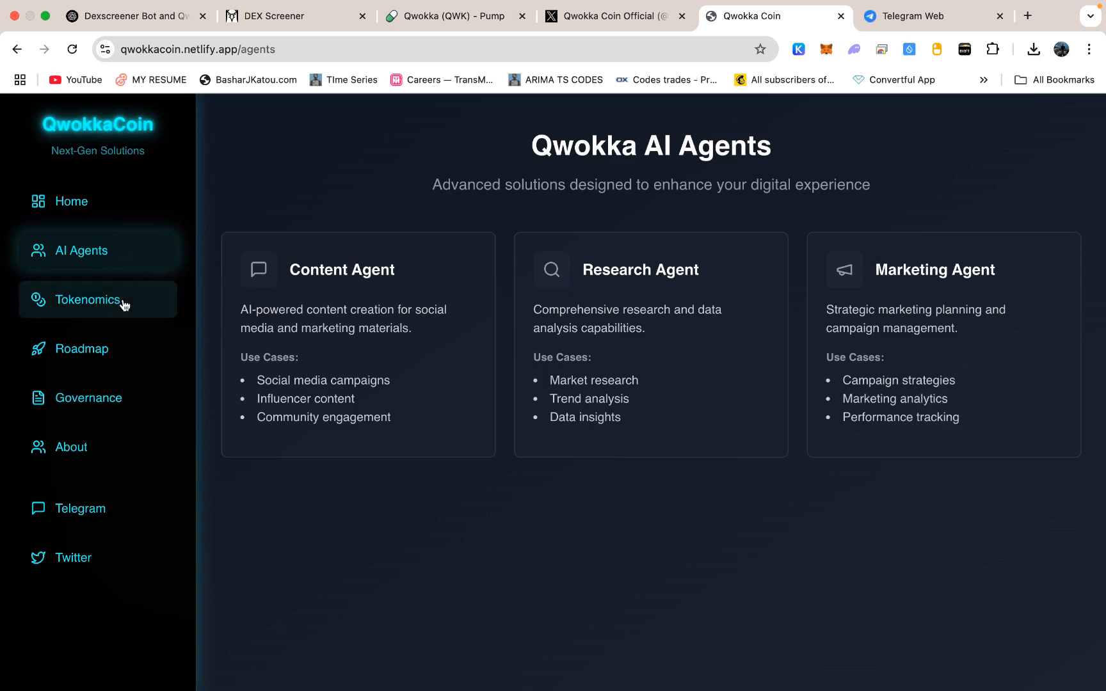
click(87, 299)
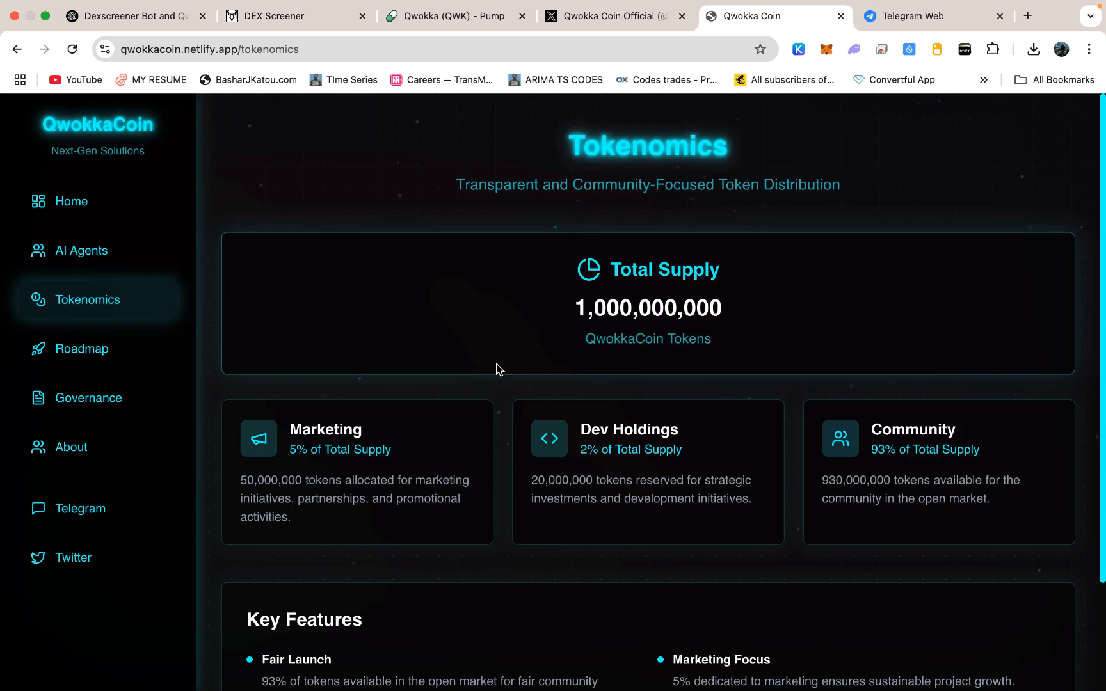
mouse_move(568, 350)
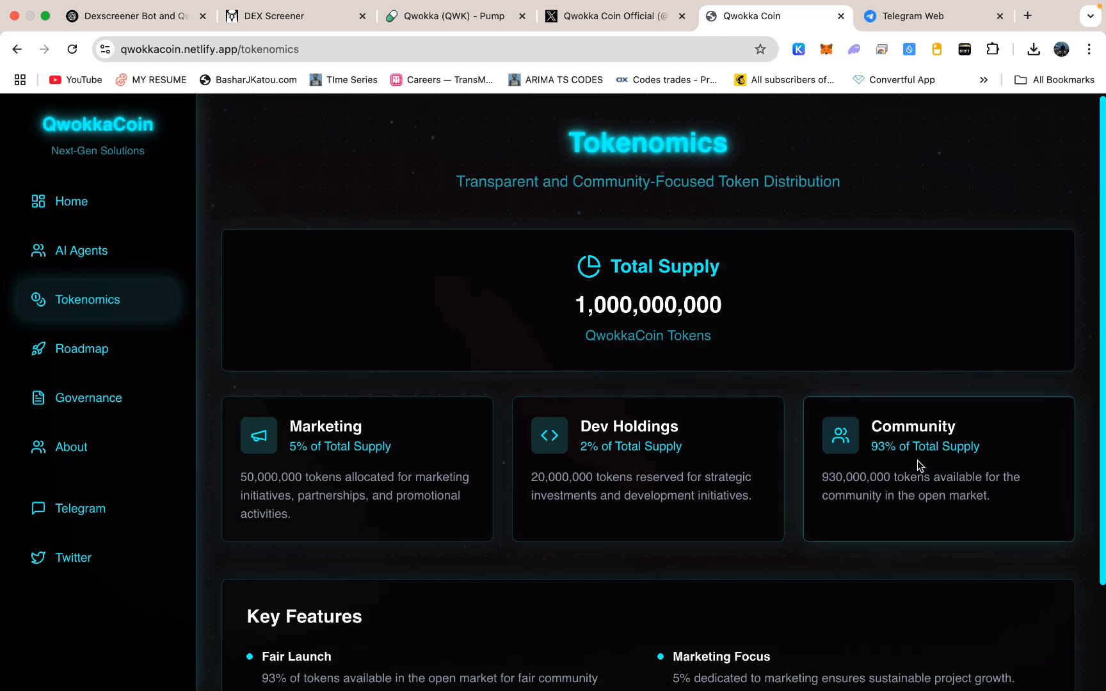
mouse_move(918, 469)
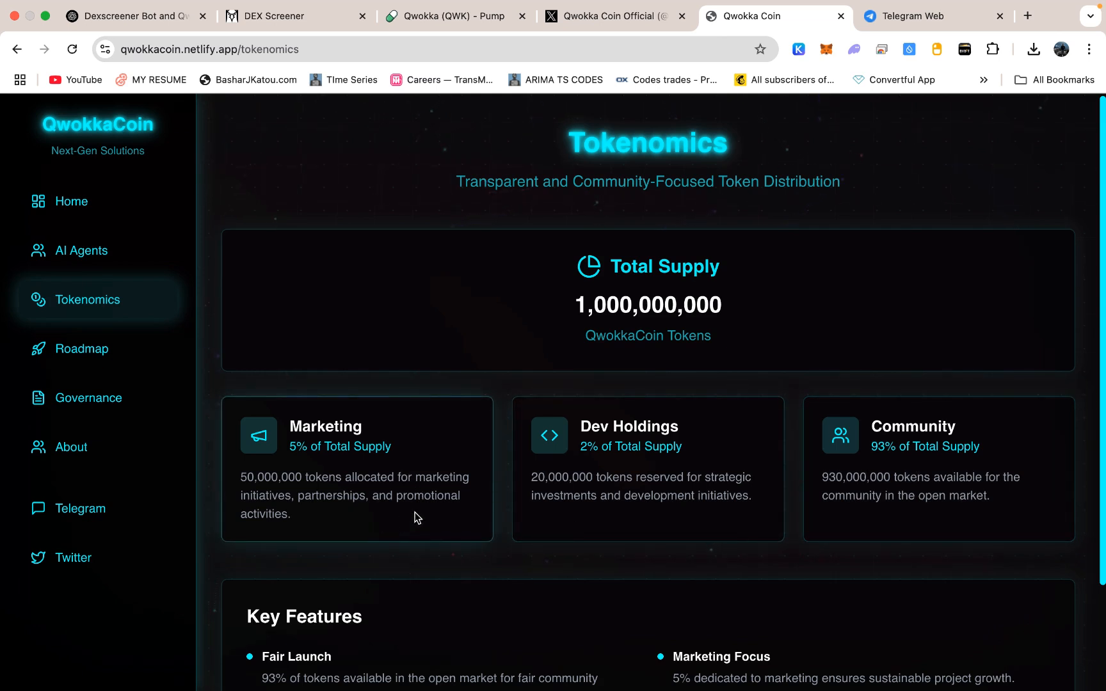
mouse_move(426, 498)
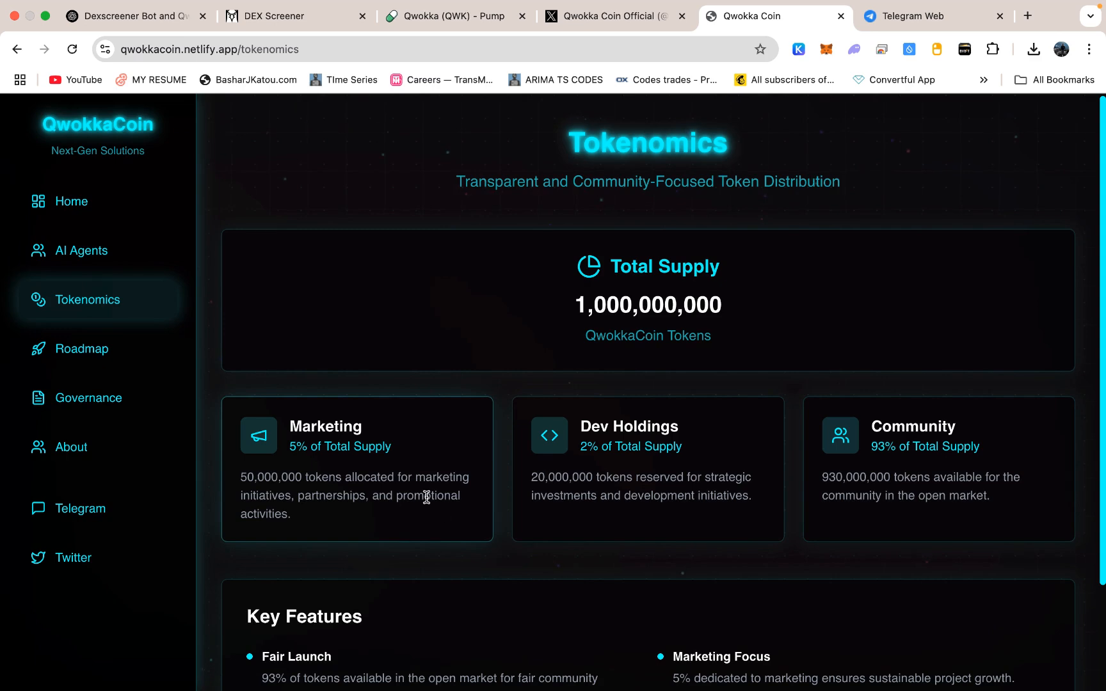
mouse_move(413, 514)
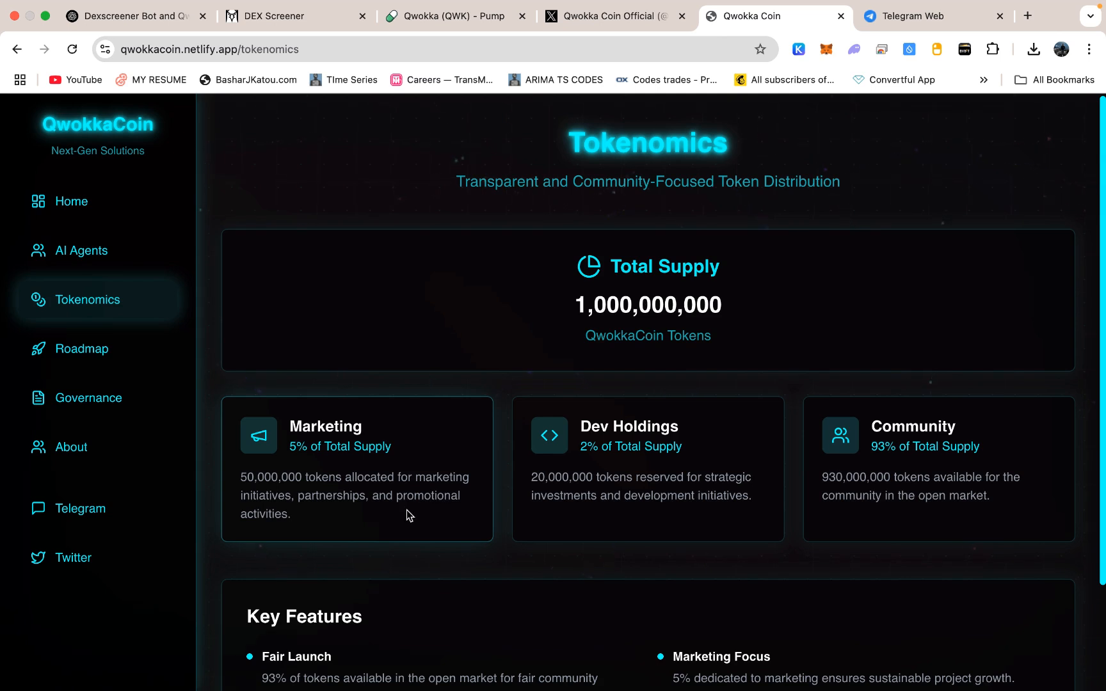
mouse_move(414, 491)
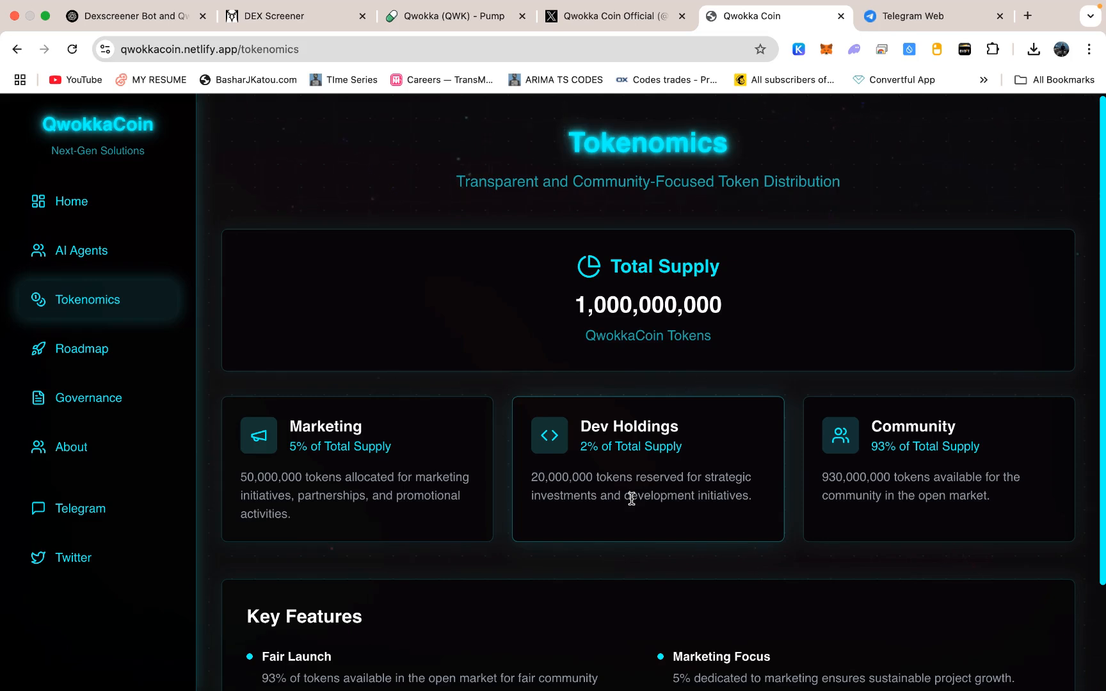
scroll(down, 3)
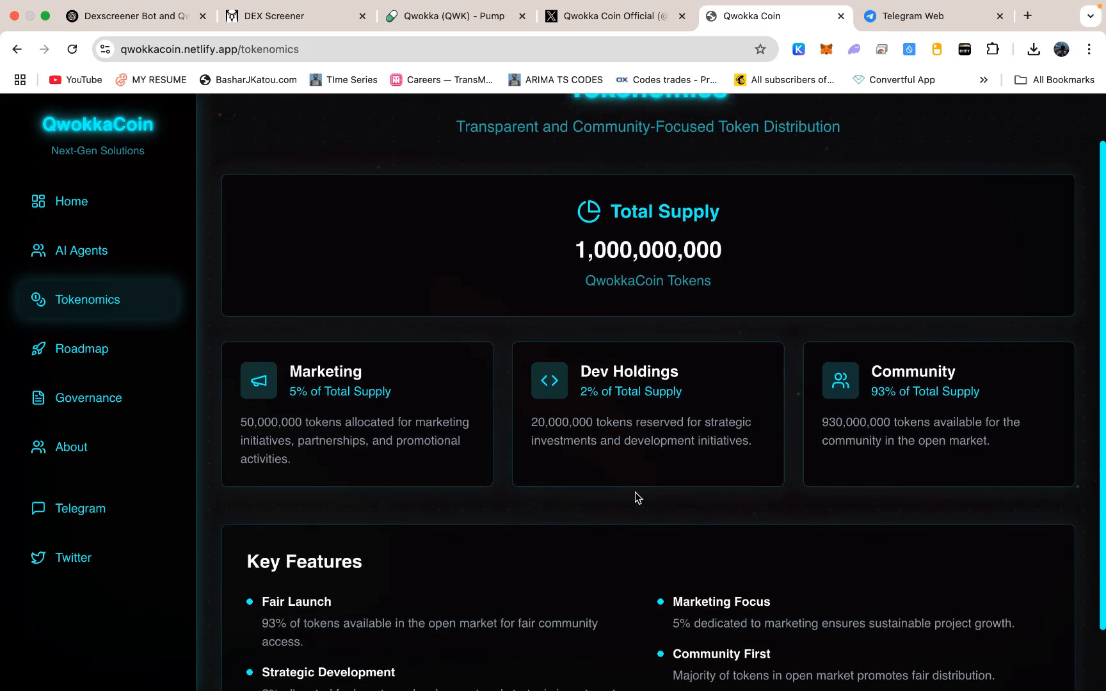
scroll(down, 3)
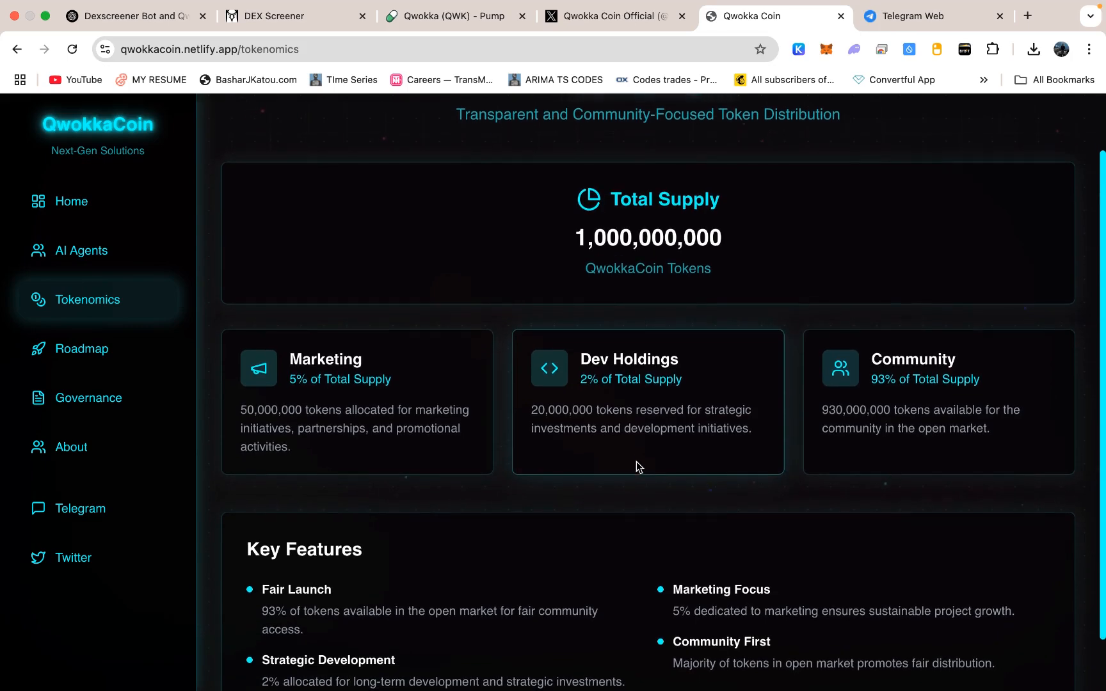
scroll(down, 3)
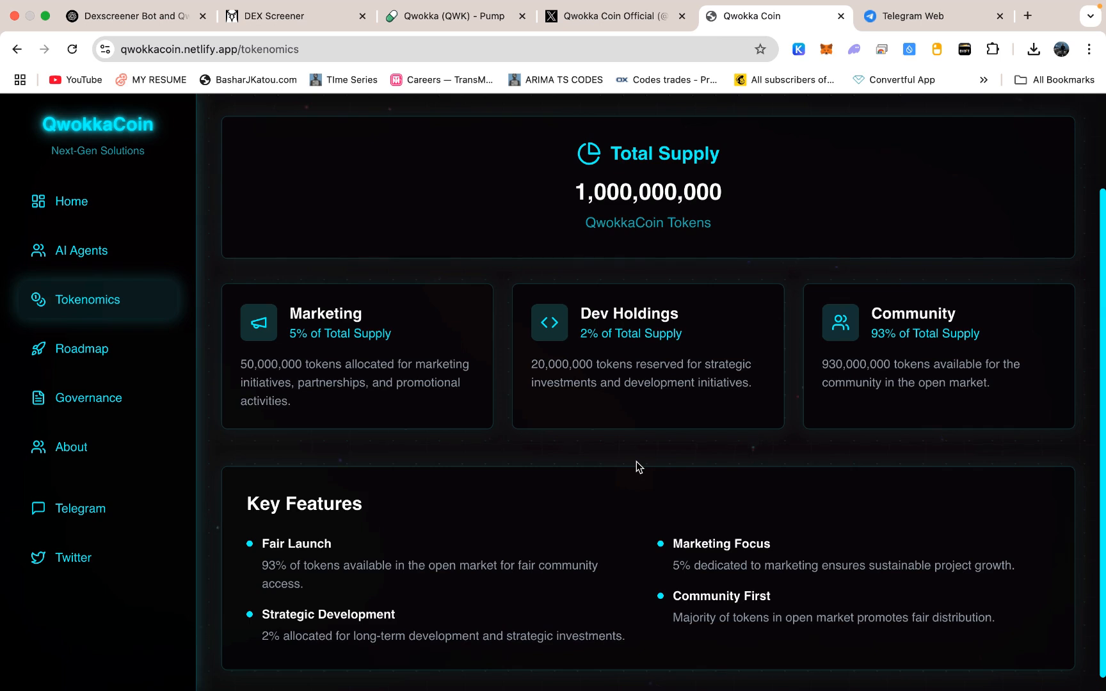
mouse_move(629, 449)
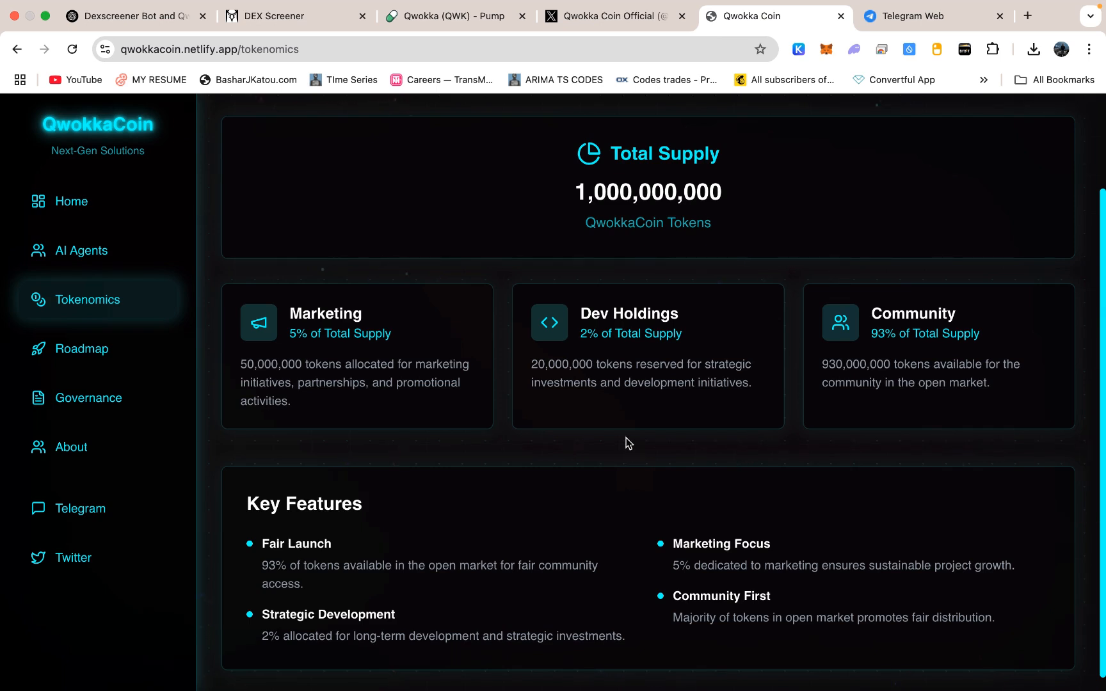
mouse_move(768, 400)
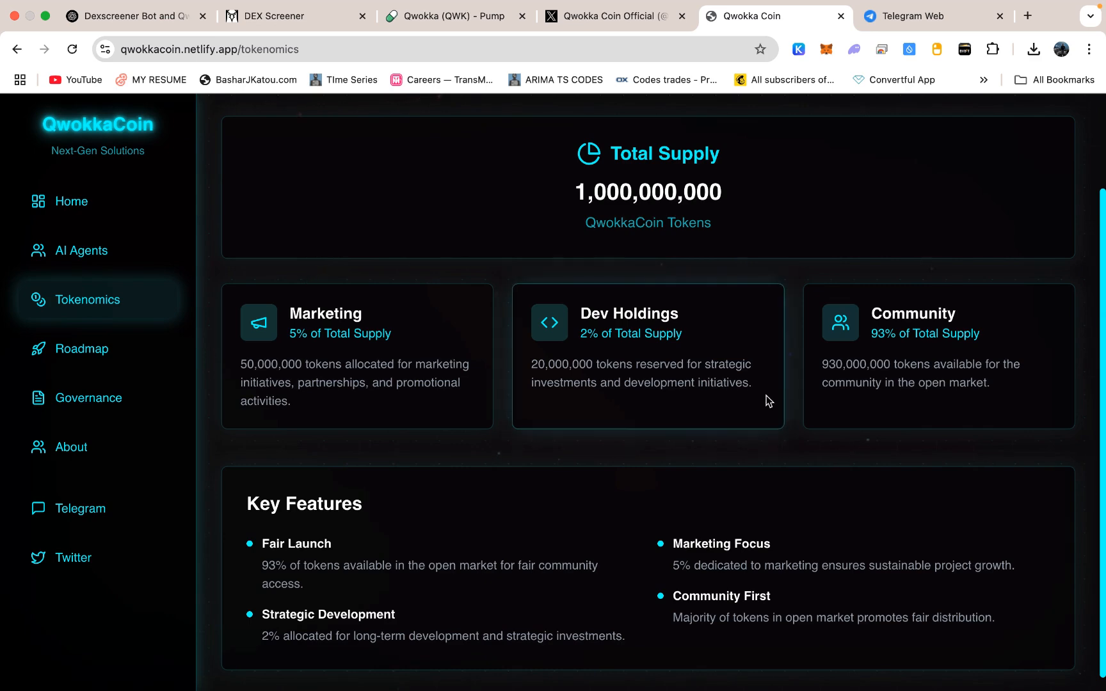
mouse_move(918, 355)
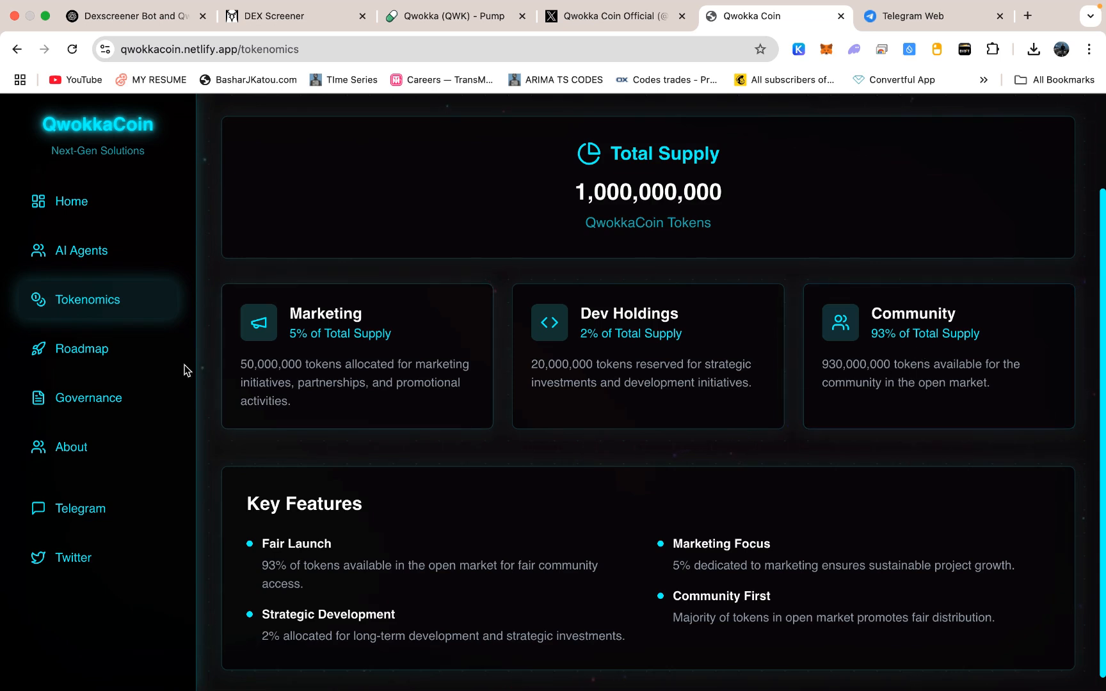
mouse_move(98, 348)
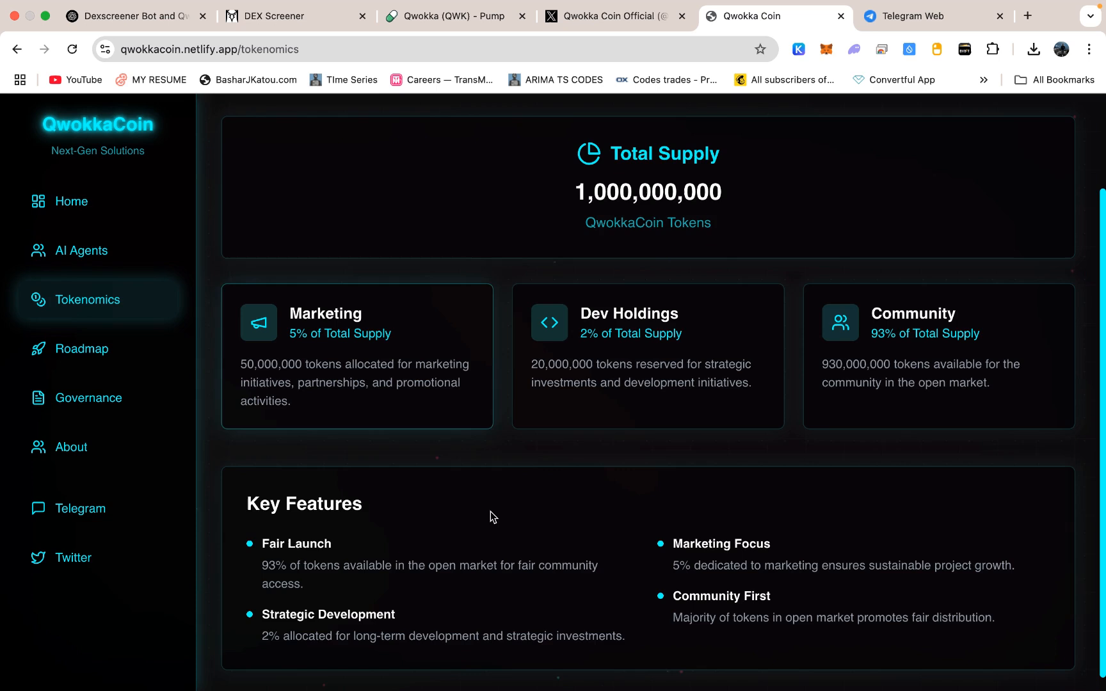
scroll(down, 3)
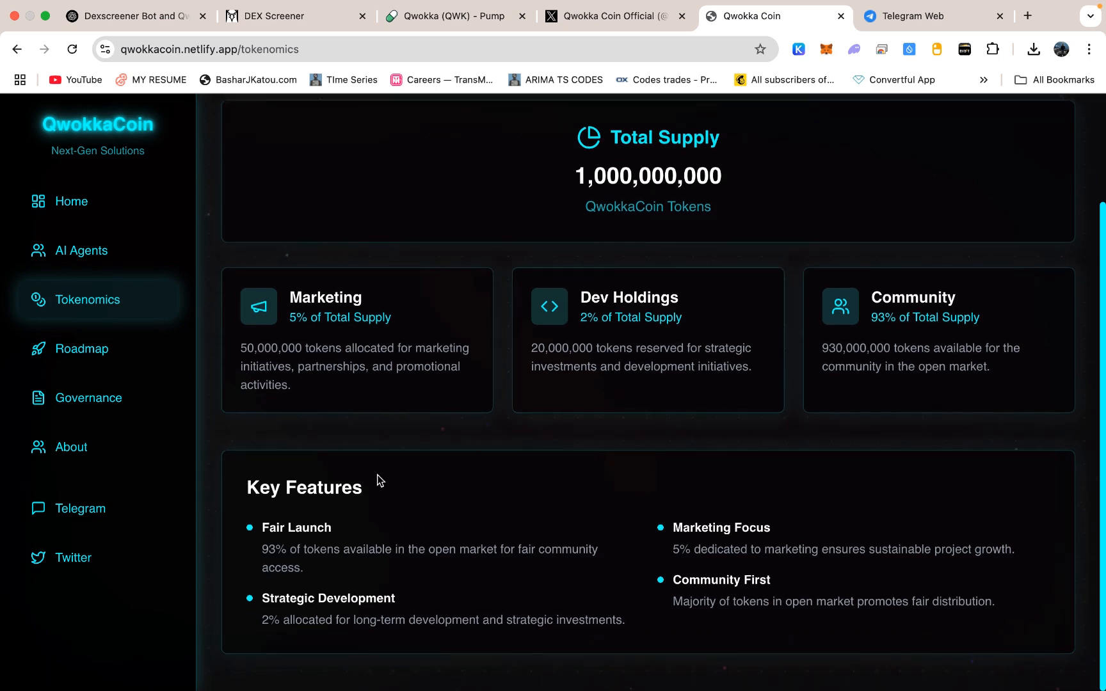
mouse_move(386, 432)
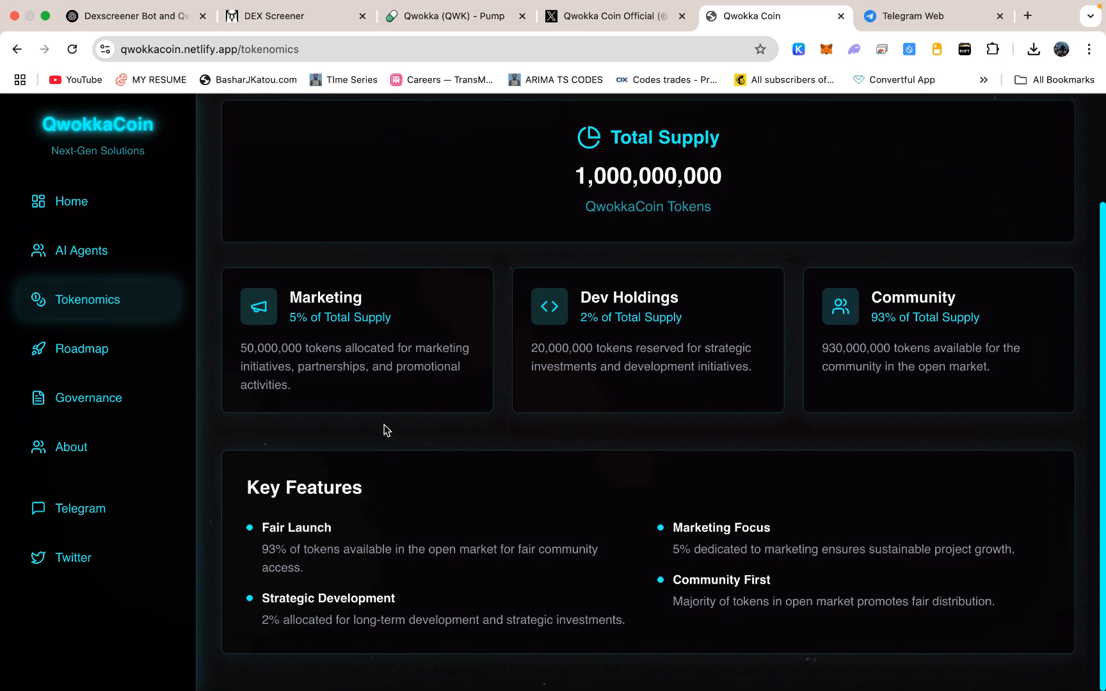
mouse_move(98, 348)
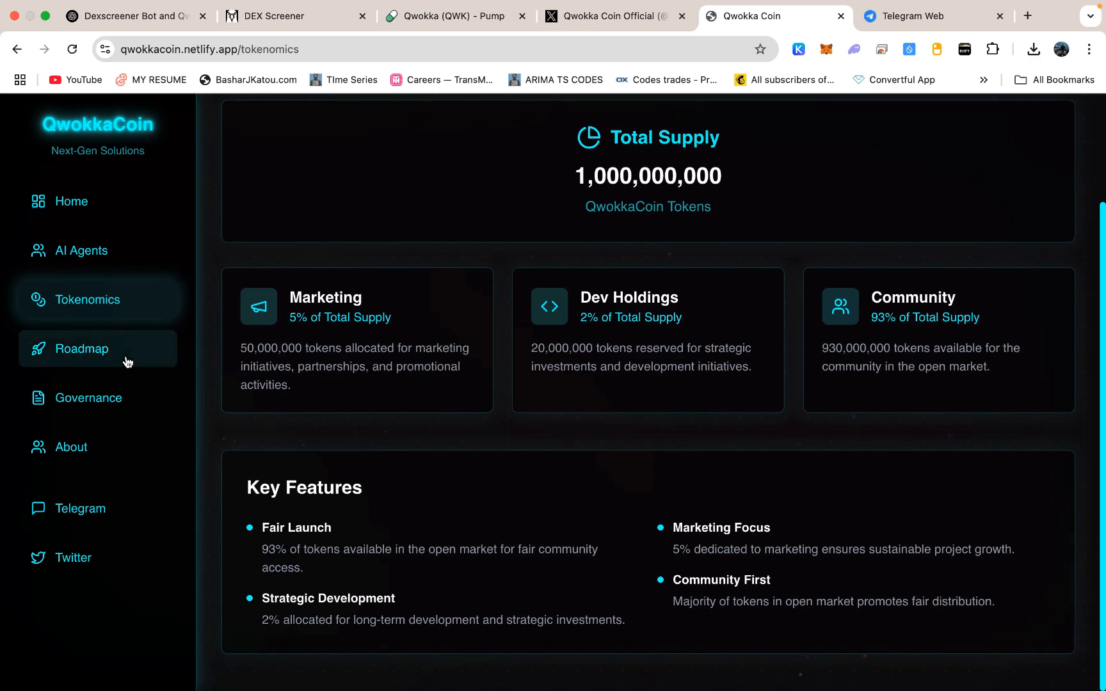
Scroll the Qwokka Coin Roadmap from Phase A to Phase E, then return to pump.fun.
click(83, 348)
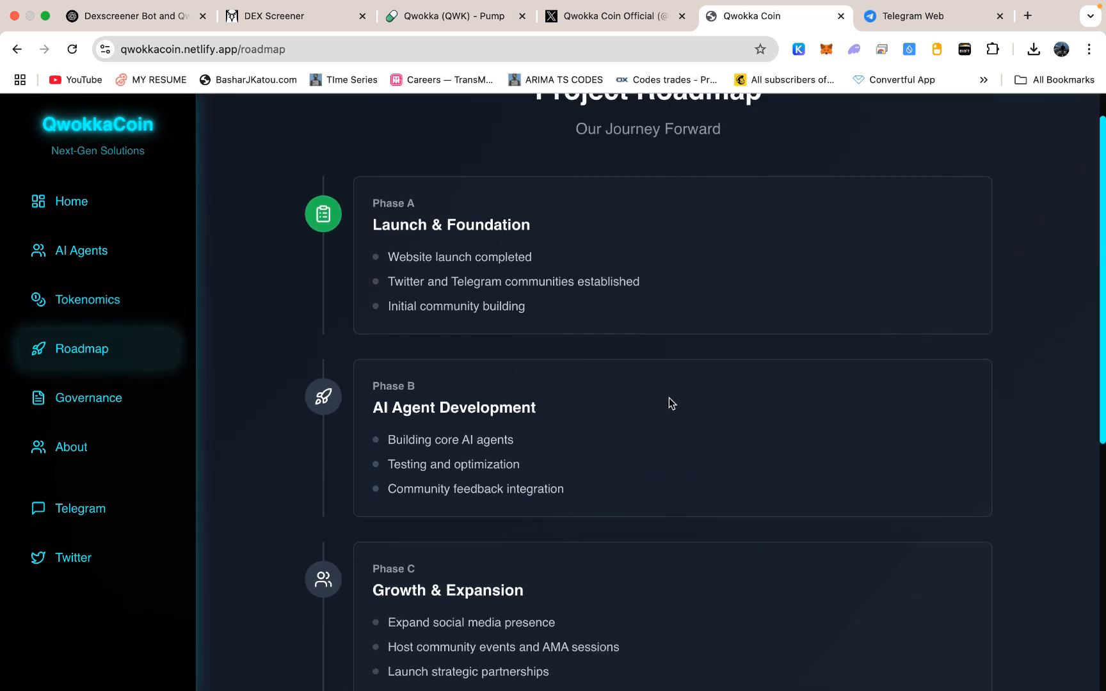
scroll(down, 3)
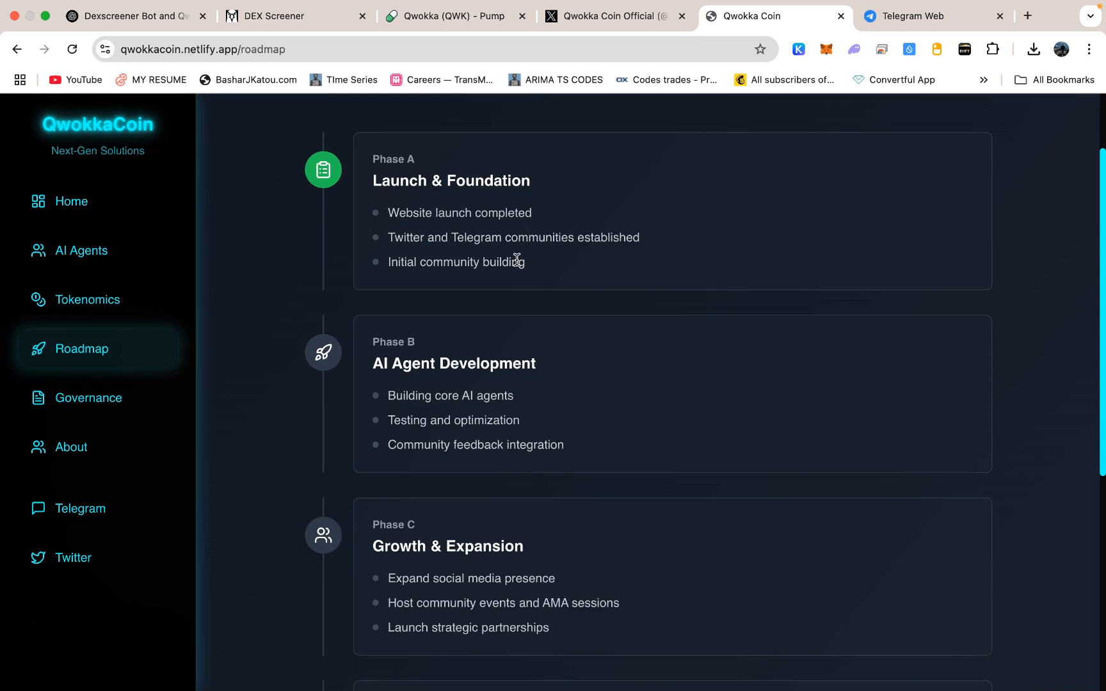
mouse_move(599, 274)
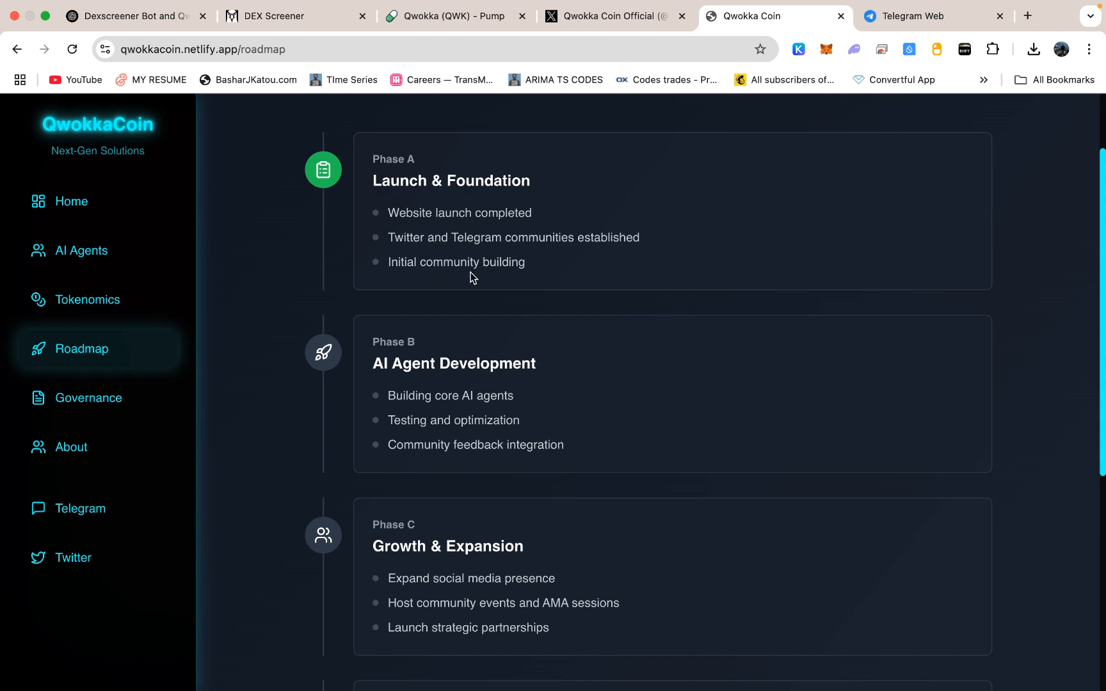
mouse_move(671, 274)
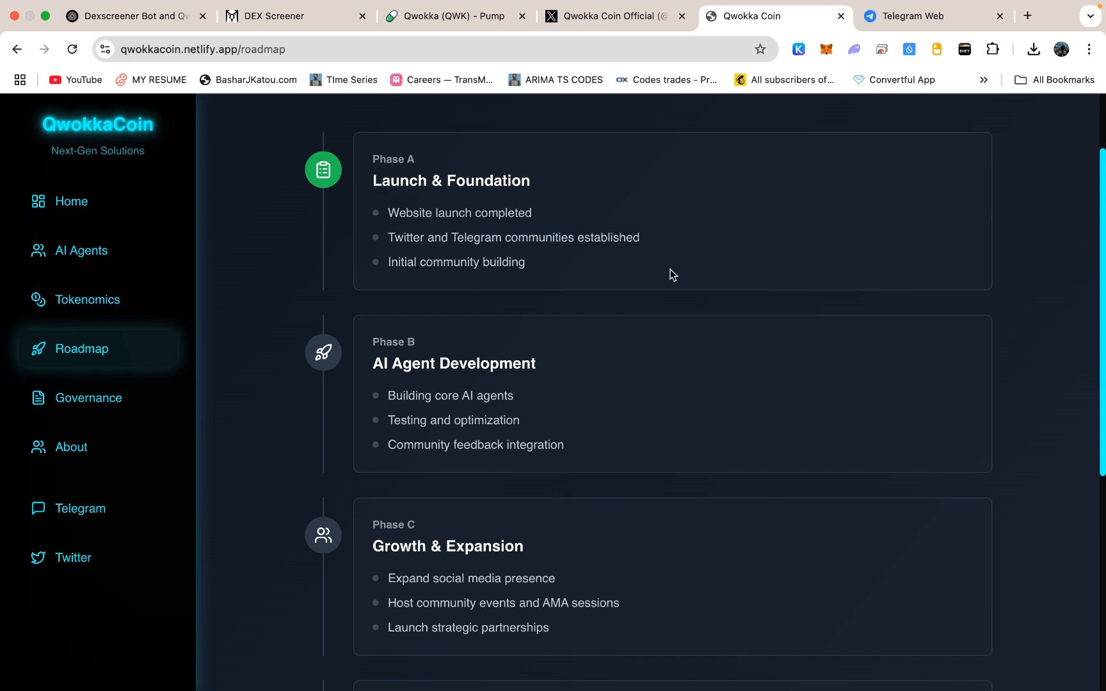
mouse_move(539, 409)
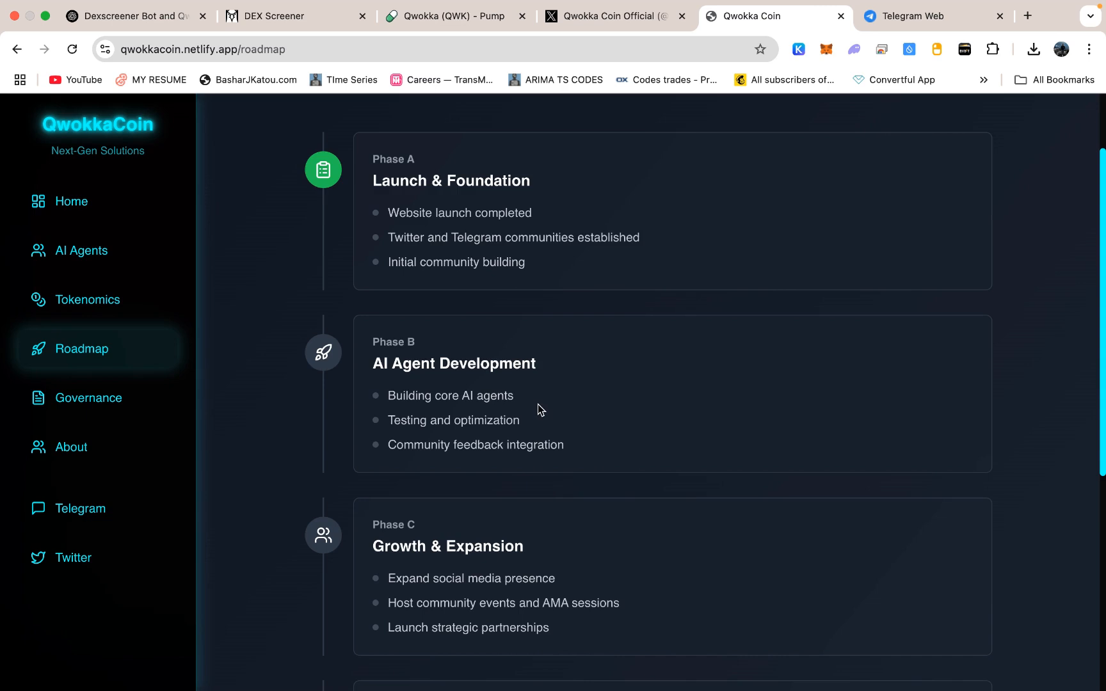
scroll(down, 3)
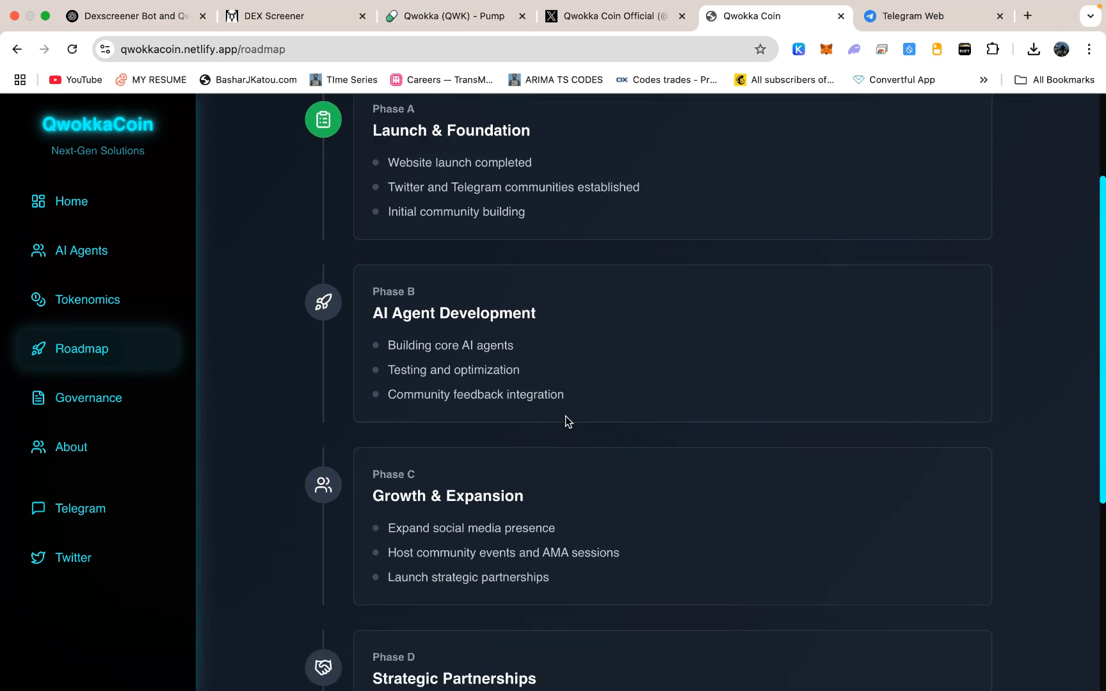
scroll(down, 3)
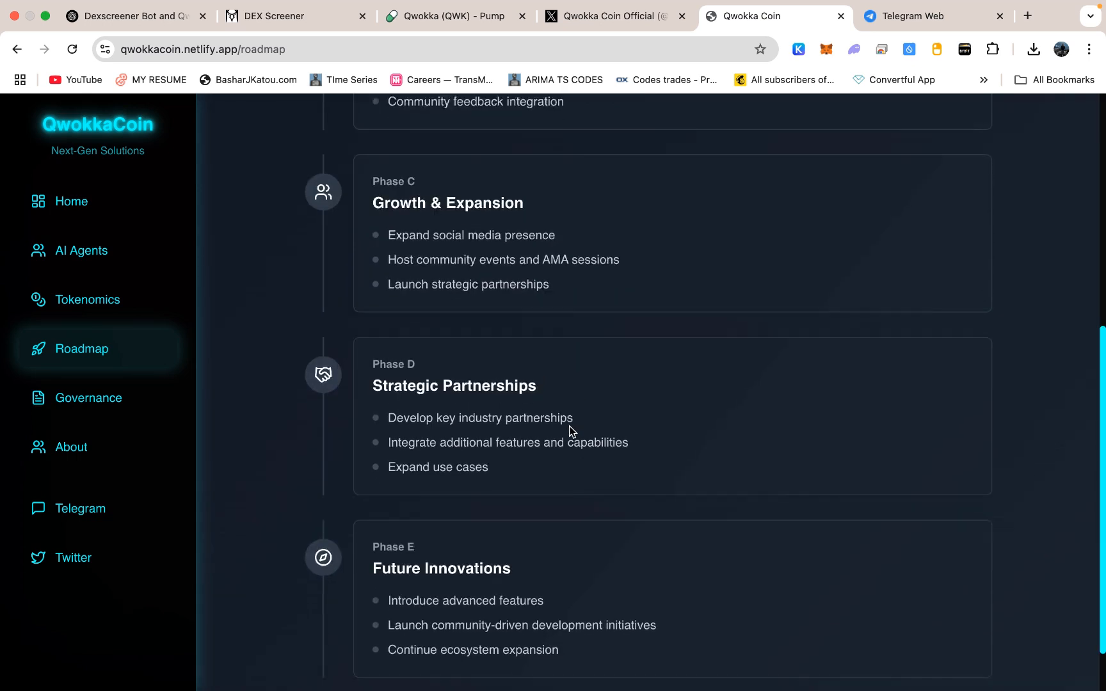
scroll(down, 3)
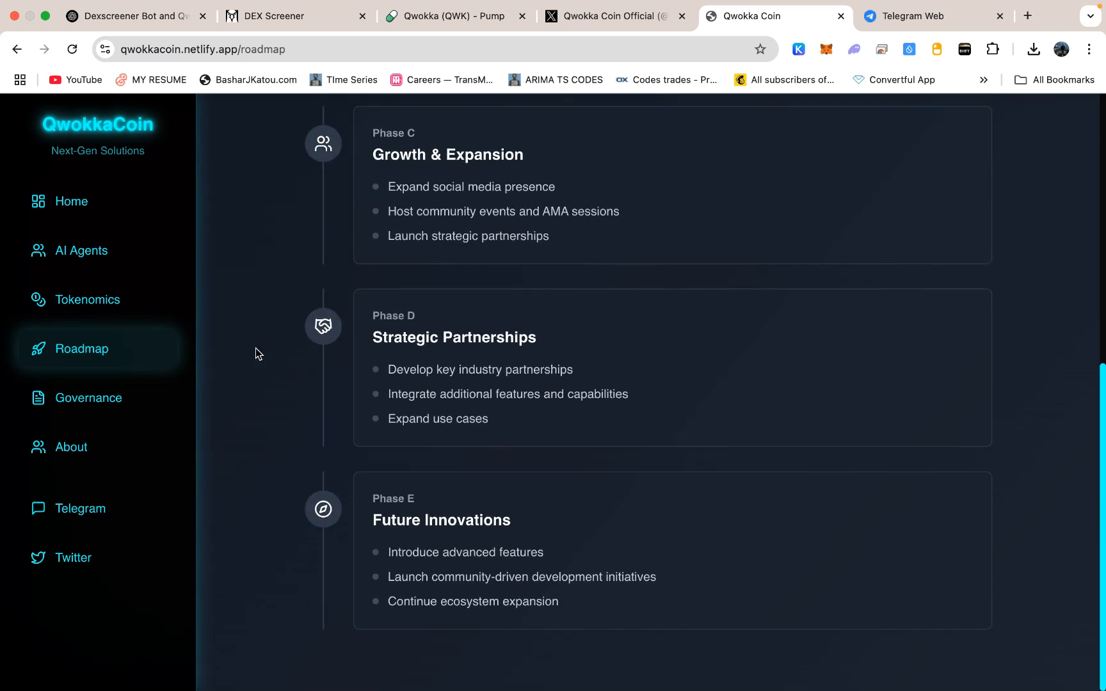
click(455, 15)
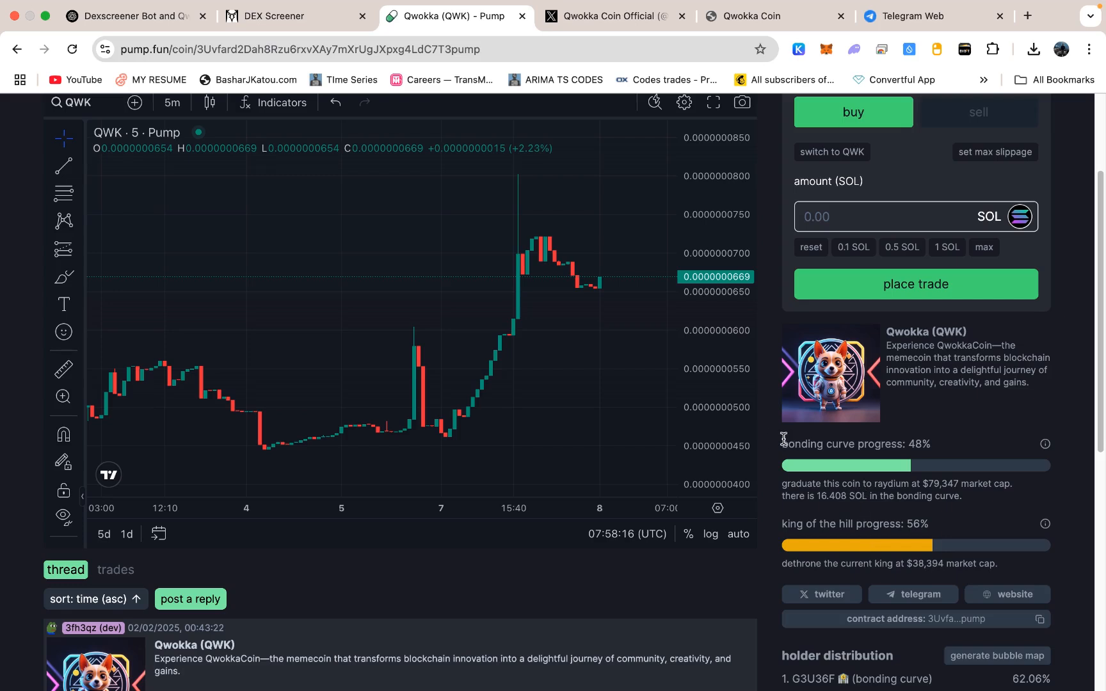
mouse_move(841, 442)
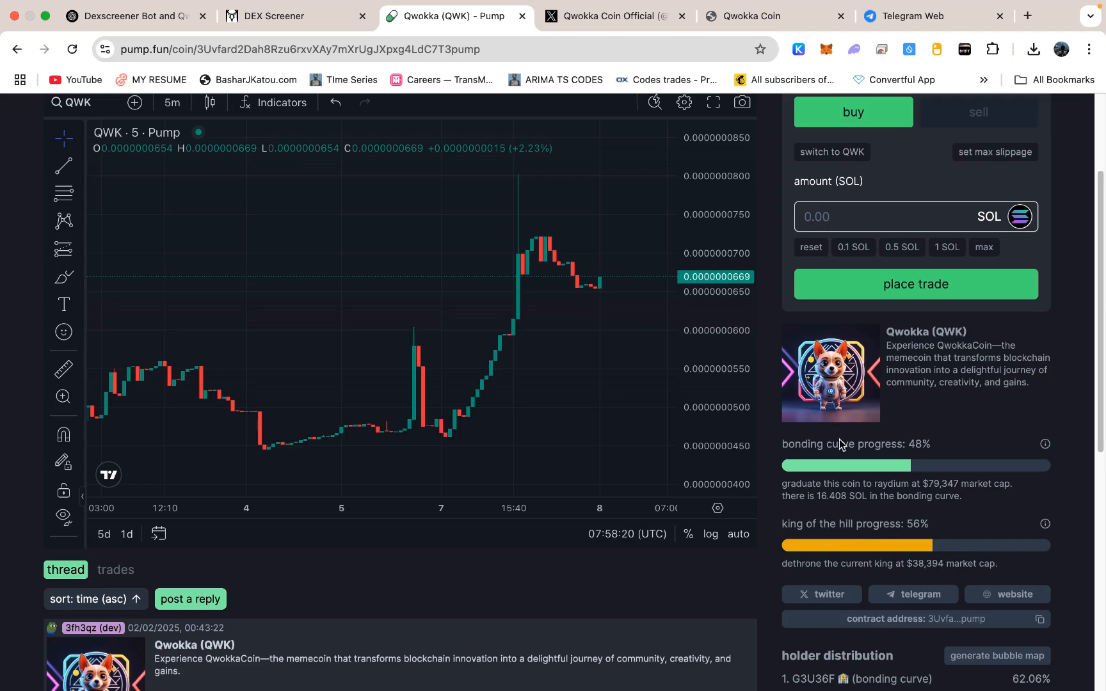
scroll(down, 3)
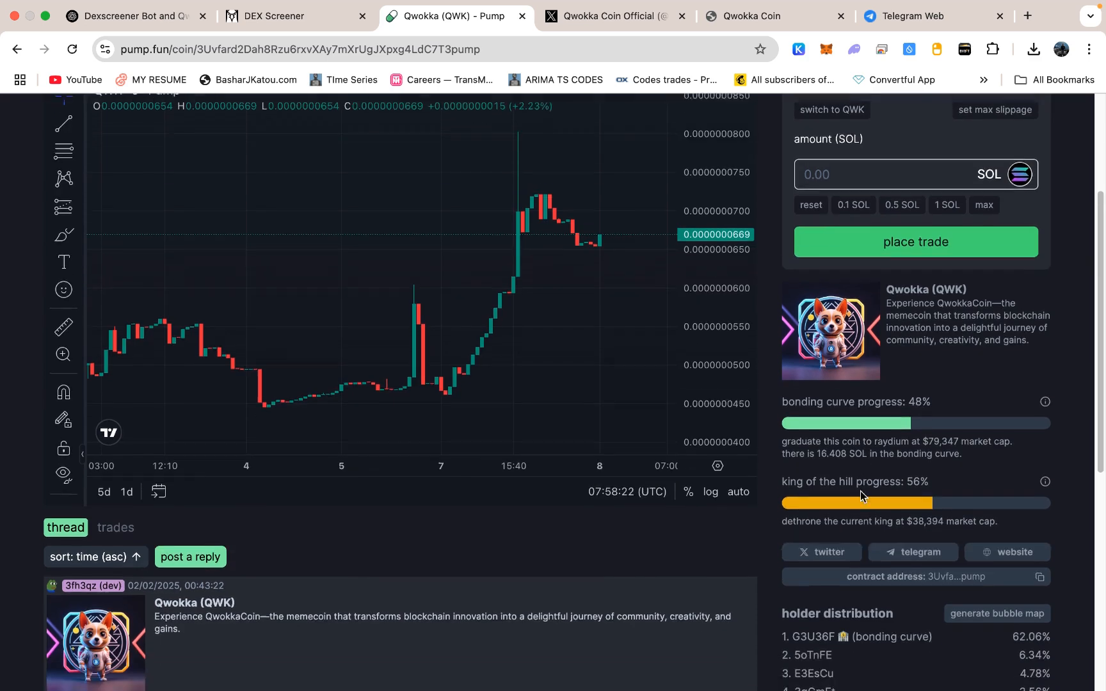
scroll(down, 3)
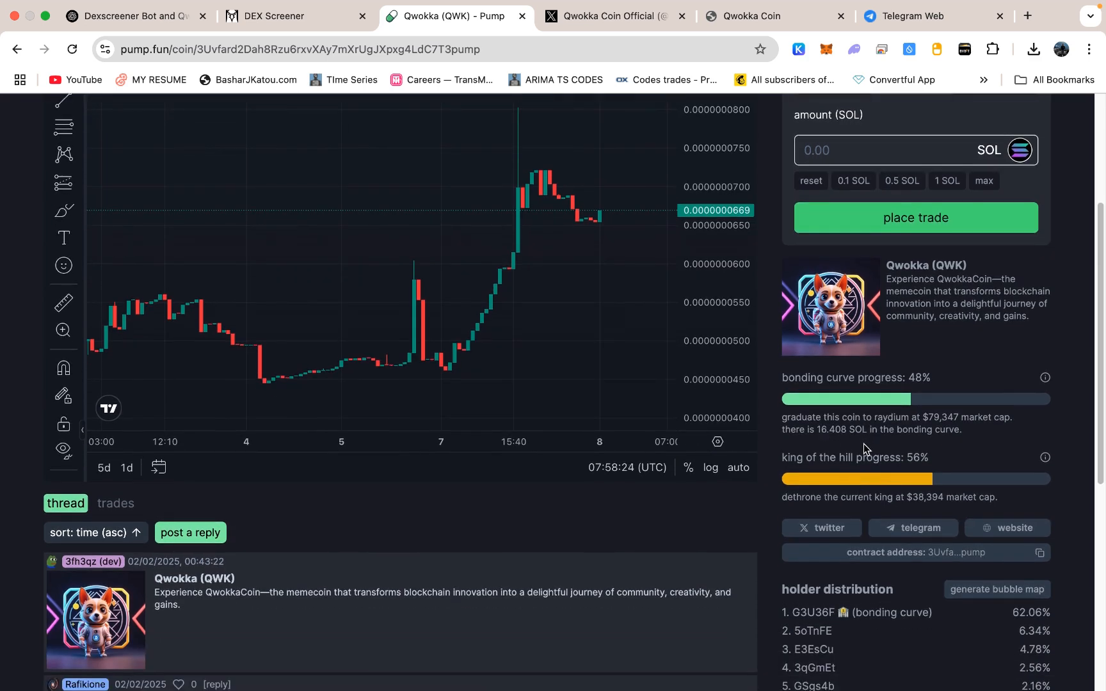
scroll(down, 3)
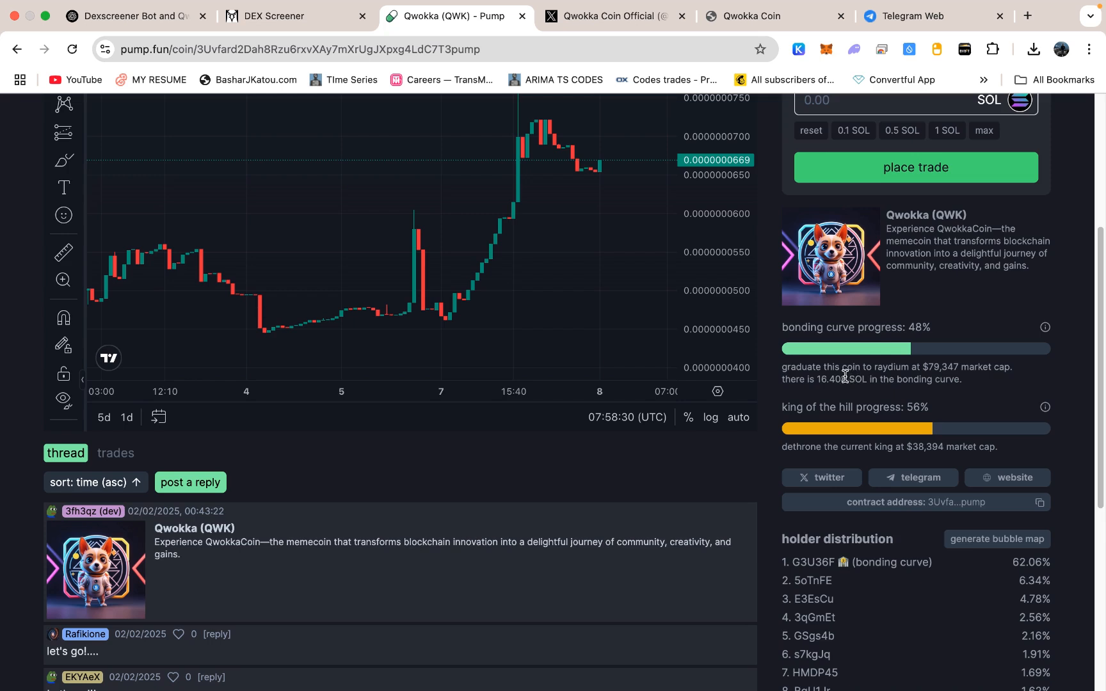
mouse_move(920, 365)
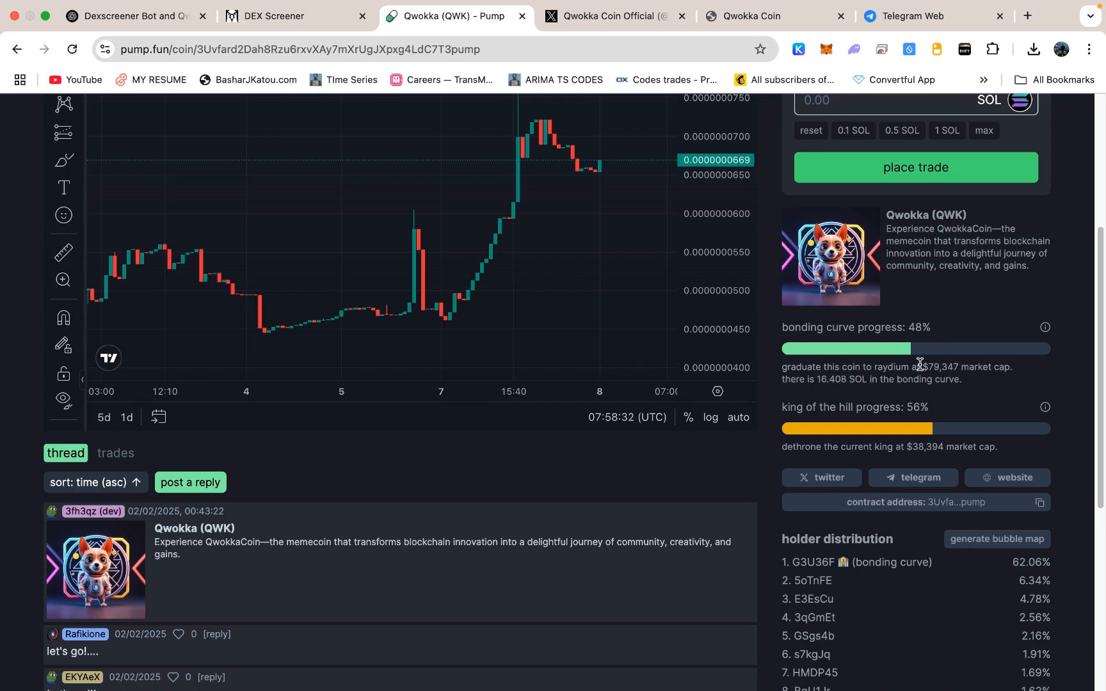
mouse_move(890, 365)
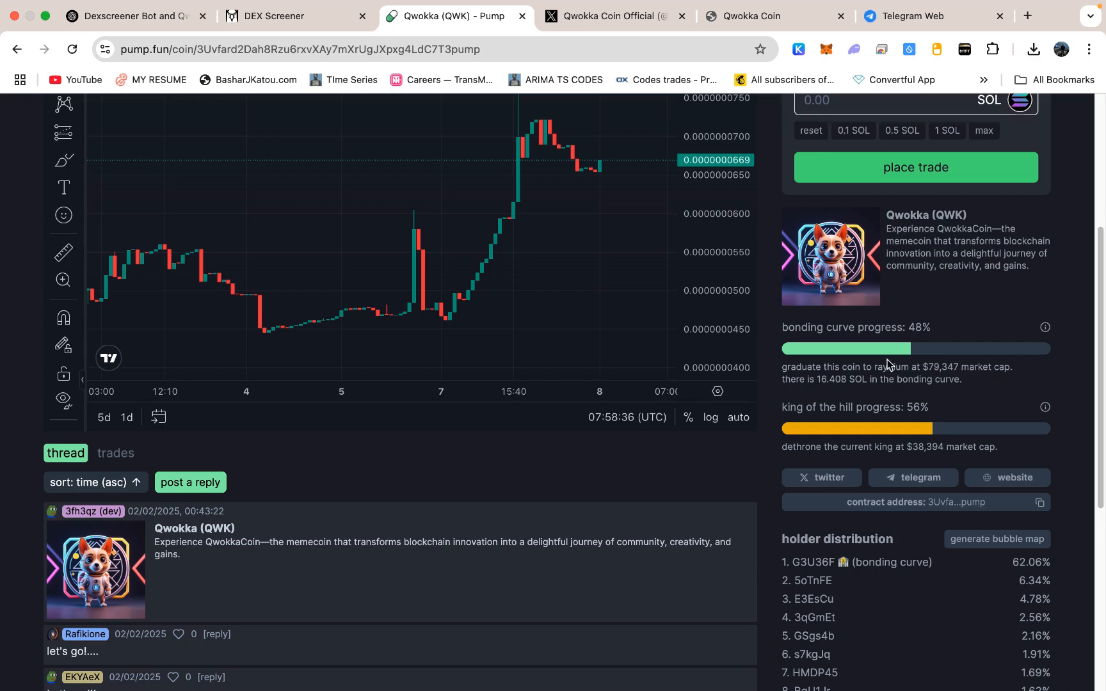
mouse_move(890, 362)
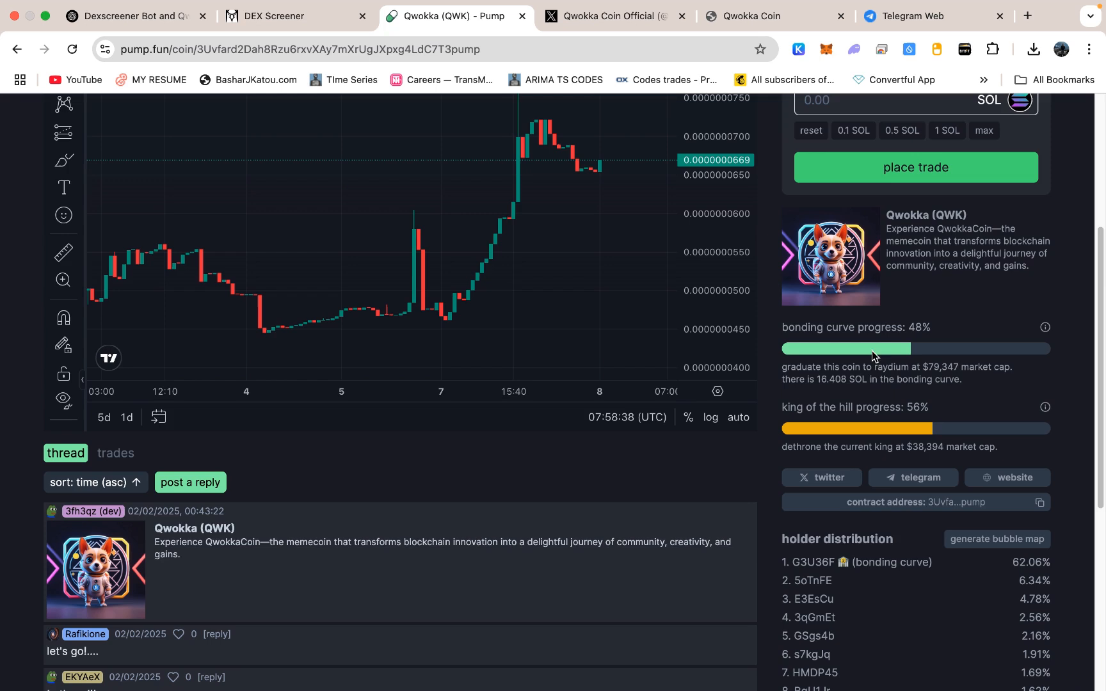
mouse_move(860, 354)
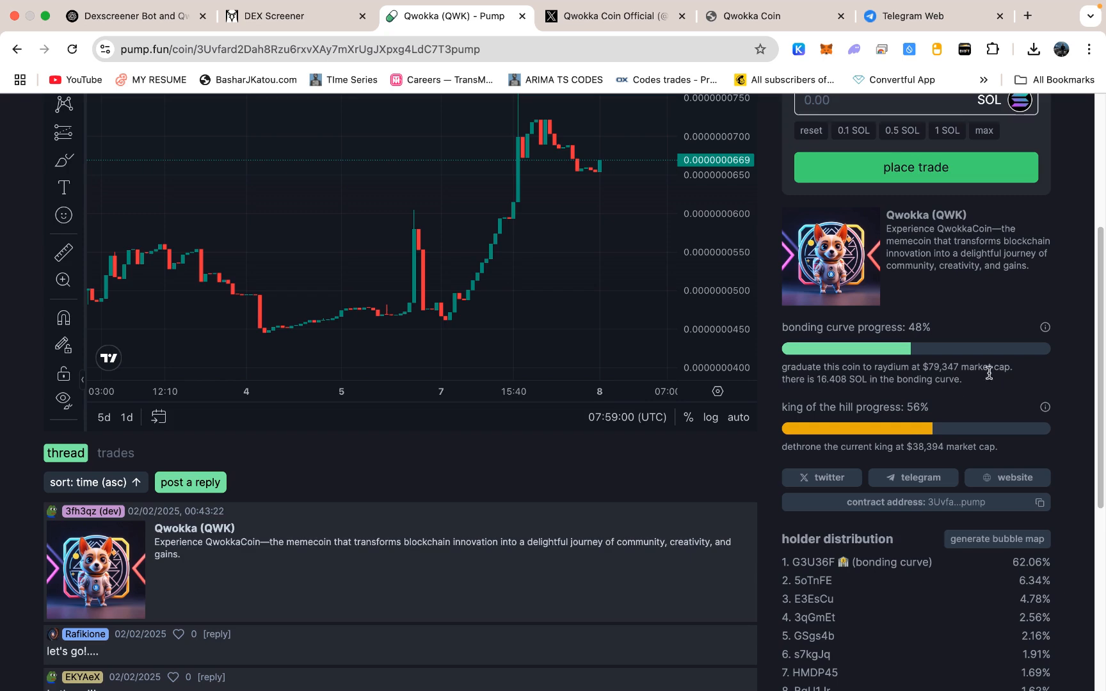
mouse_move(962, 410)
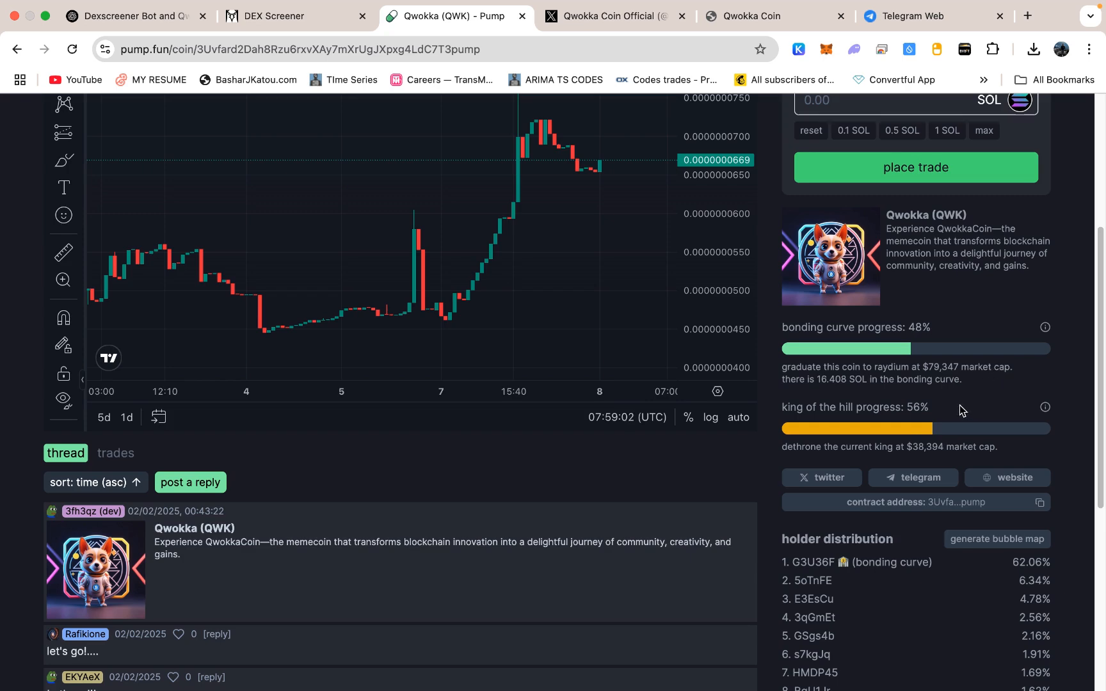
mouse_move(918, 393)
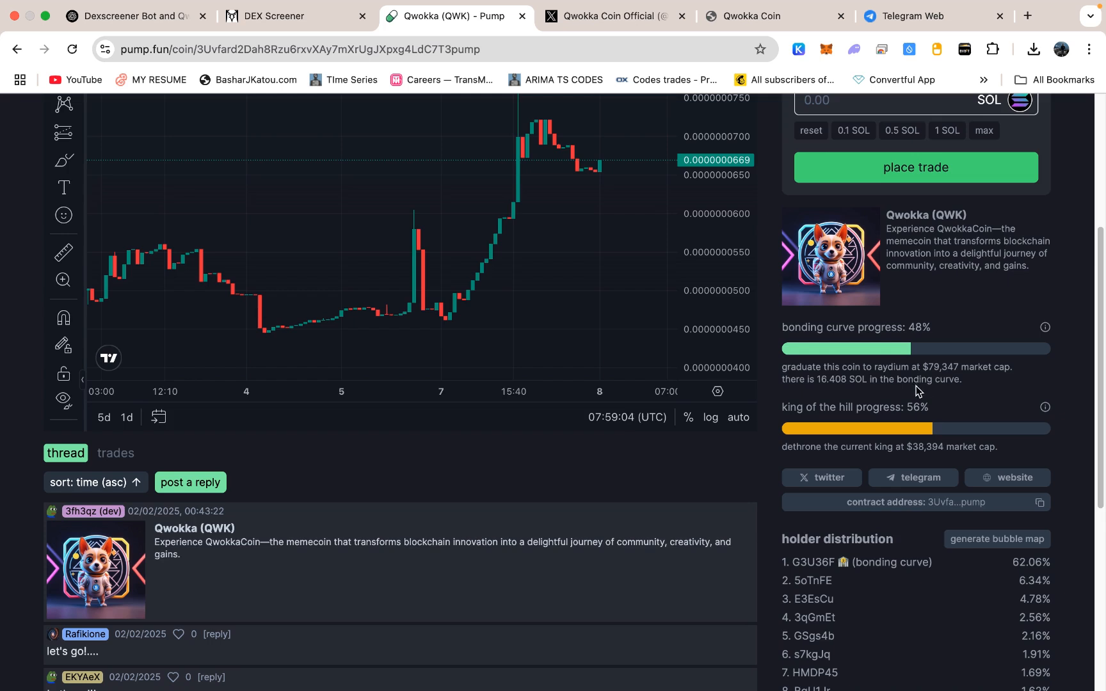
mouse_move(1049, 359)
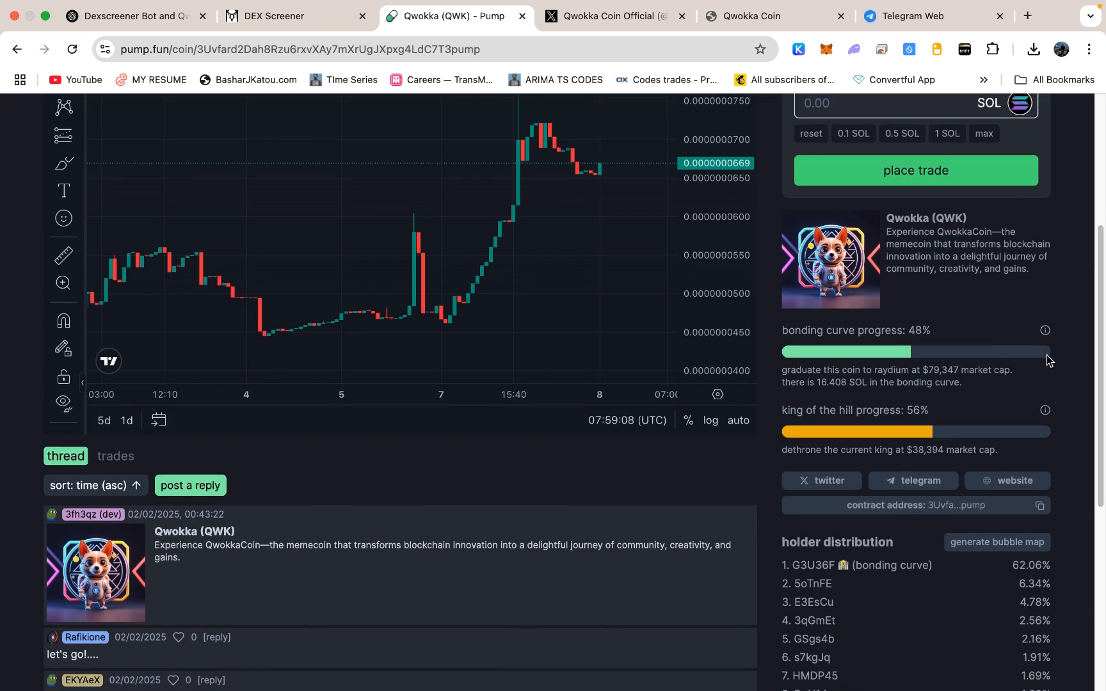
mouse_move(1037, 369)
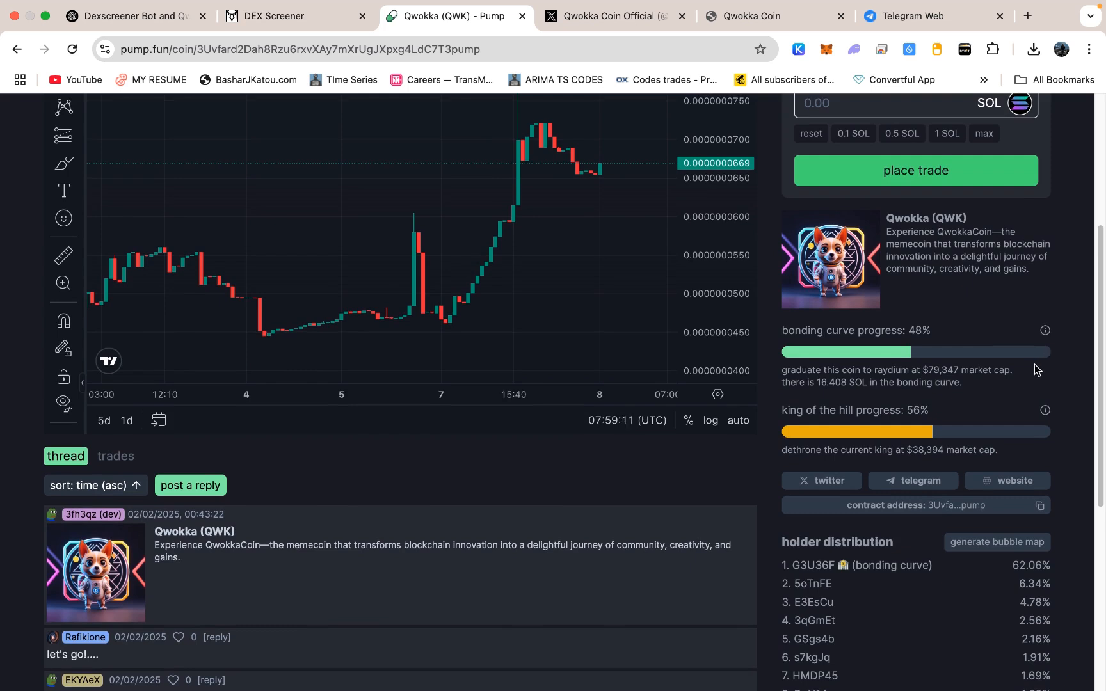
mouse_move(1010, 398)
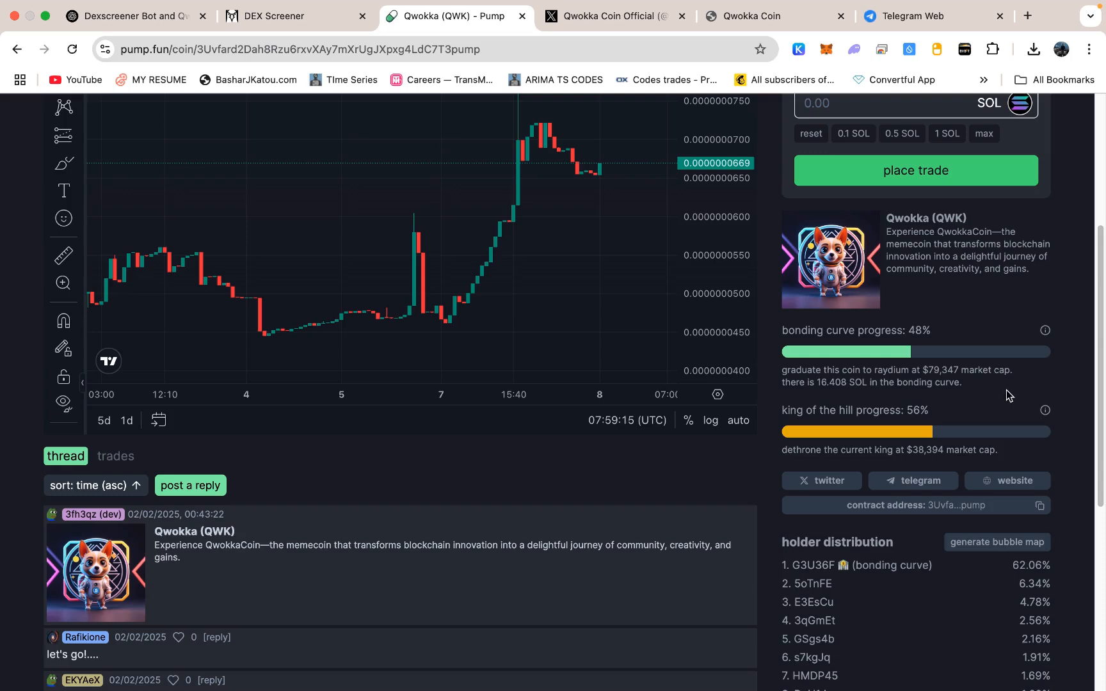
mouse_move(1002, 404)
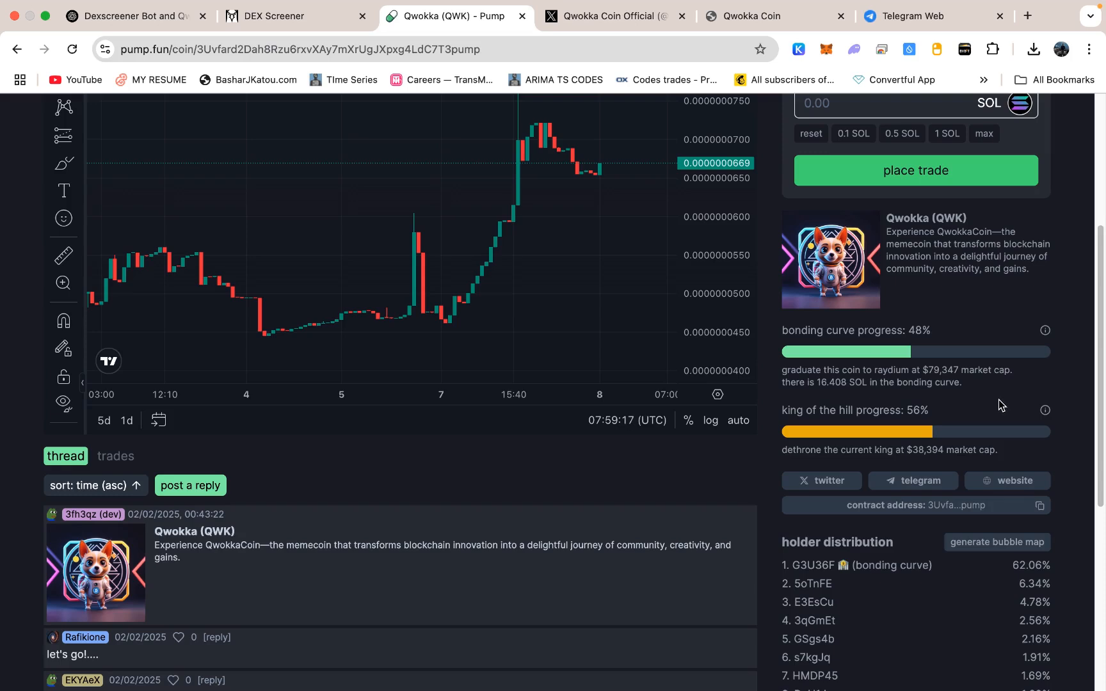
mouse_move(997, 407)
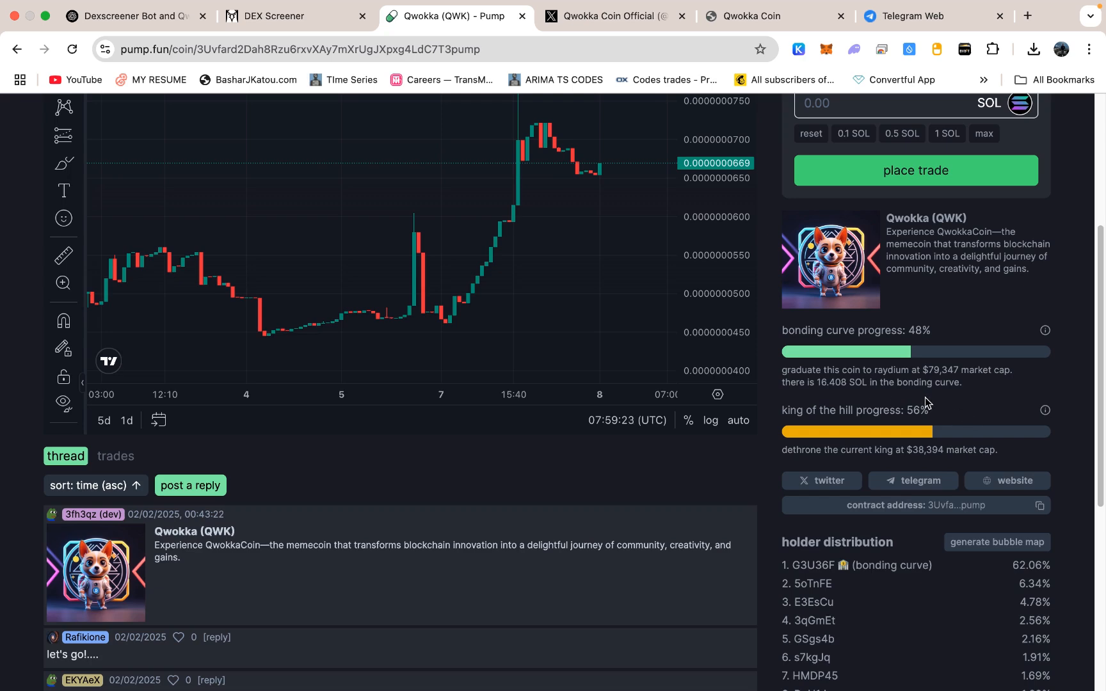
scroll(down, 3)
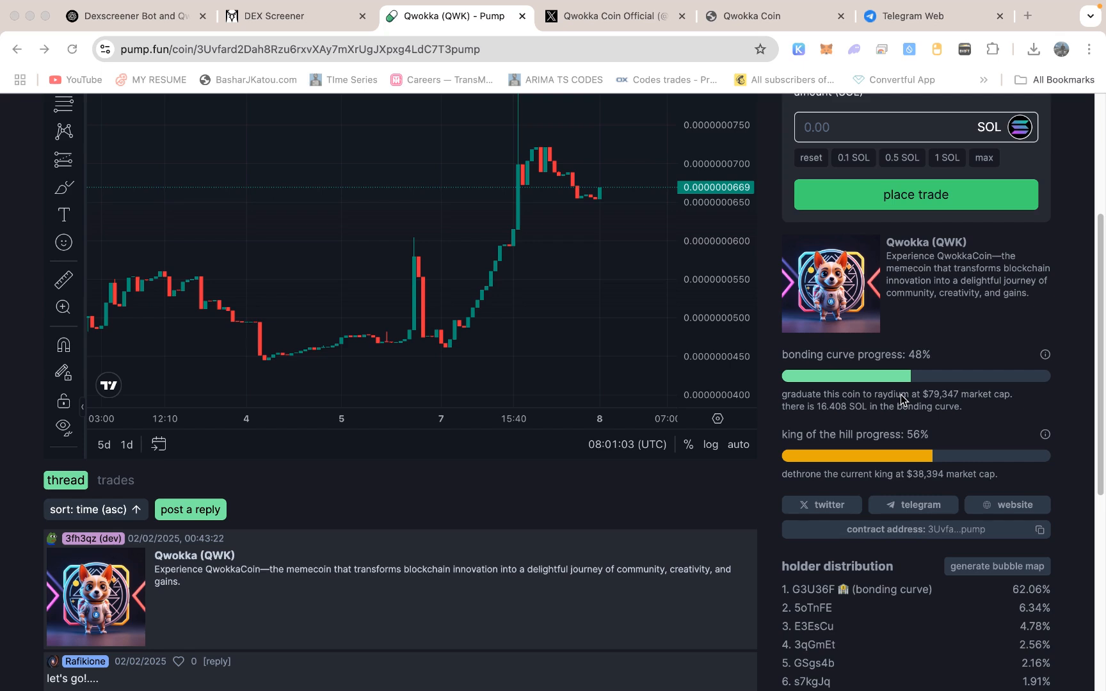
mouse_move(915, 420)
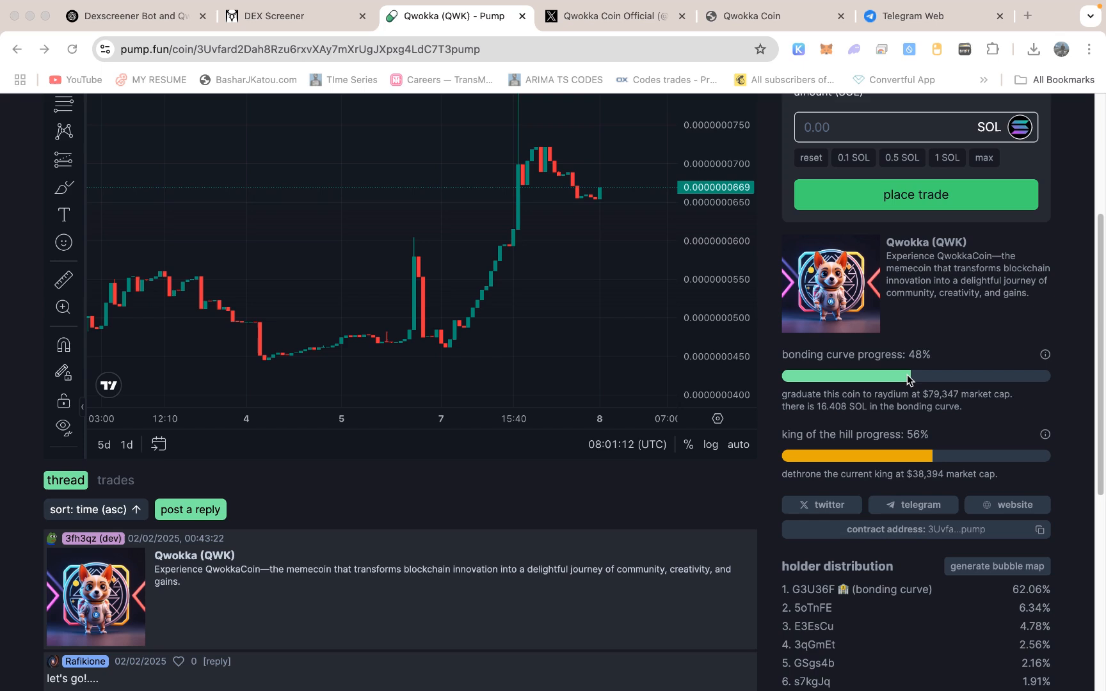
mouse_move(911, 369)
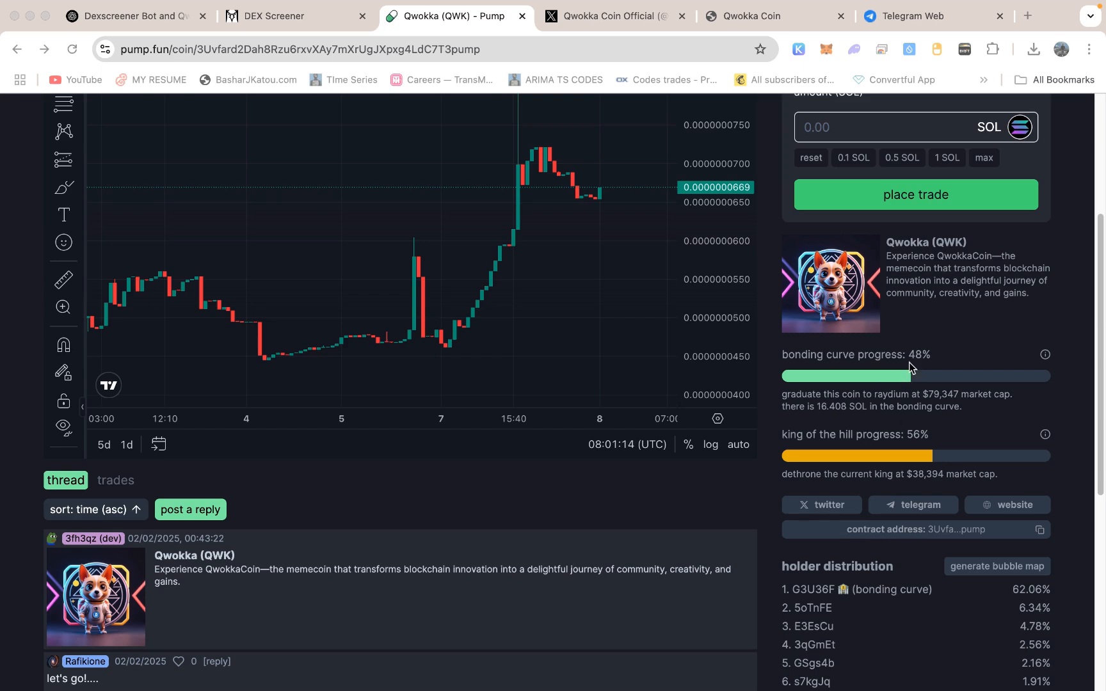
mouse_move(912, 359)
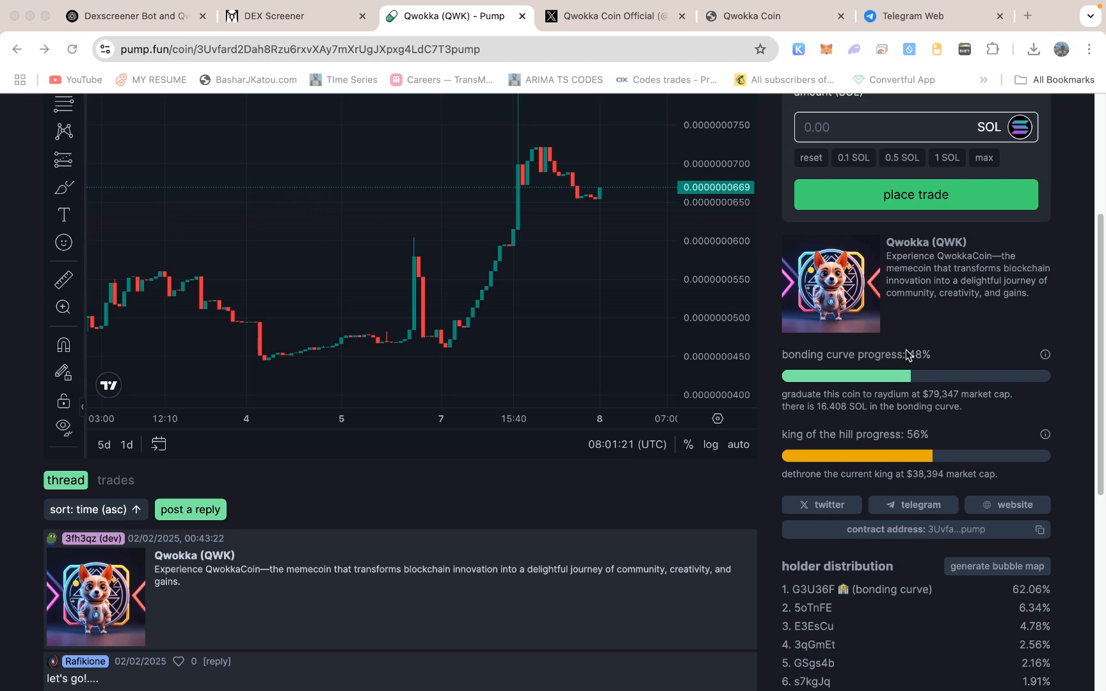
mouse_move(888, 325)
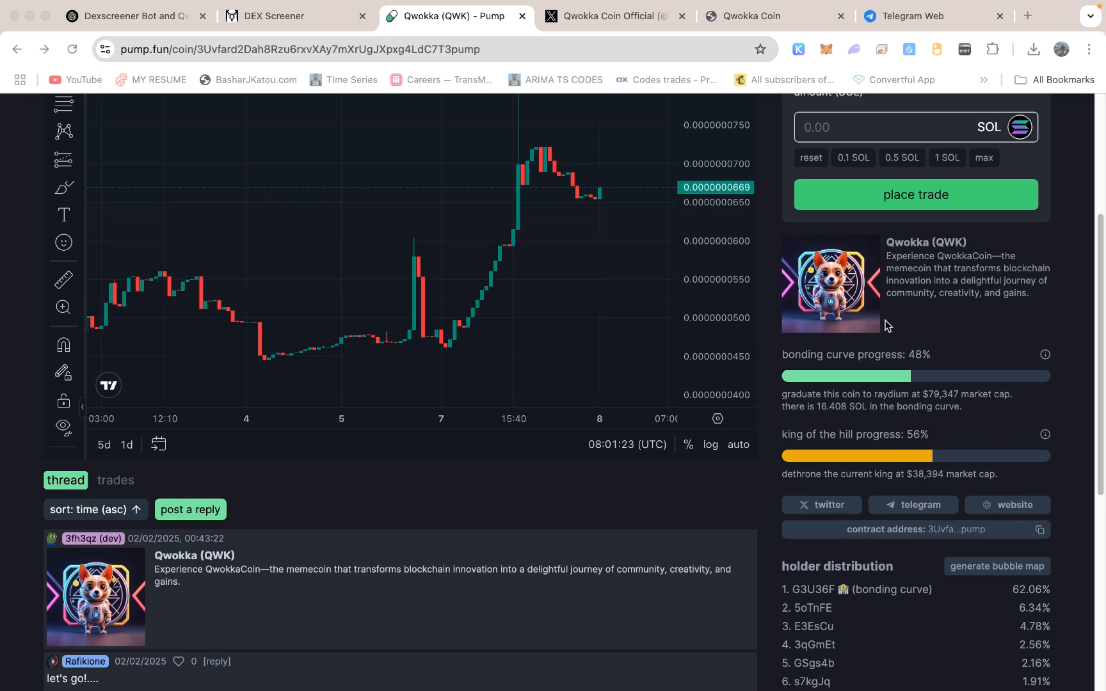
mouse_move(883, 325)
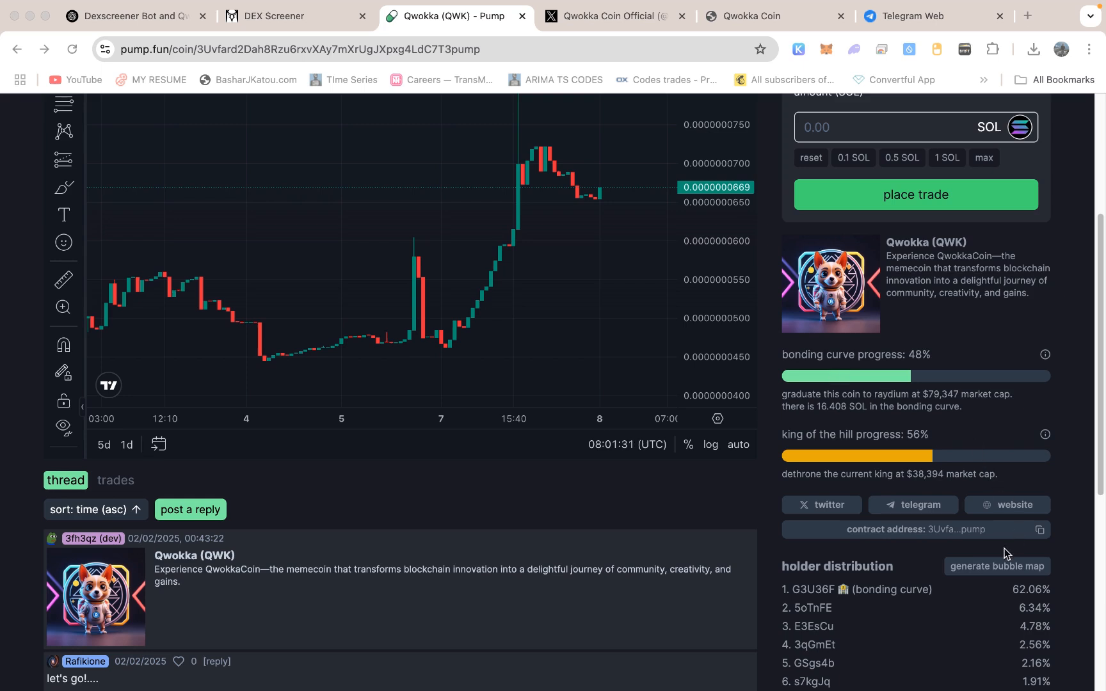
click(997, 566)
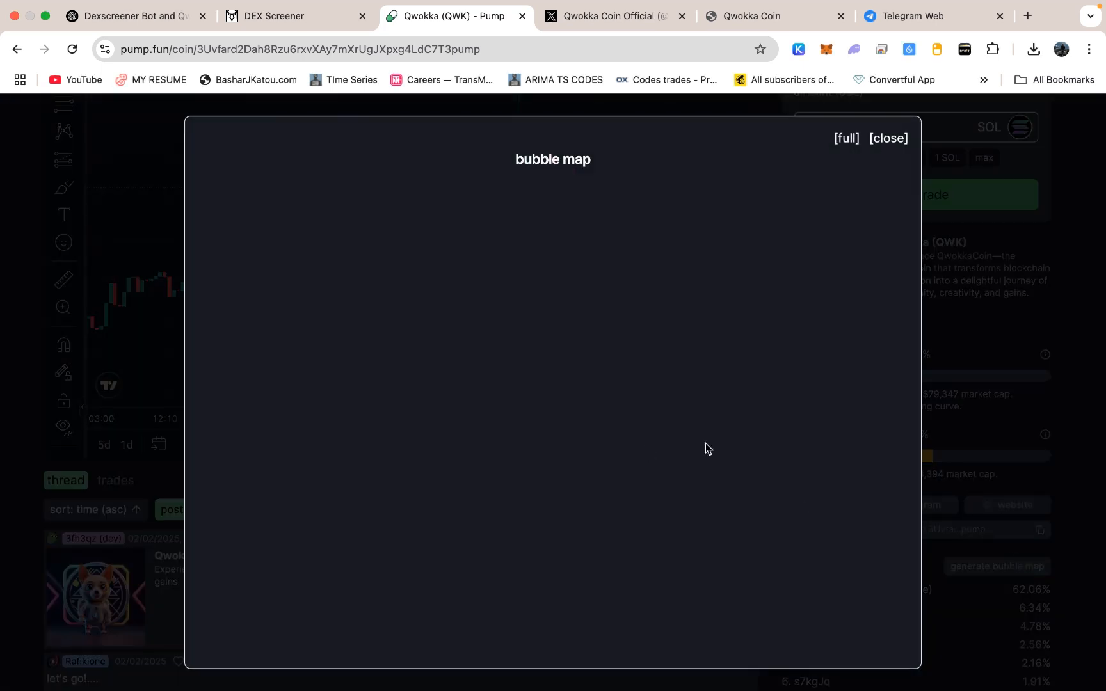
mouse_move(670, 462)
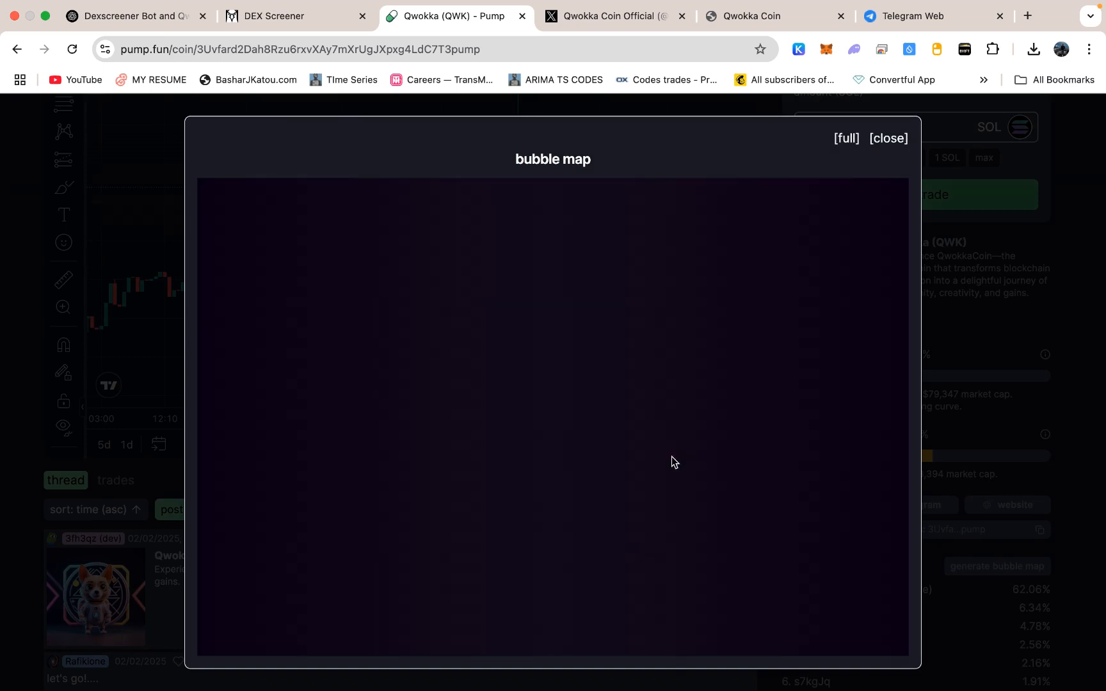
mouse_move(687, 359)
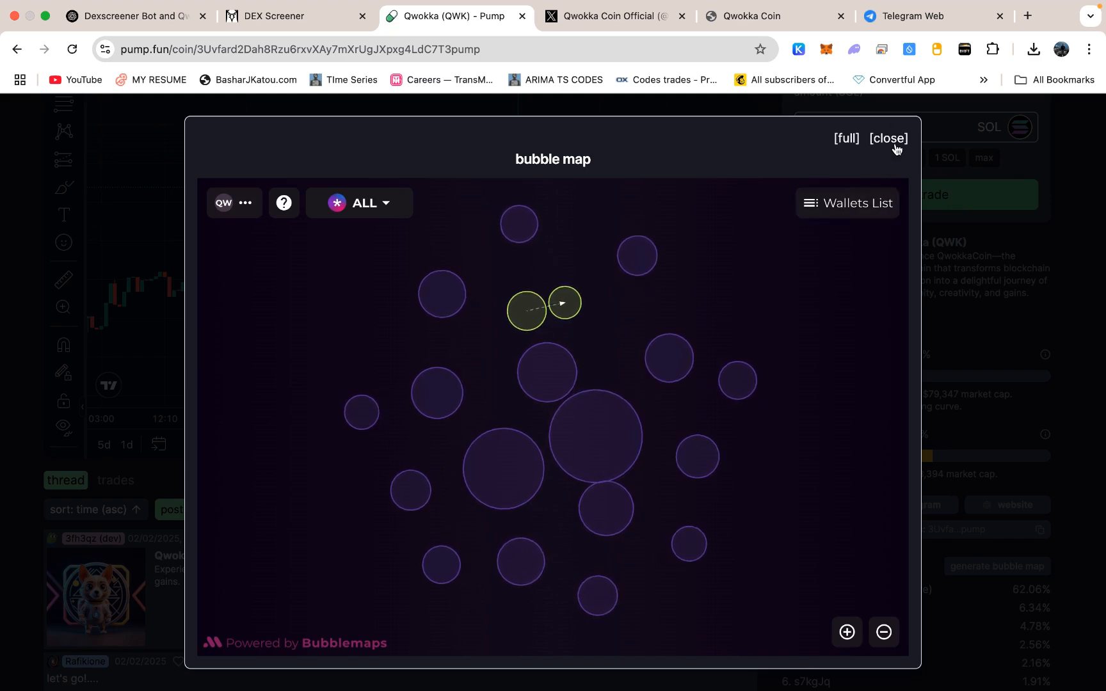
click(886, 138)
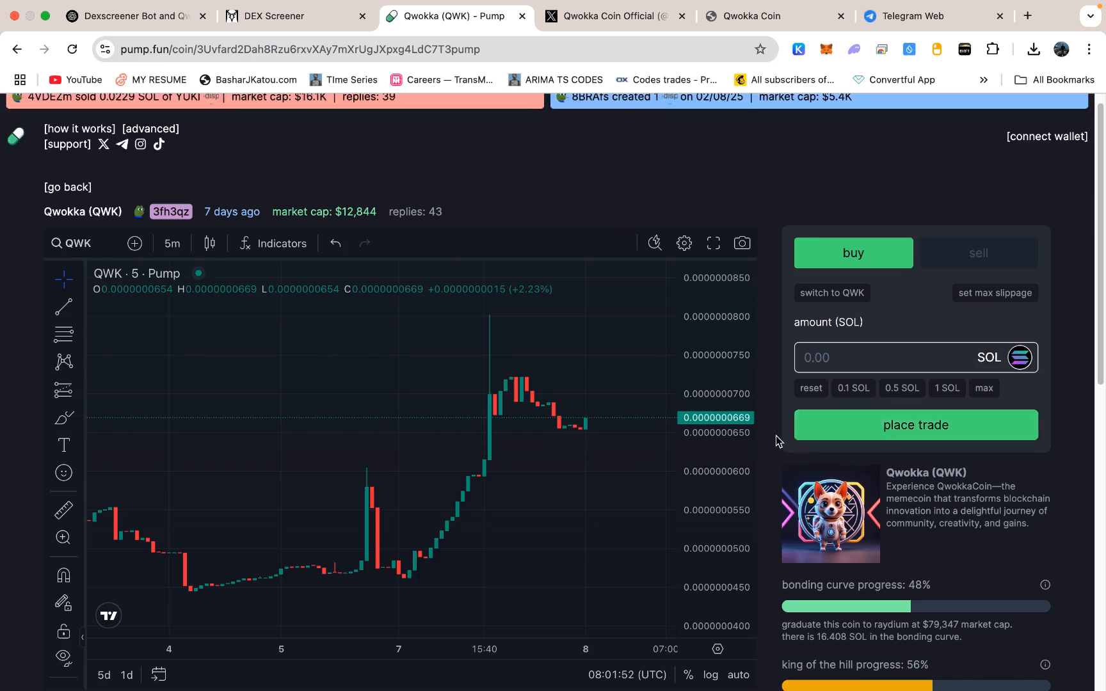
mouse_move(774, 421)
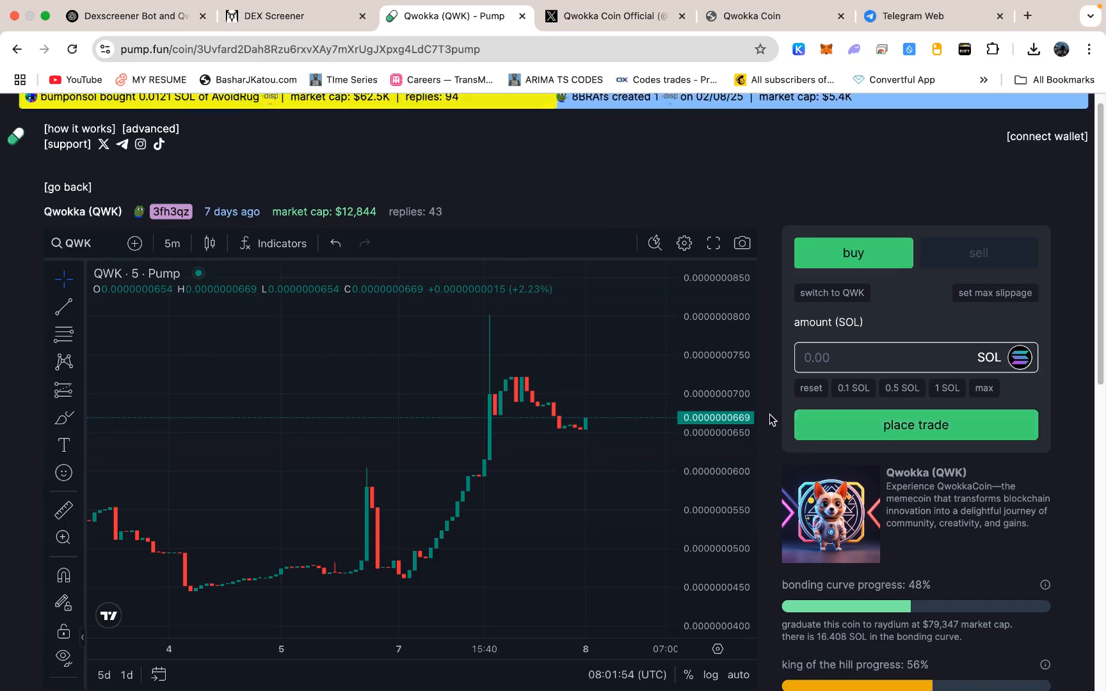
Return to the DEX Screener trending Solana token list.
click(289, 15)
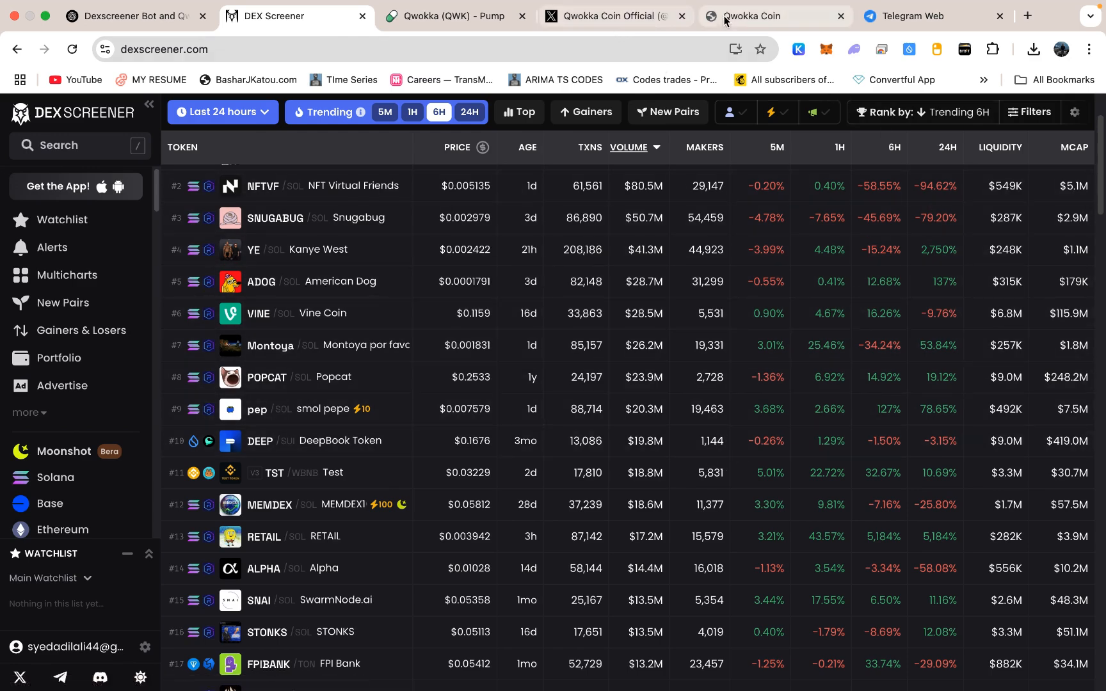
Review the Qwokka Coin roadmap, revisit pump.fun, then open the Qwokka Telegram group.
click(772, 15)
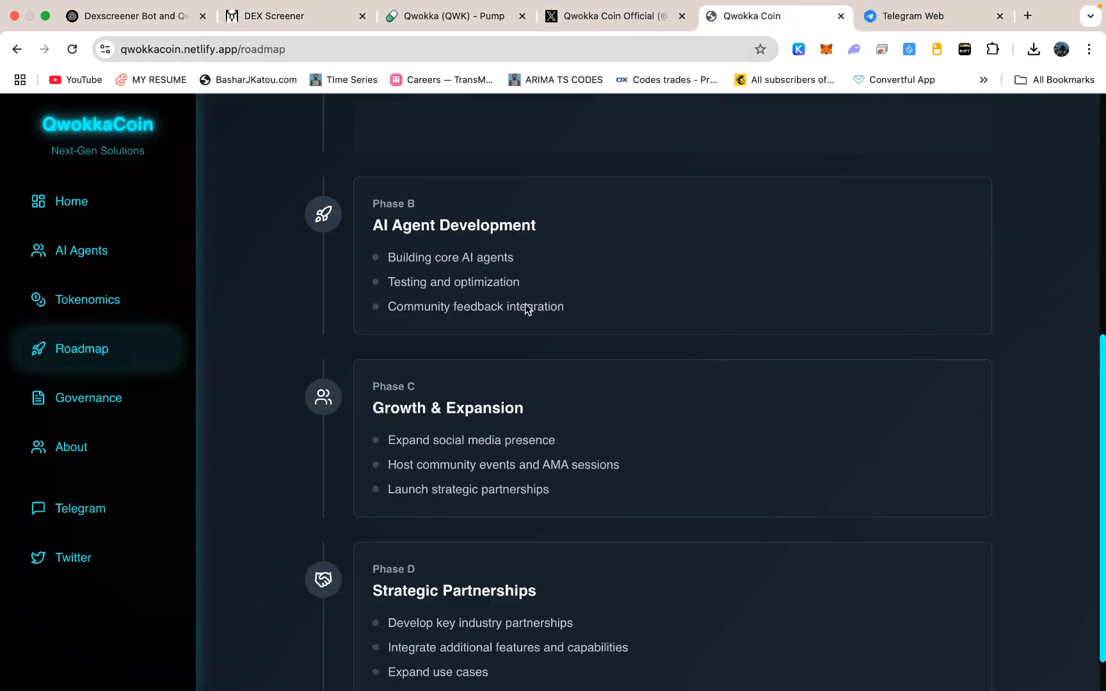
click(70, 201)
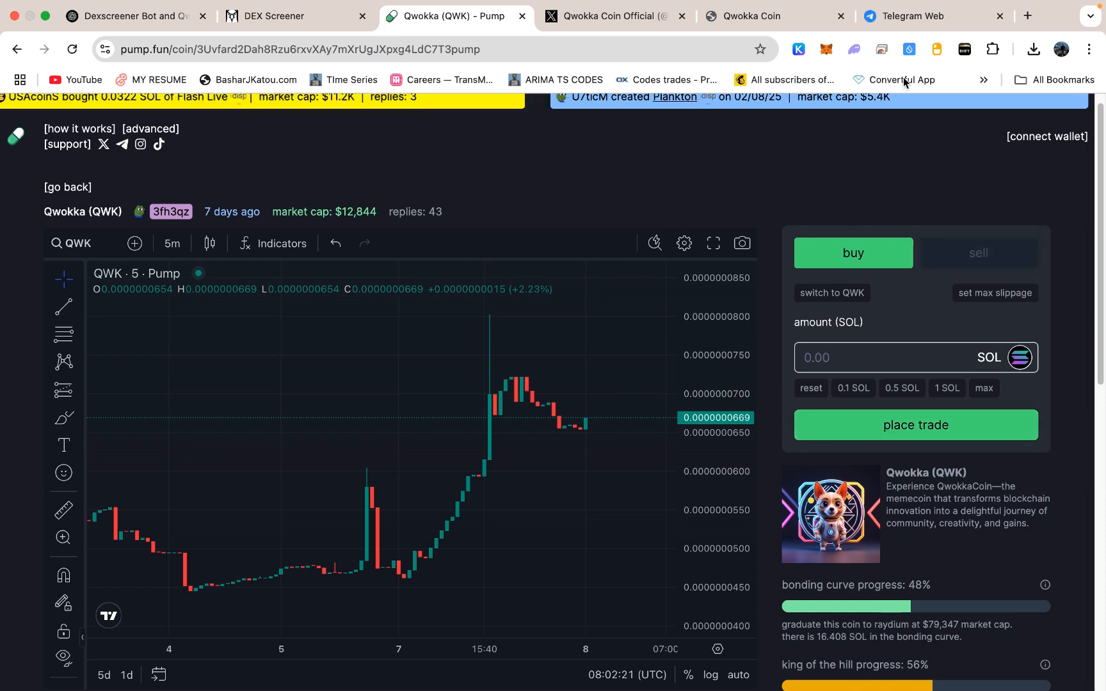
click(929, 15)
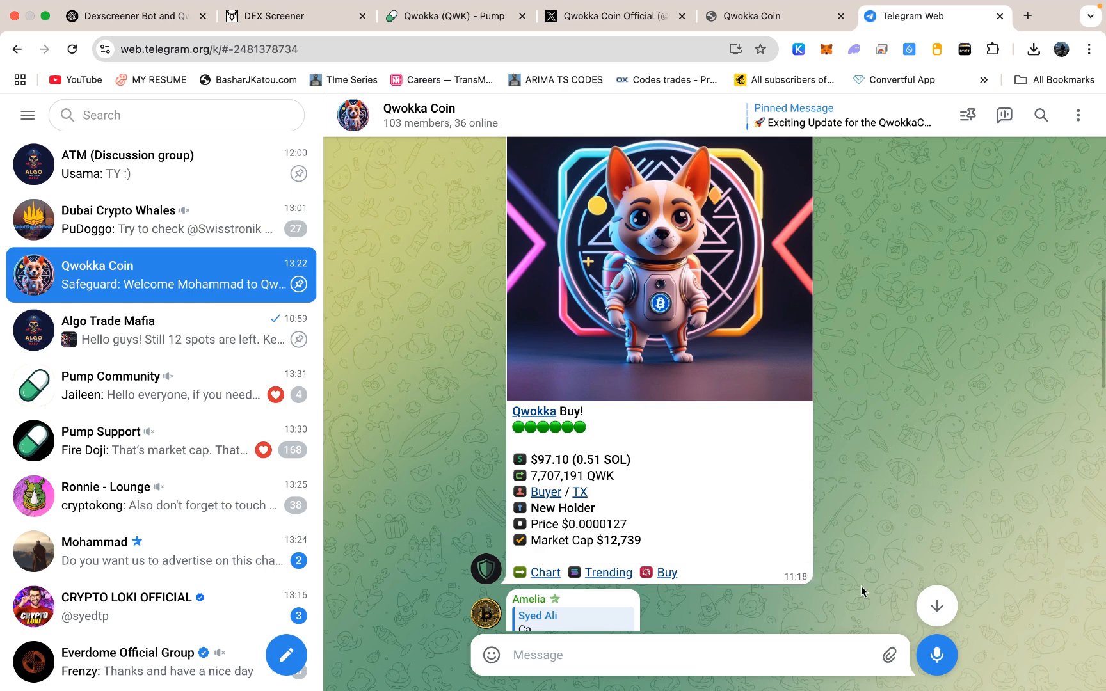
mouse_move(709, 501)
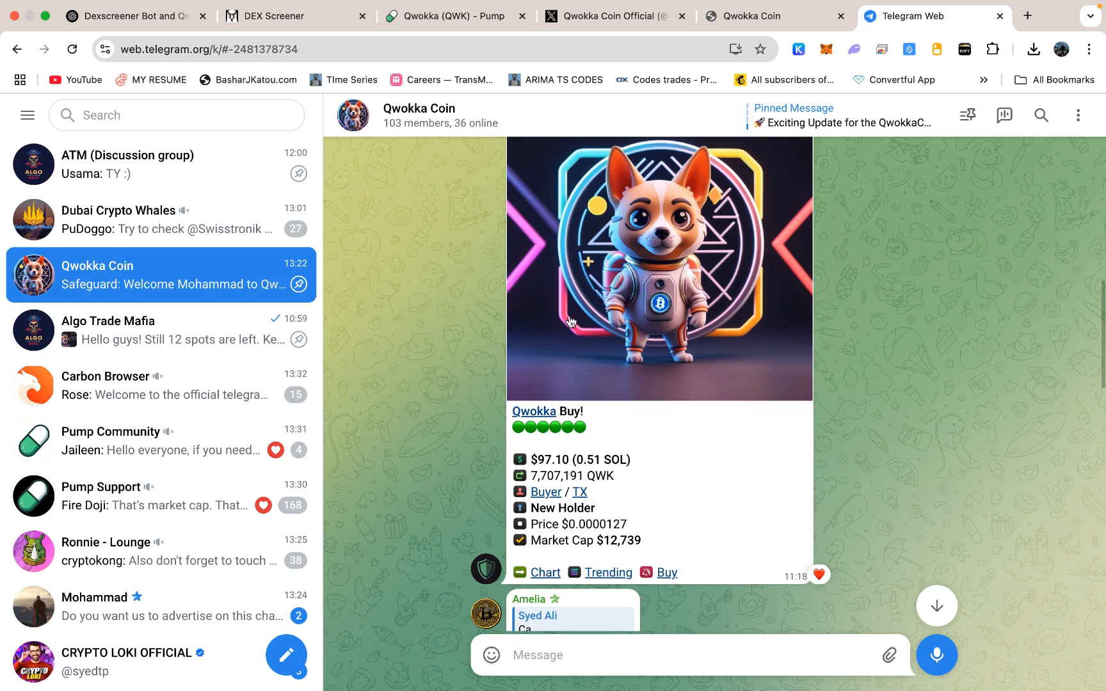
mouse_move(576, 333)
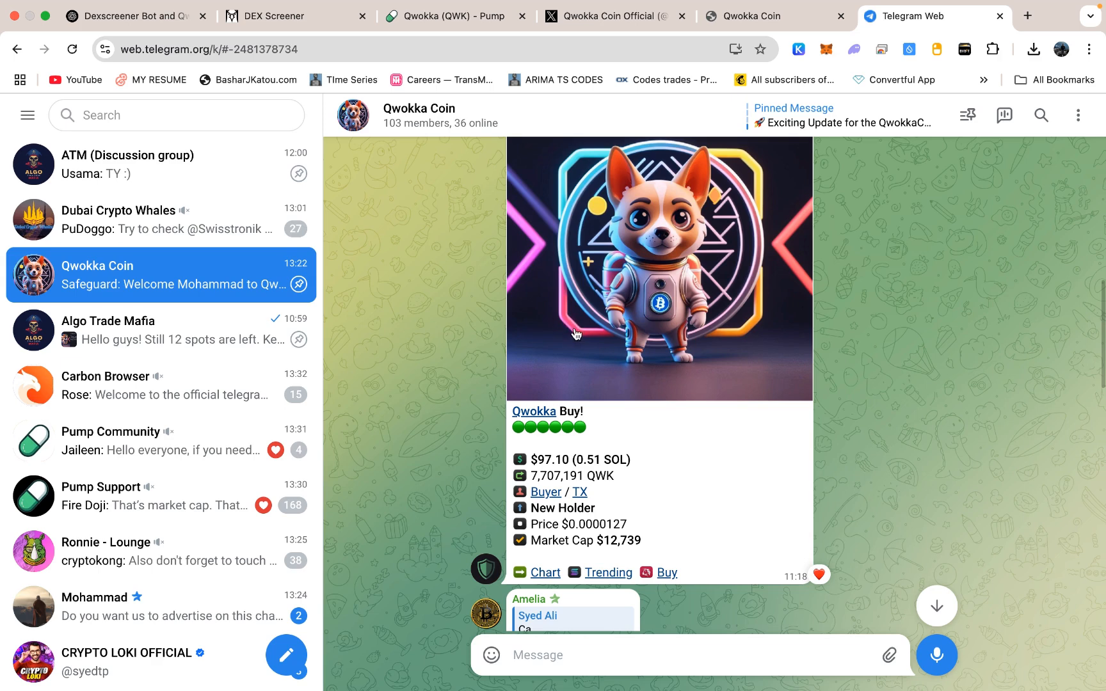